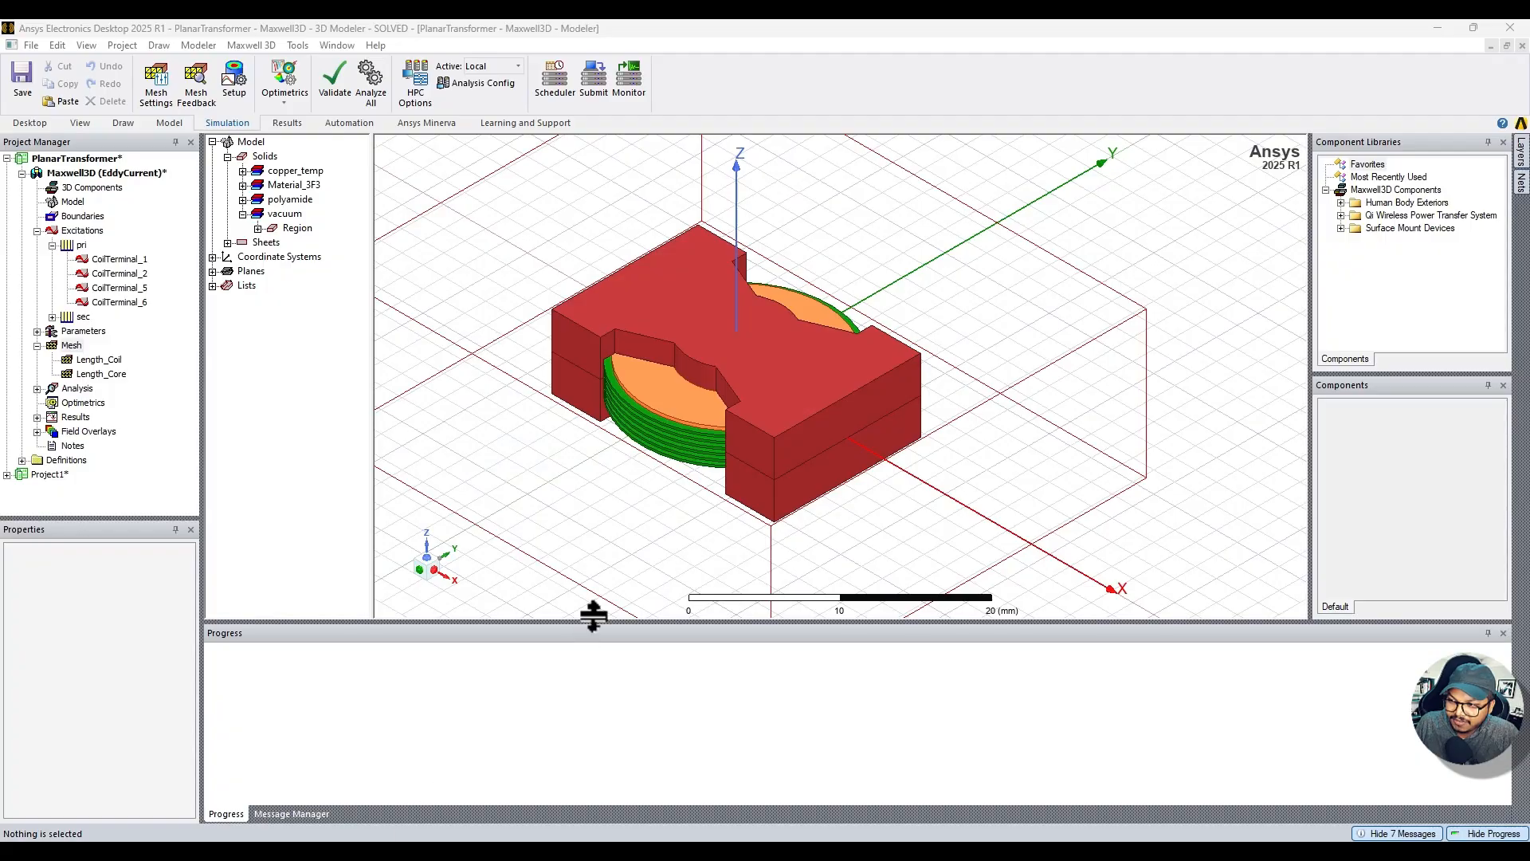
mouse_move(144, 179)
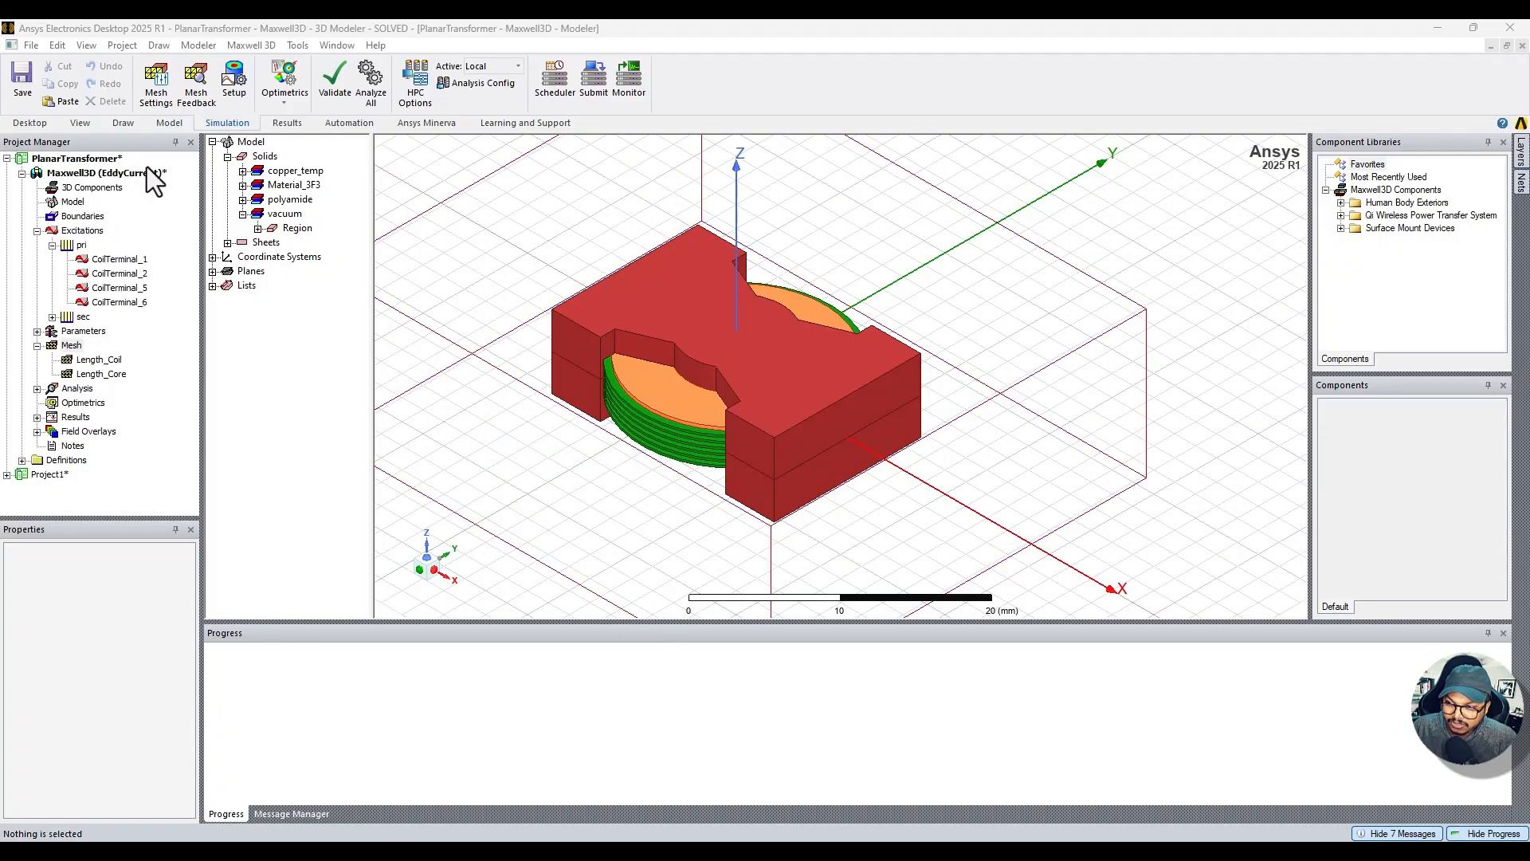
Step: Expand copper_temp and Layer1_1 in the model tree to expose the CreateRectangle history step, collapsing Maxwell3D Components
click(250, 141)
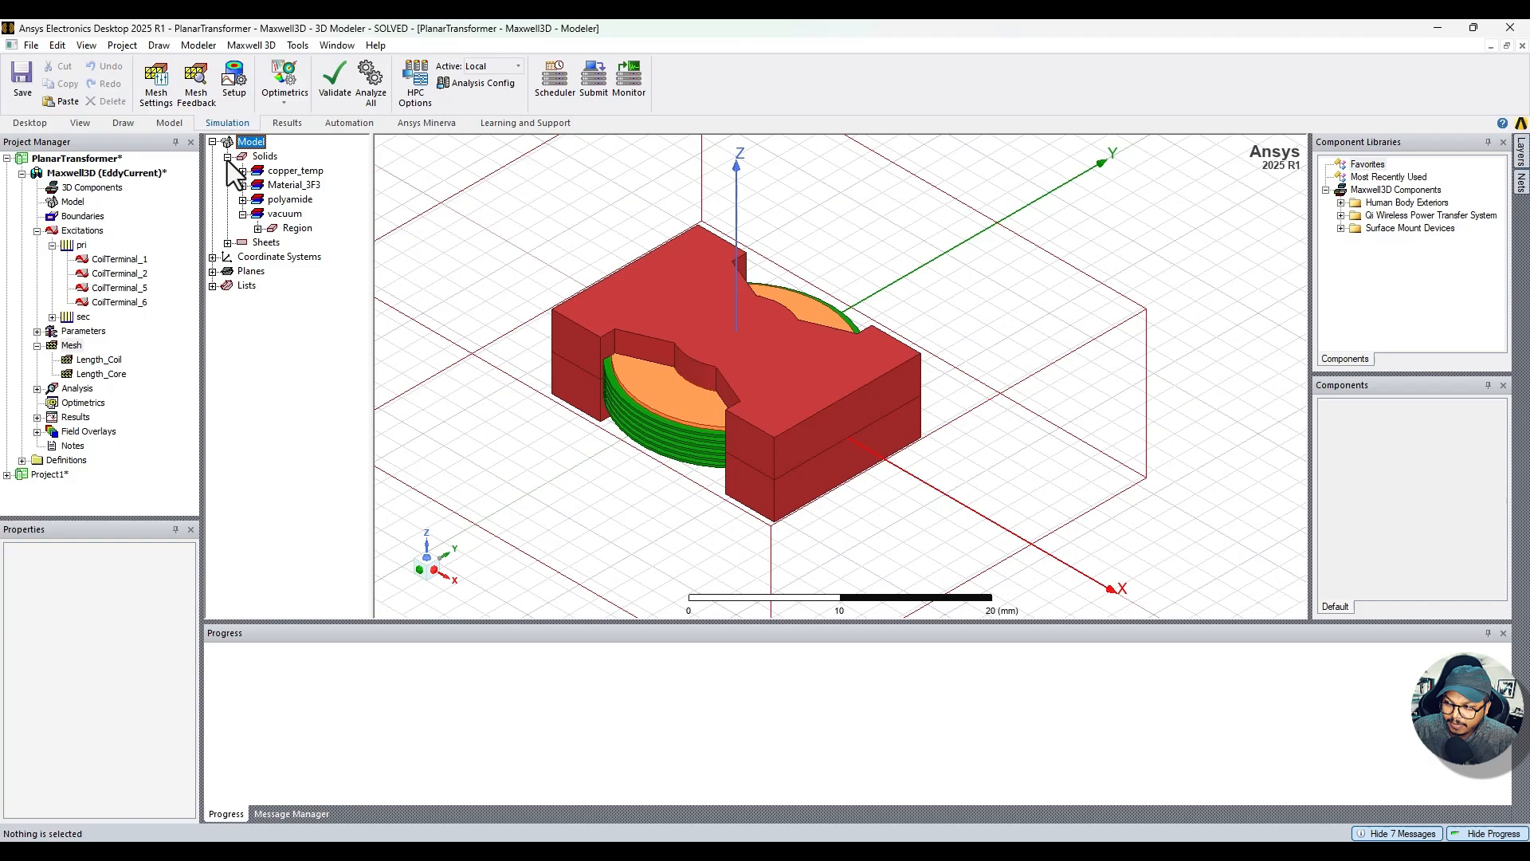
click(295, 228)
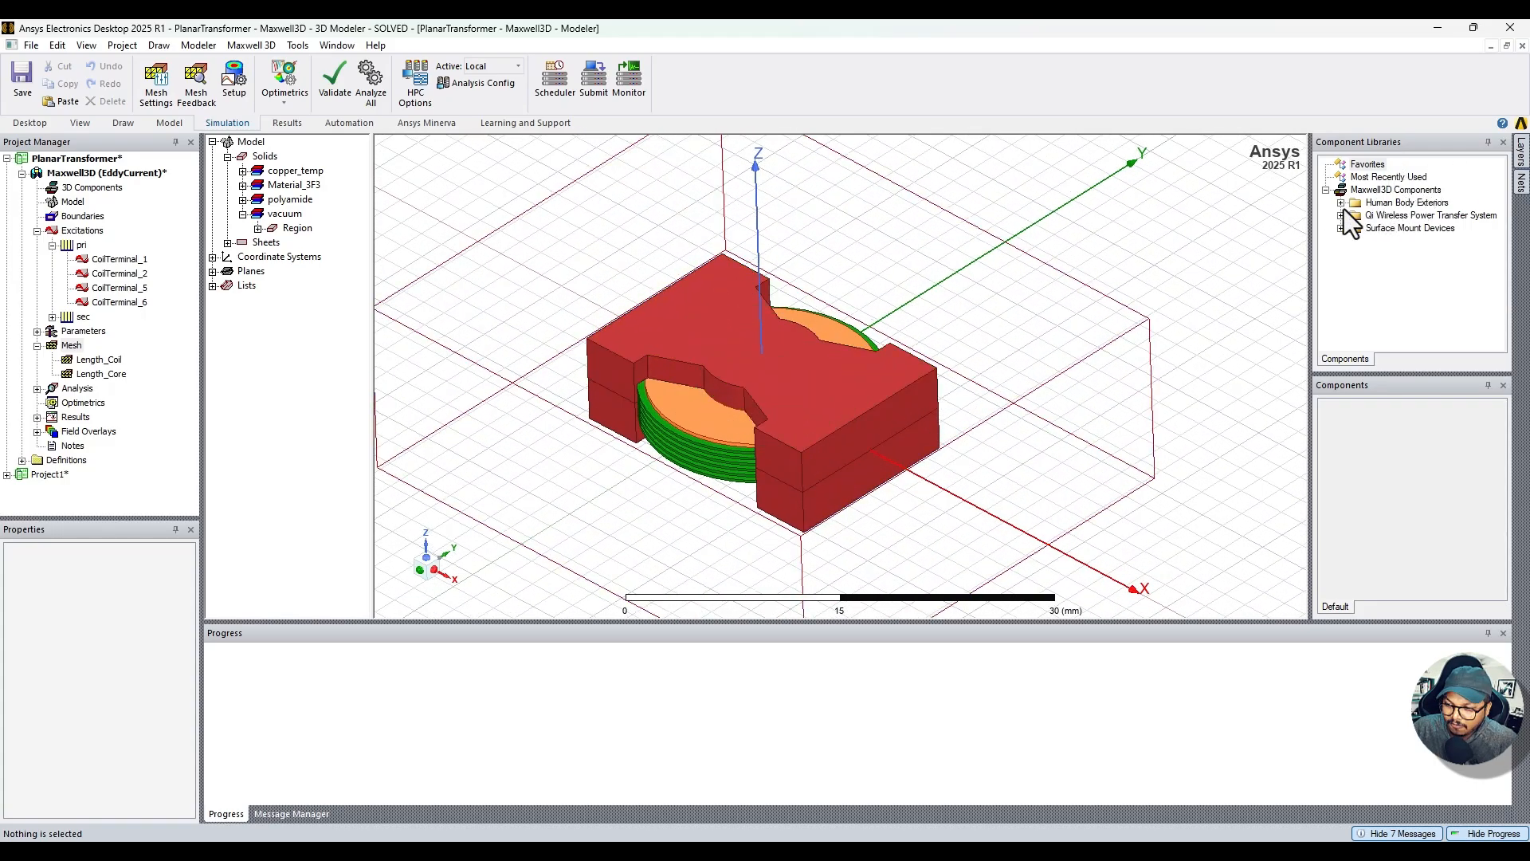
click(1328, 189)
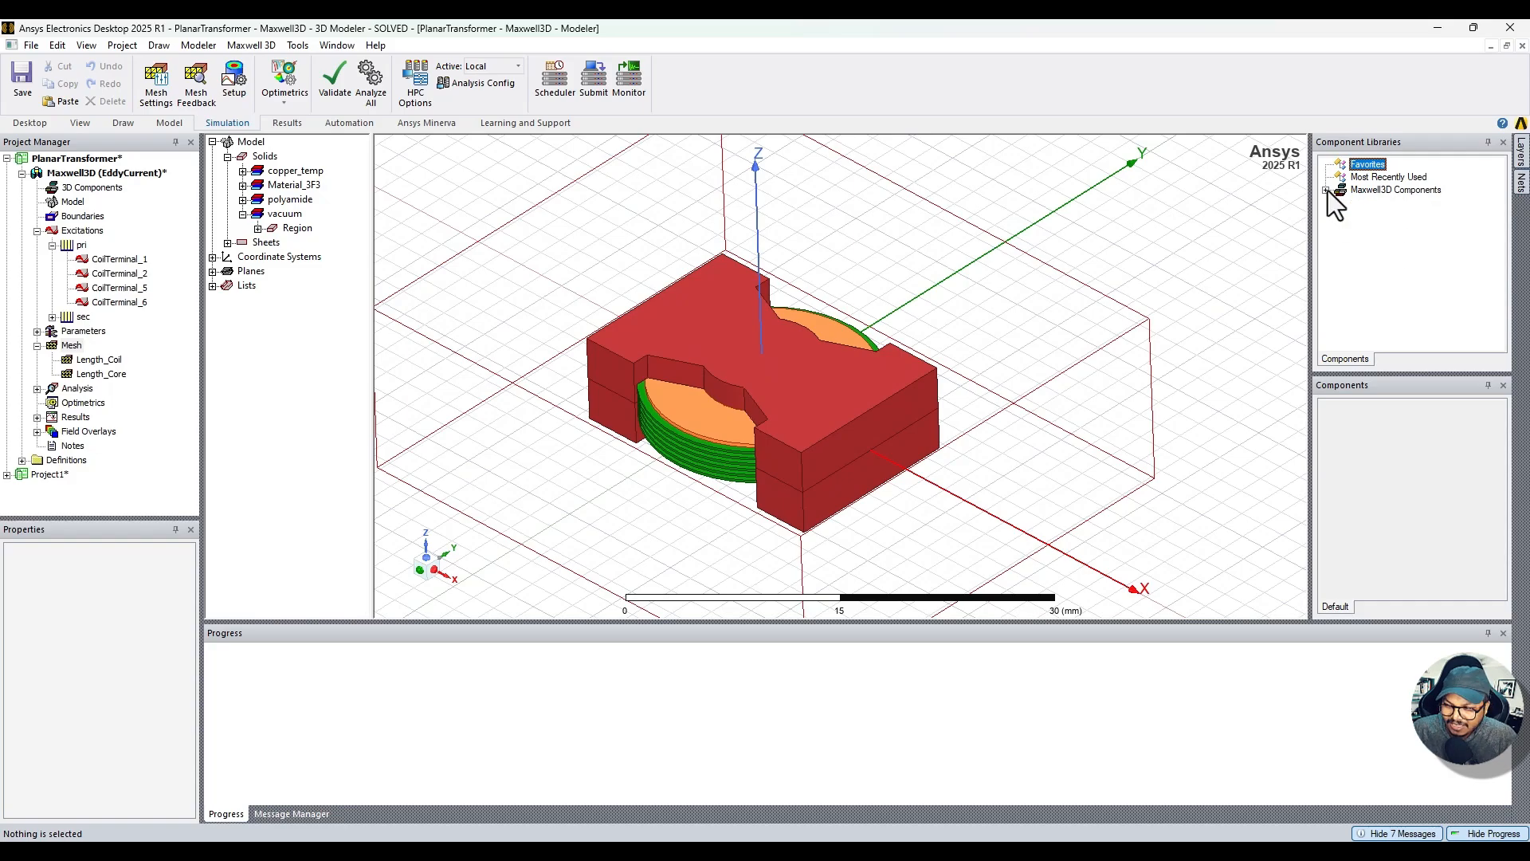
click(247, 171)
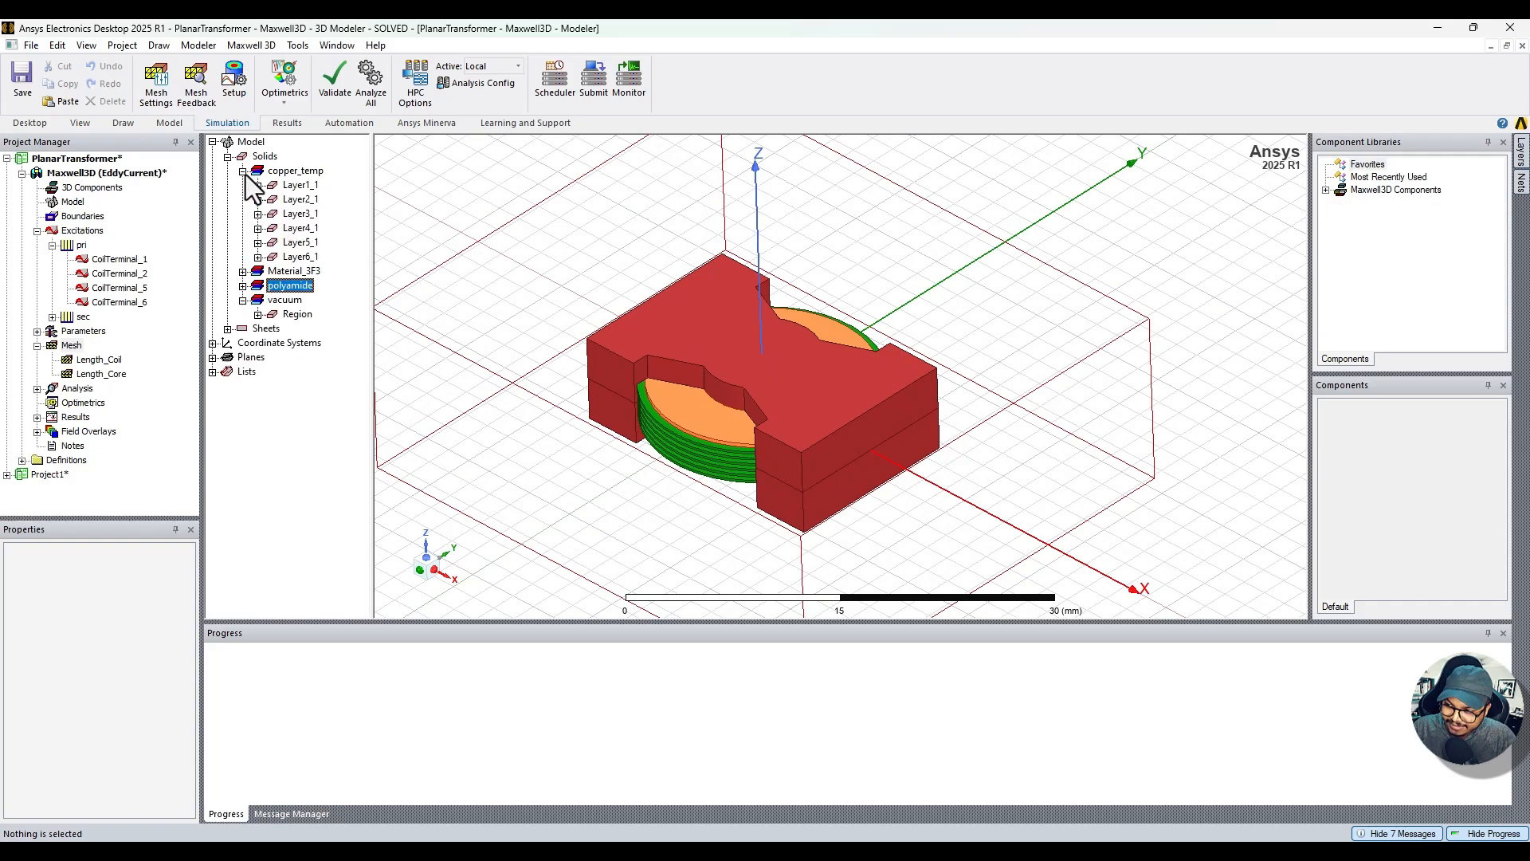
click(299, 184)
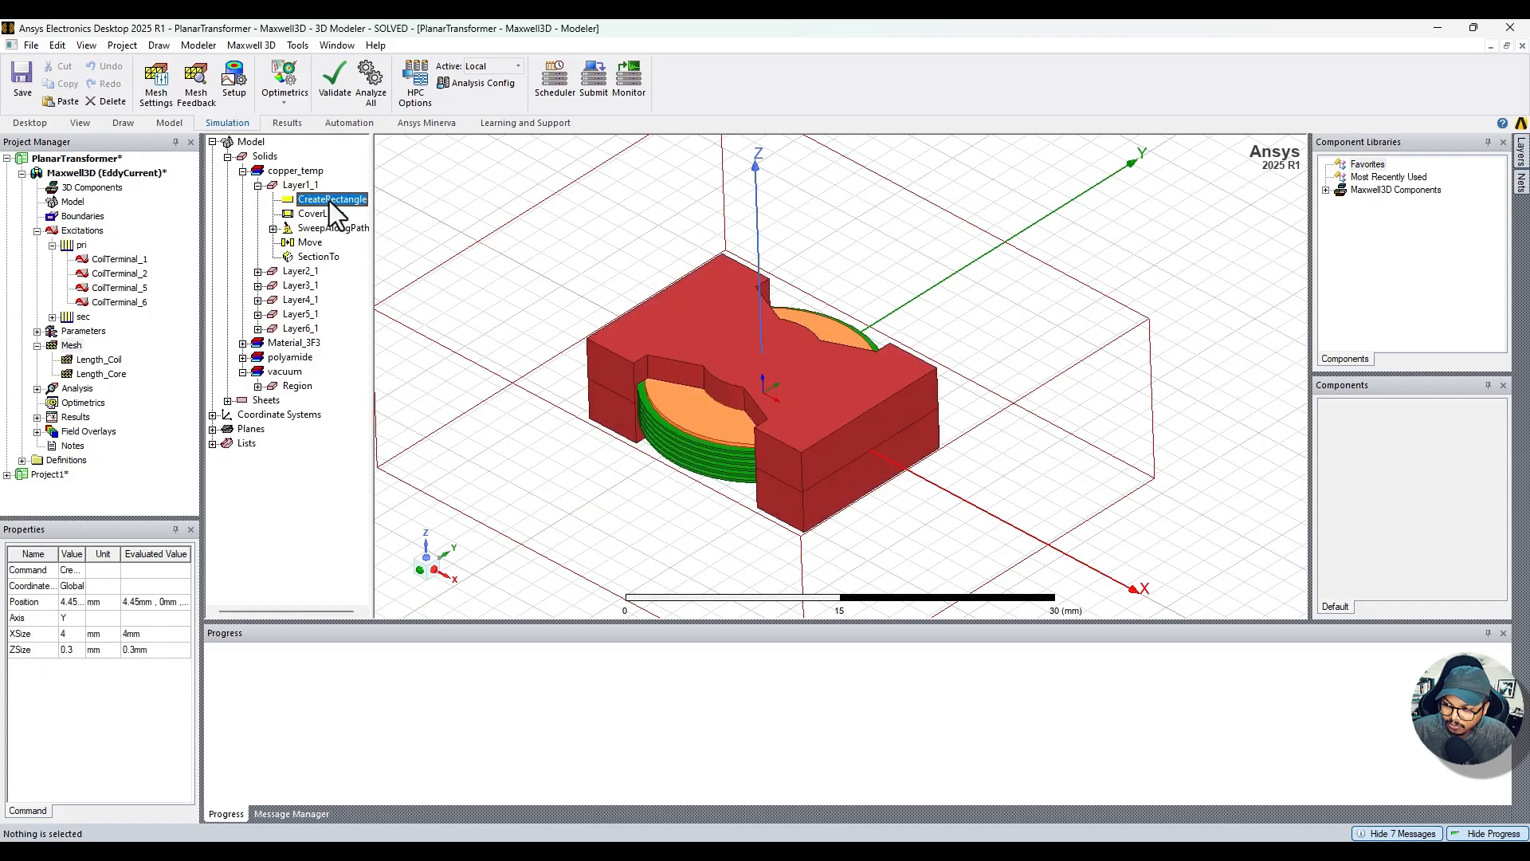
Step: Review the CreateRectangle properties (4.45, 0, −0.3 mm), then the CoverLines and SweepAlongPath step parameters
double_click(332, 200)
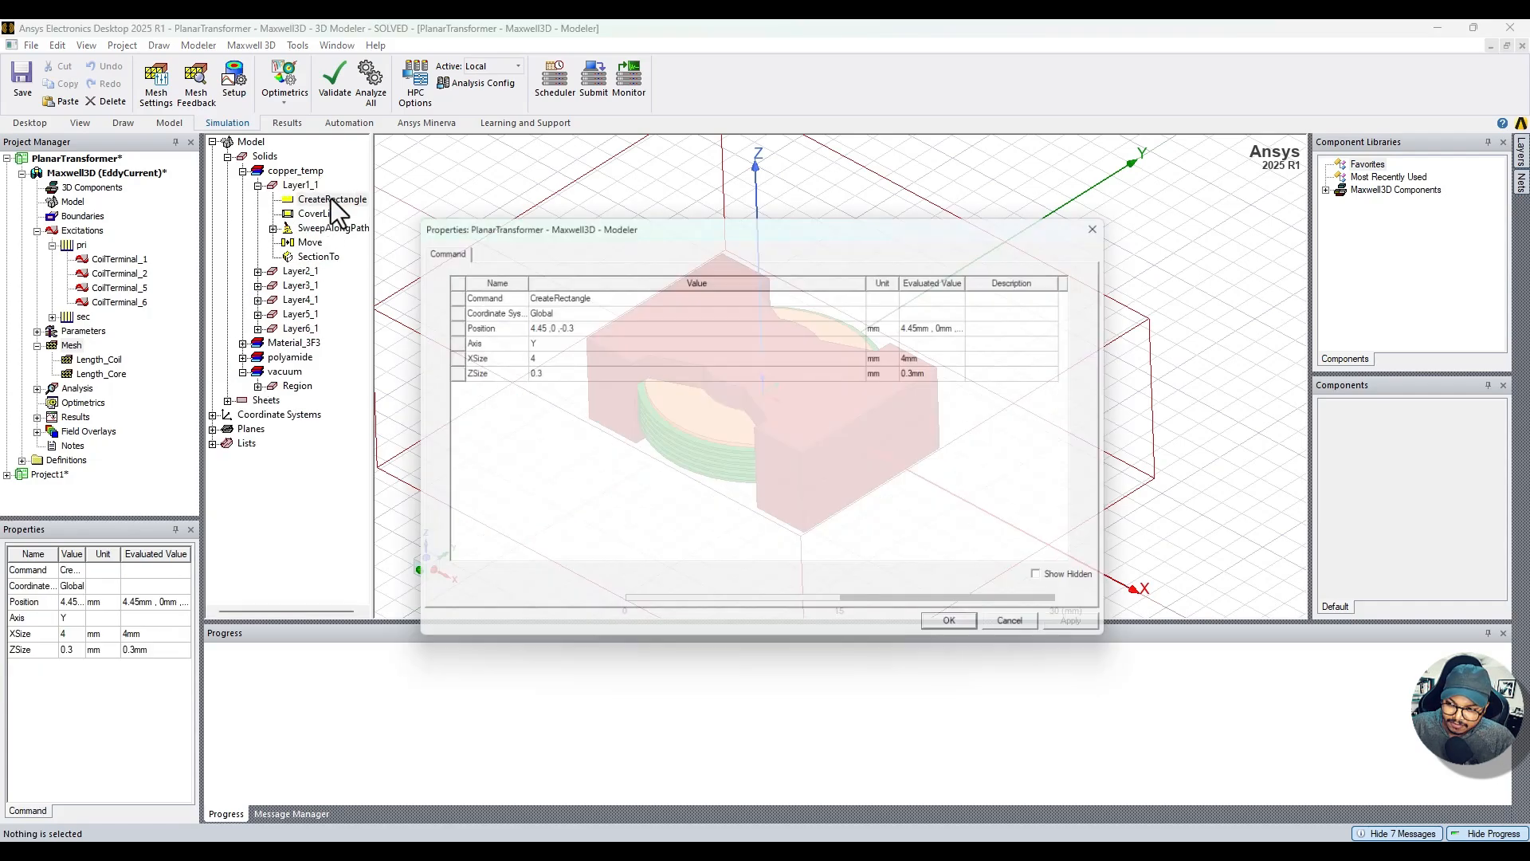
click(949, 620)
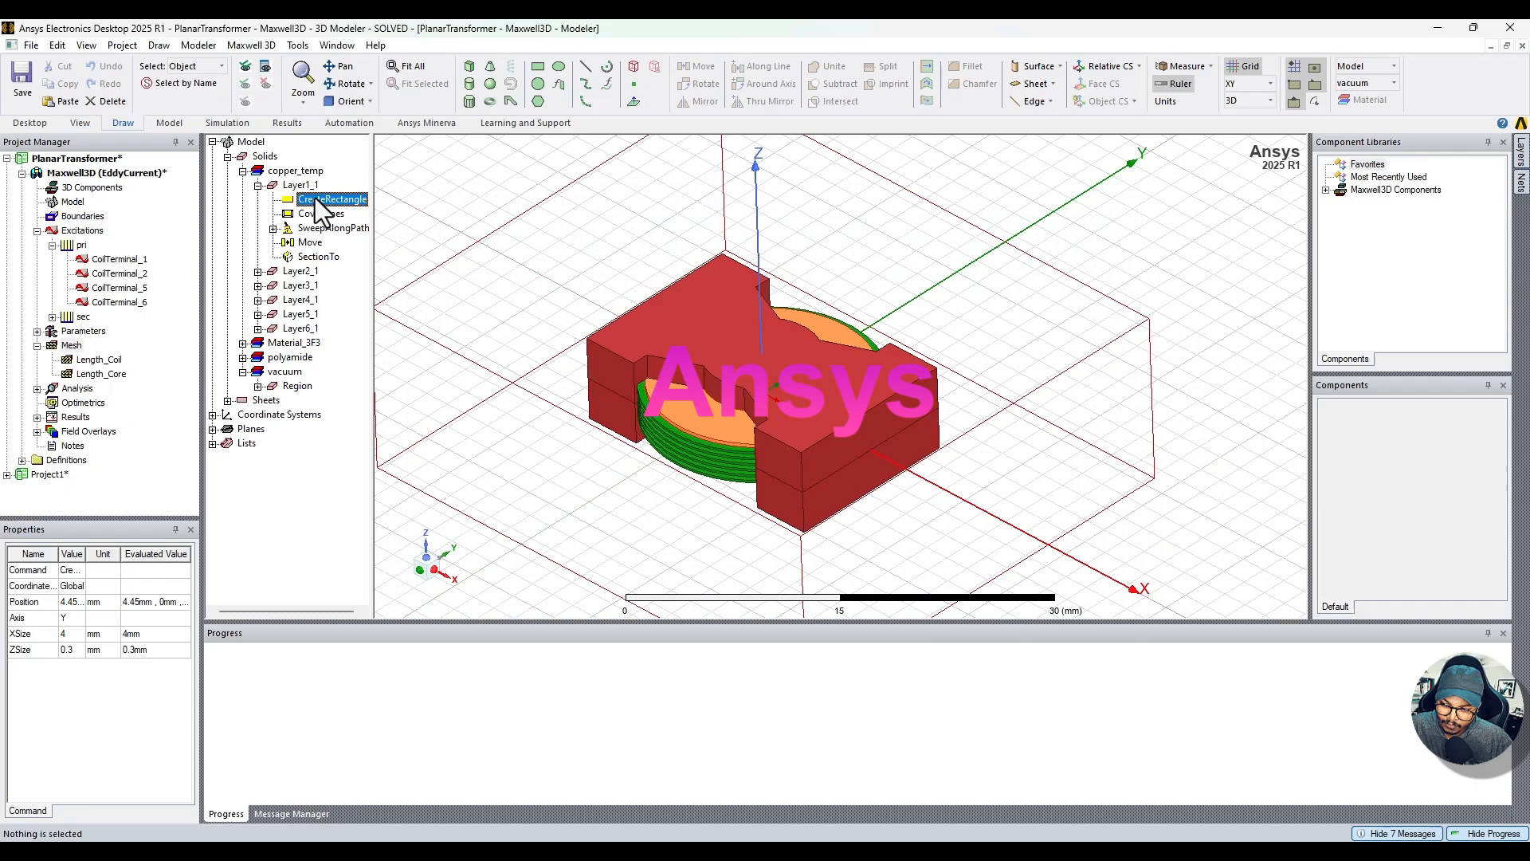
click(320, 213)
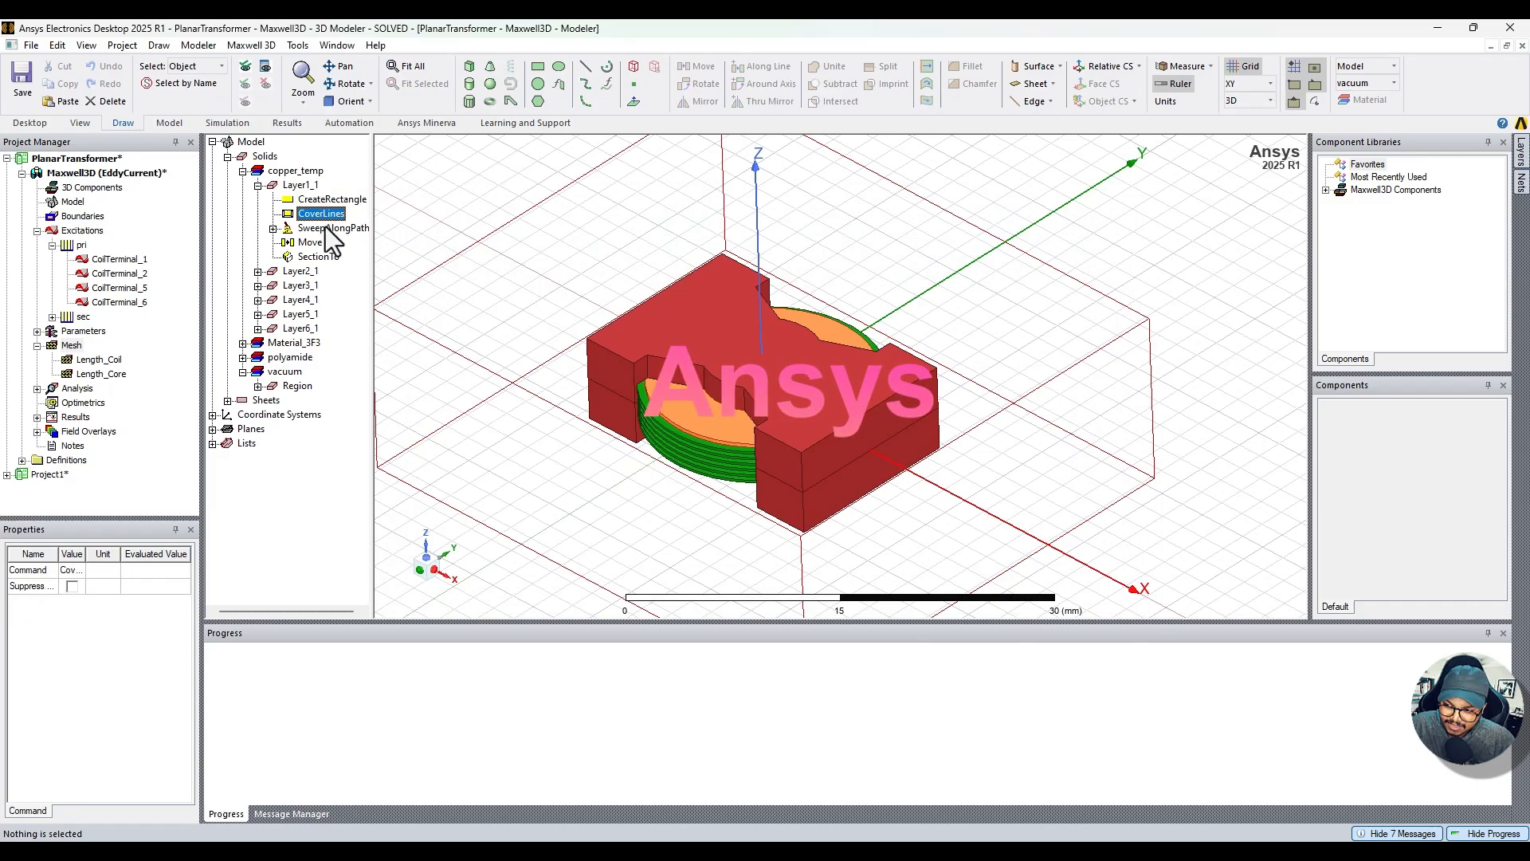
click(334, 227)
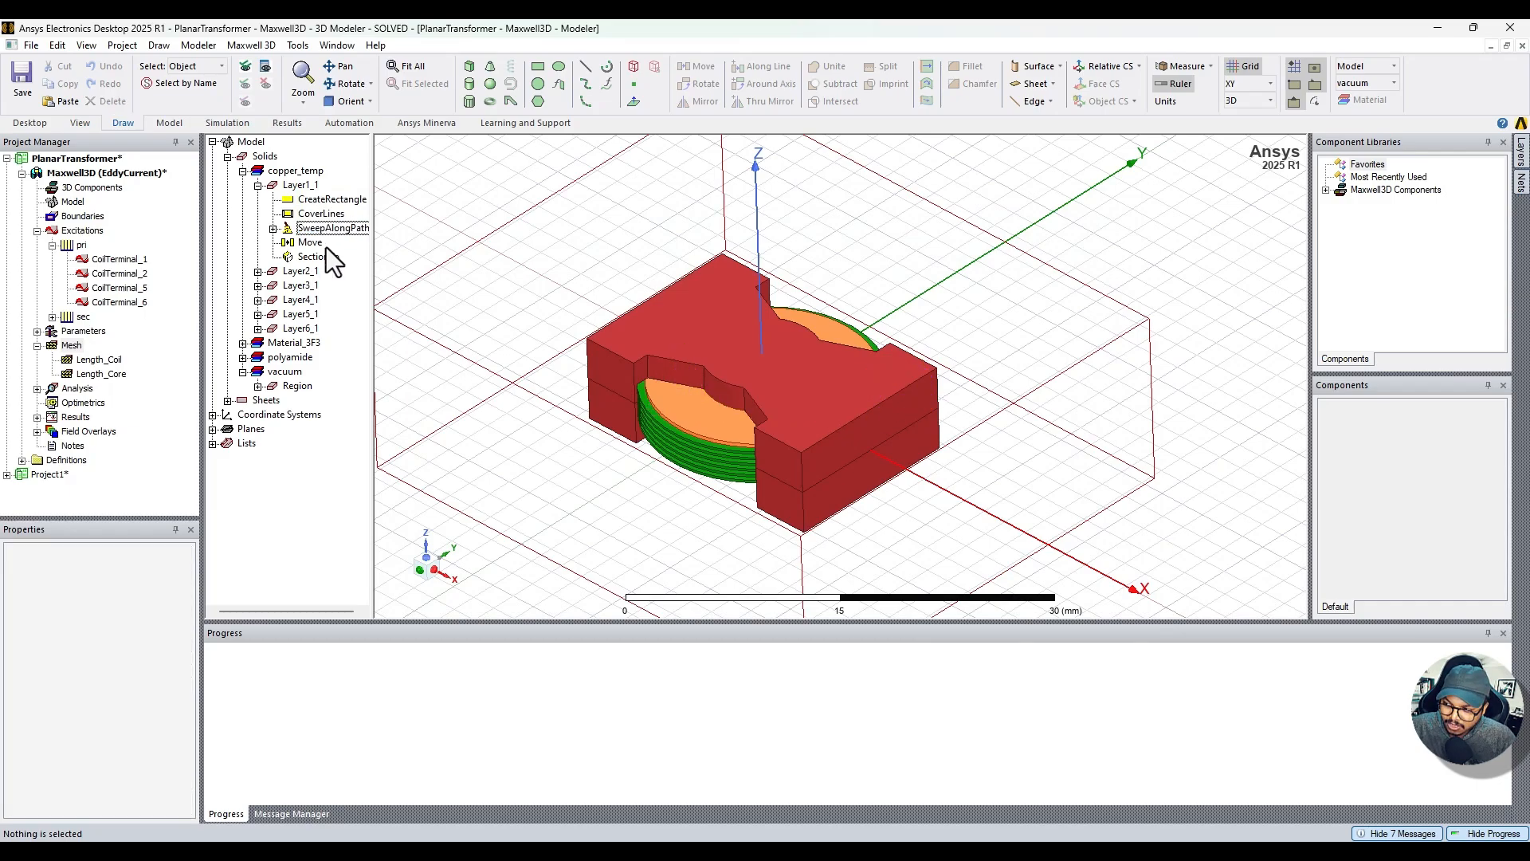
Step: Switch the picking mode to Face and back to Object
click(223, 66)
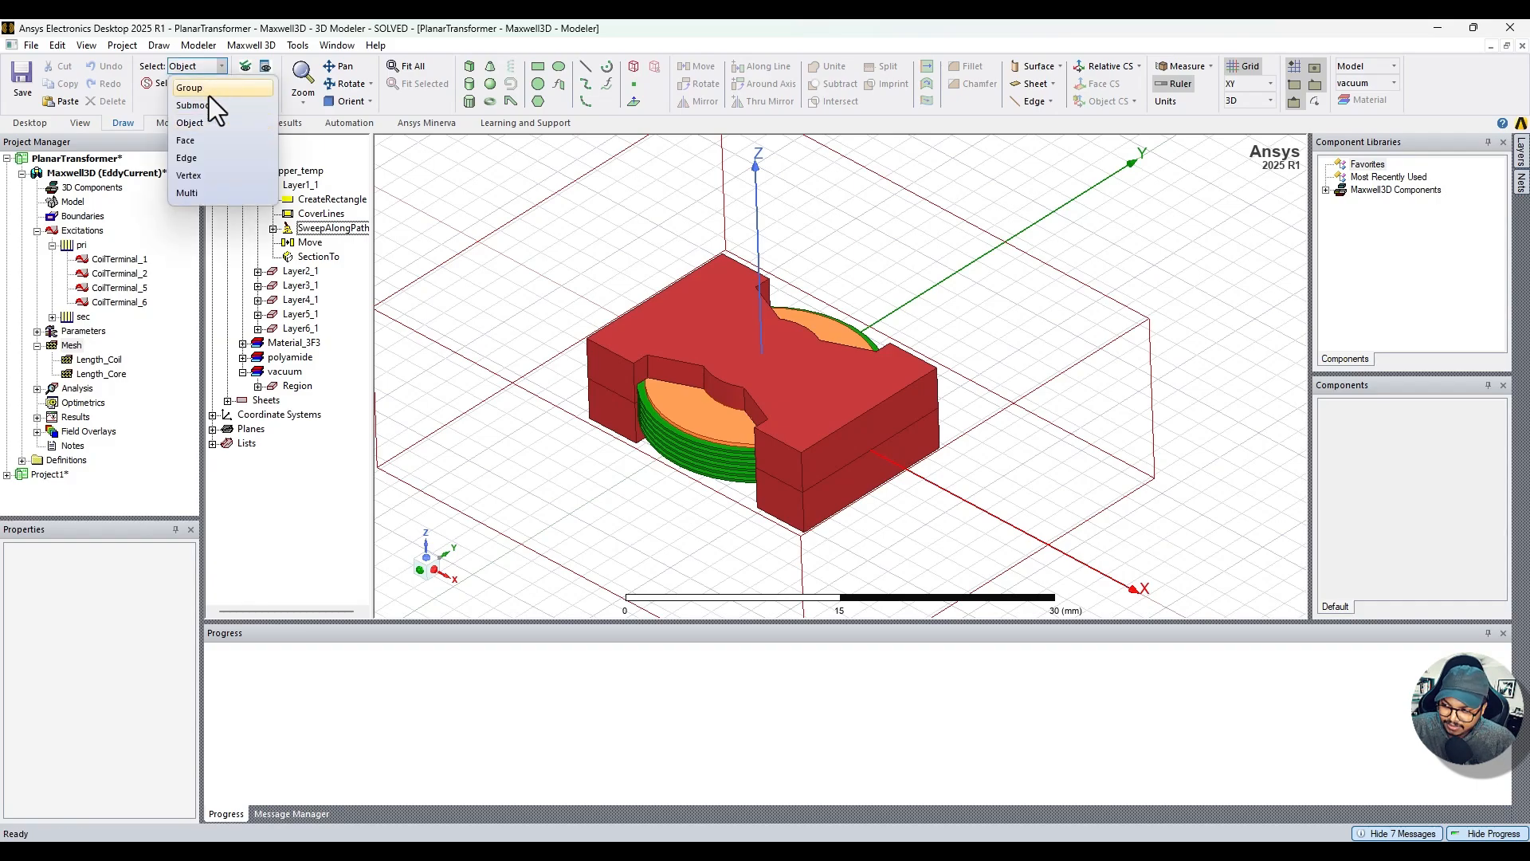
mouse_move(215, 140)
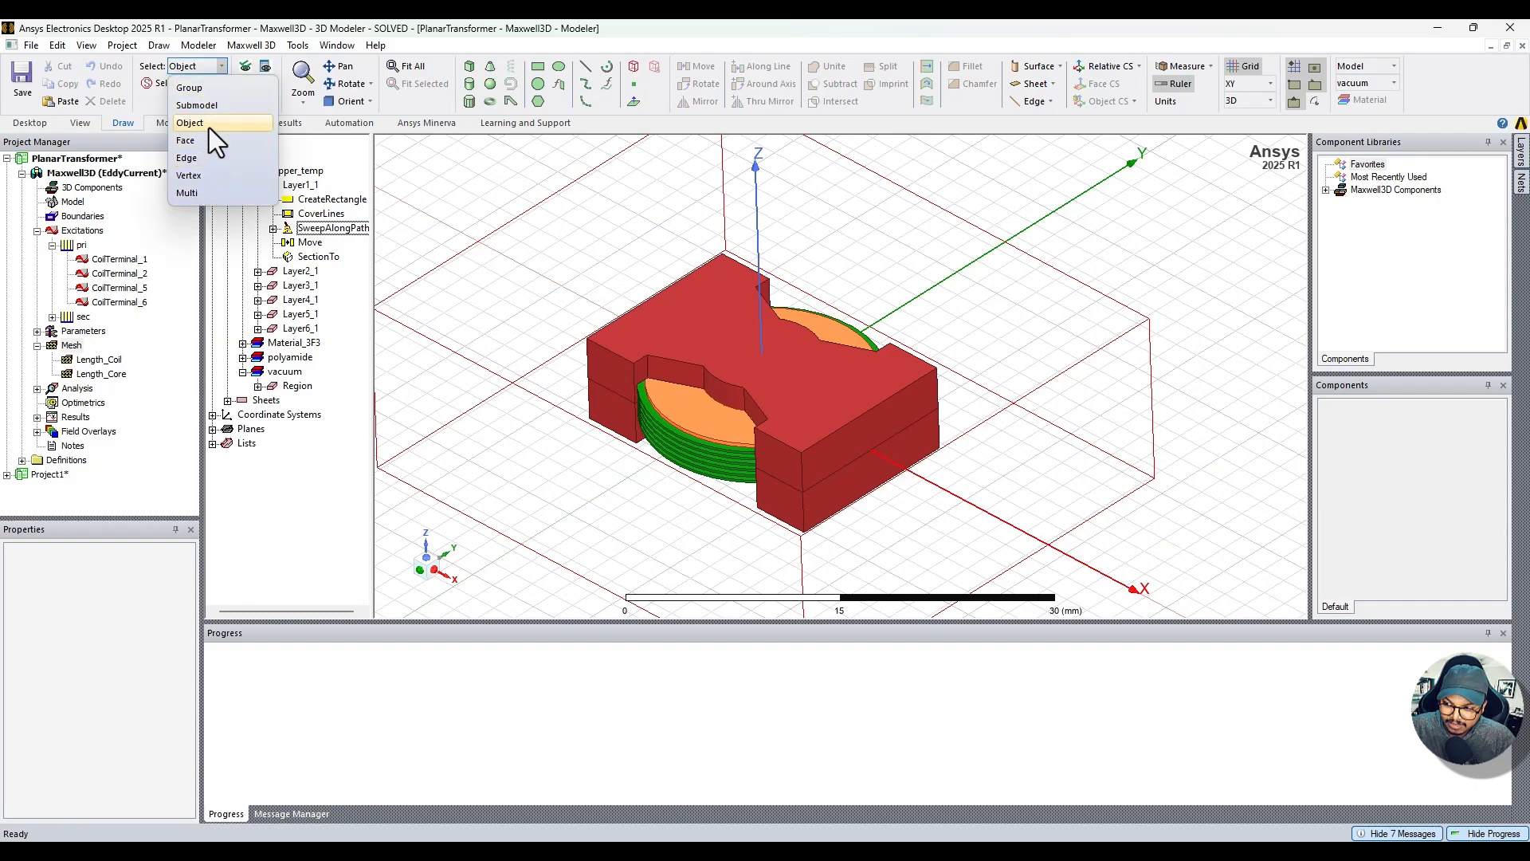
mouse_move(202, 151)
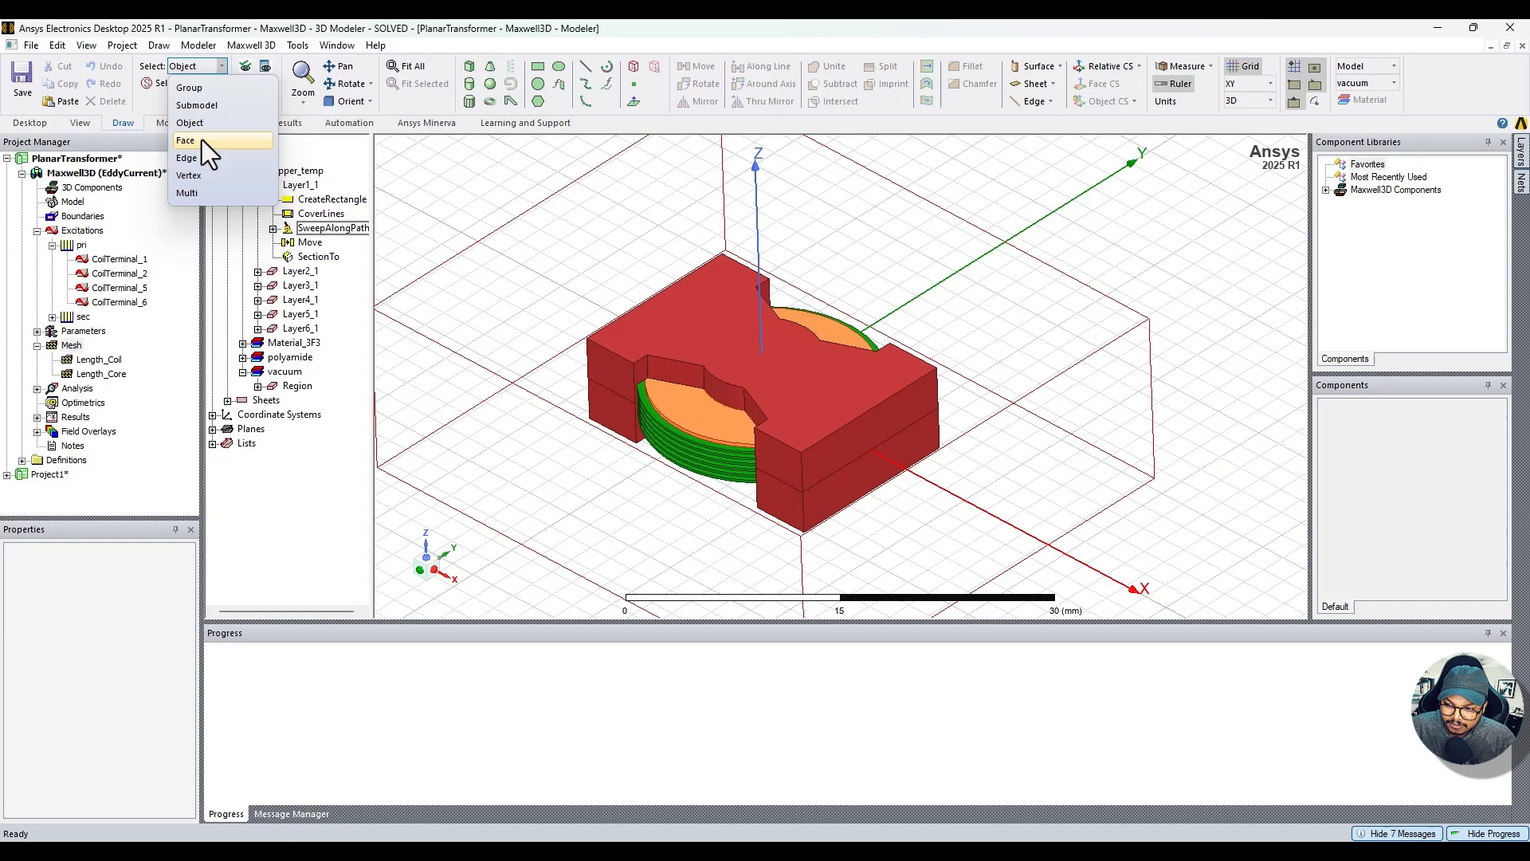
click(185, 140)
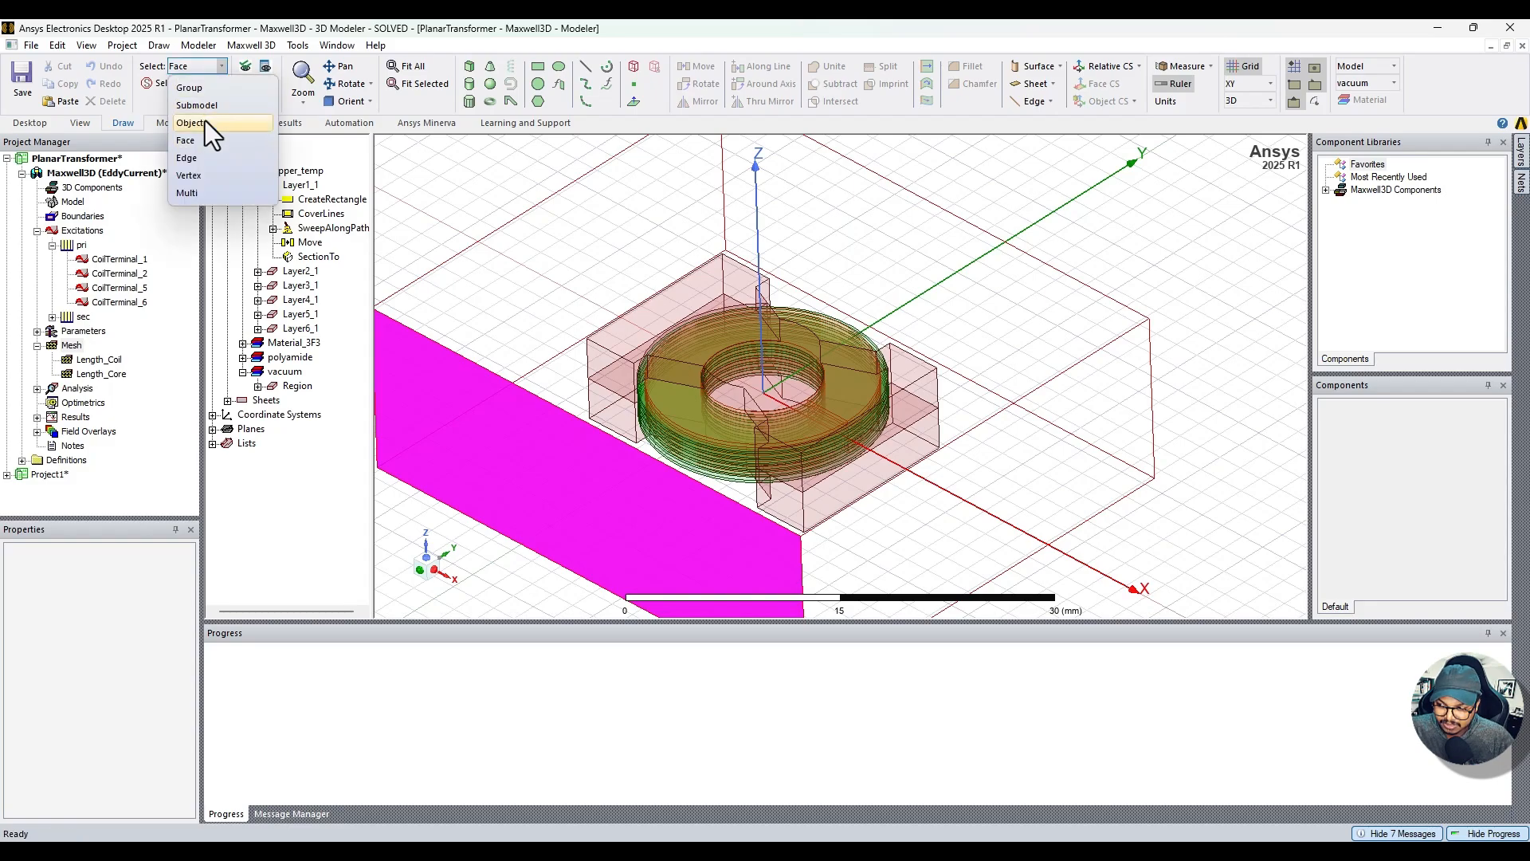
click(191, 124)
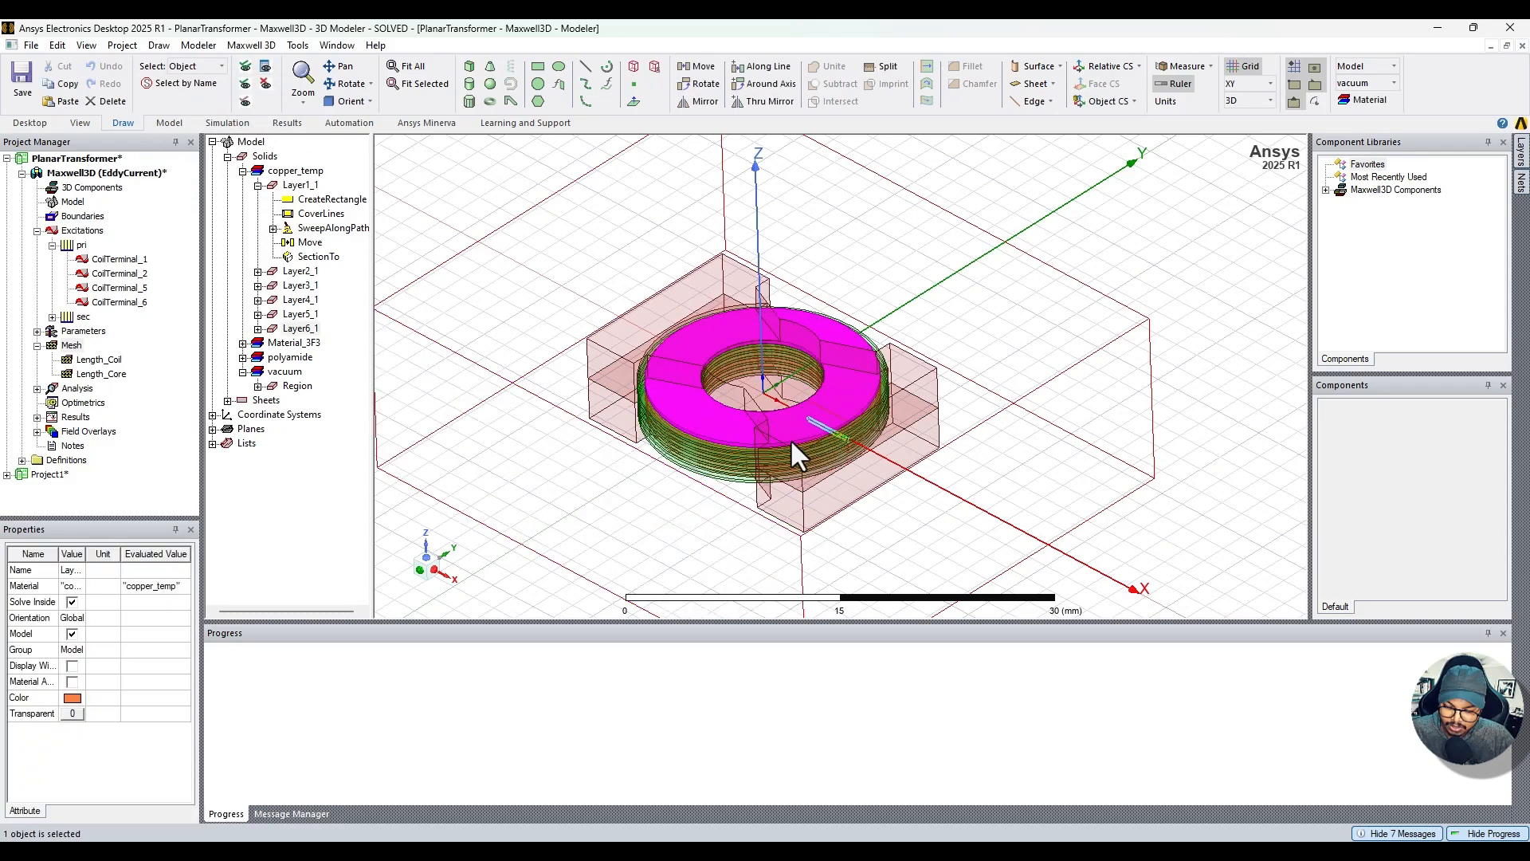
Step: Review Layer1_1's SweepAlongPath and SectionTo steps, then select Layer1_1 and hide it from view
click(333, 227)
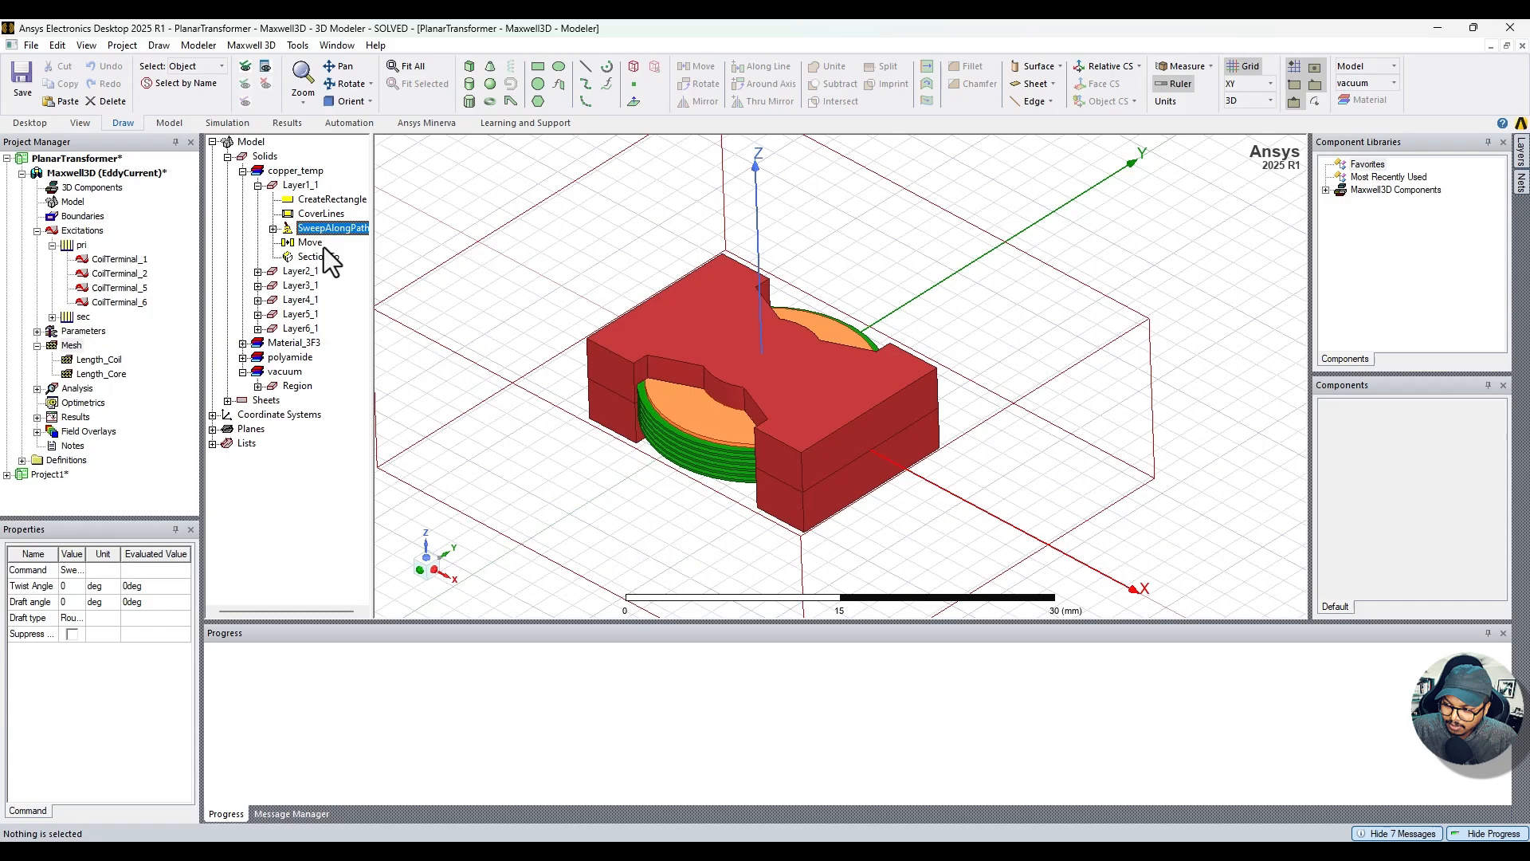
click(310, 255)
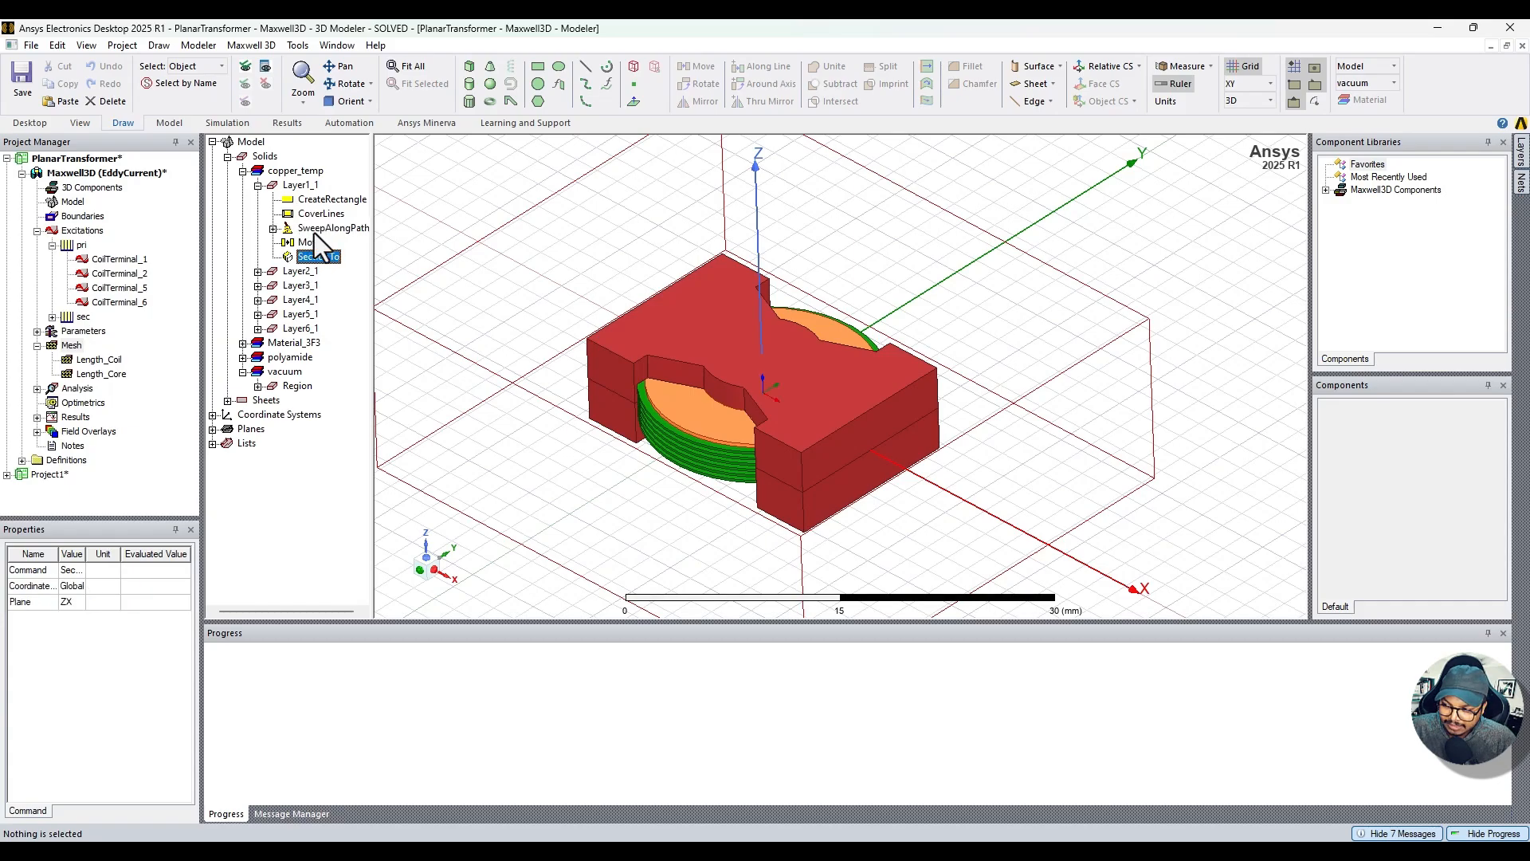
click(289, 184)
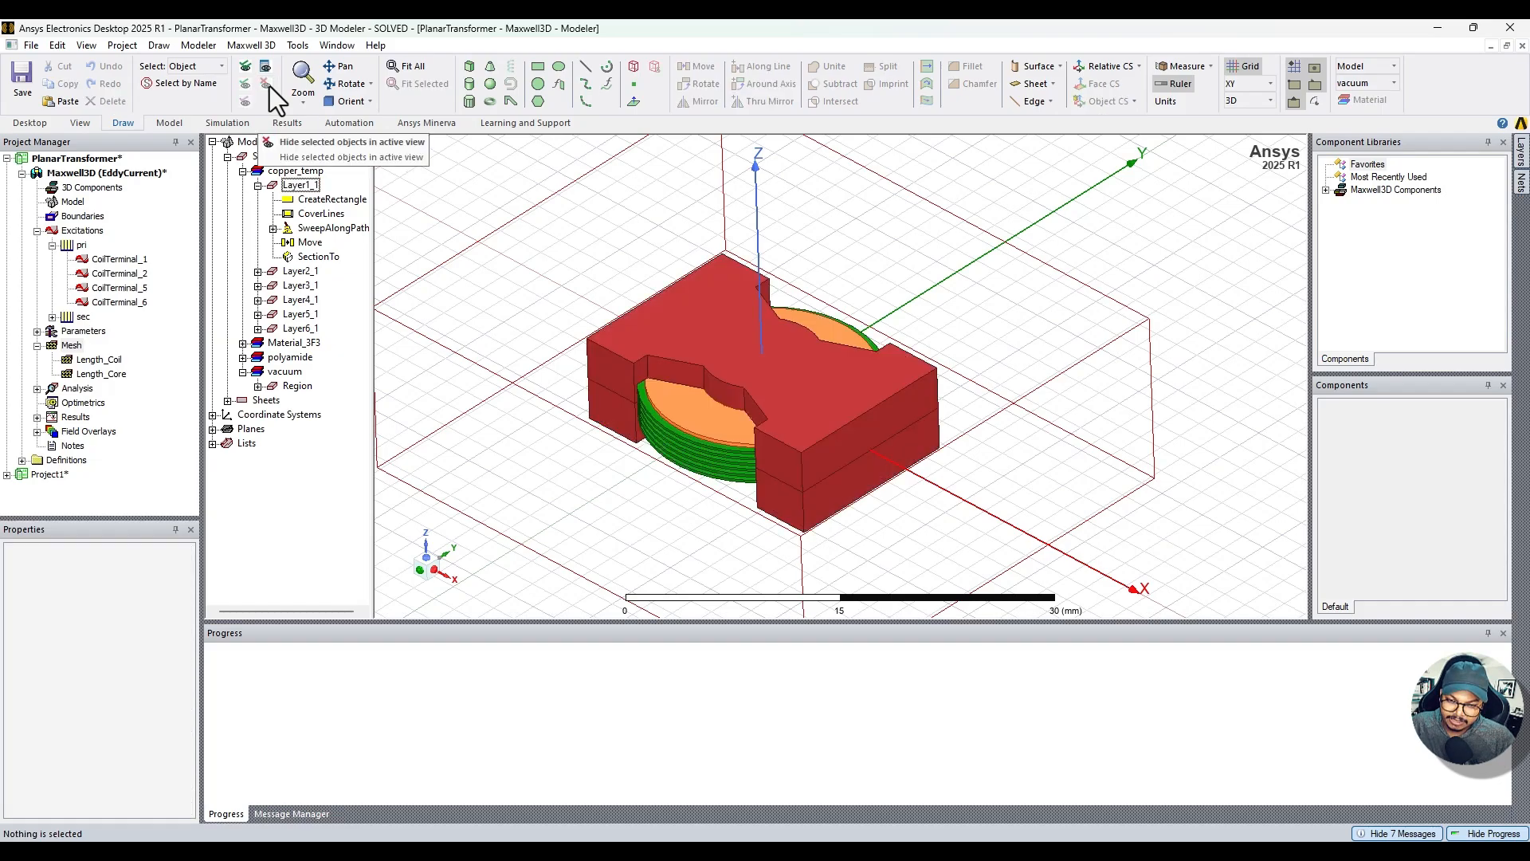
click(297, 184)
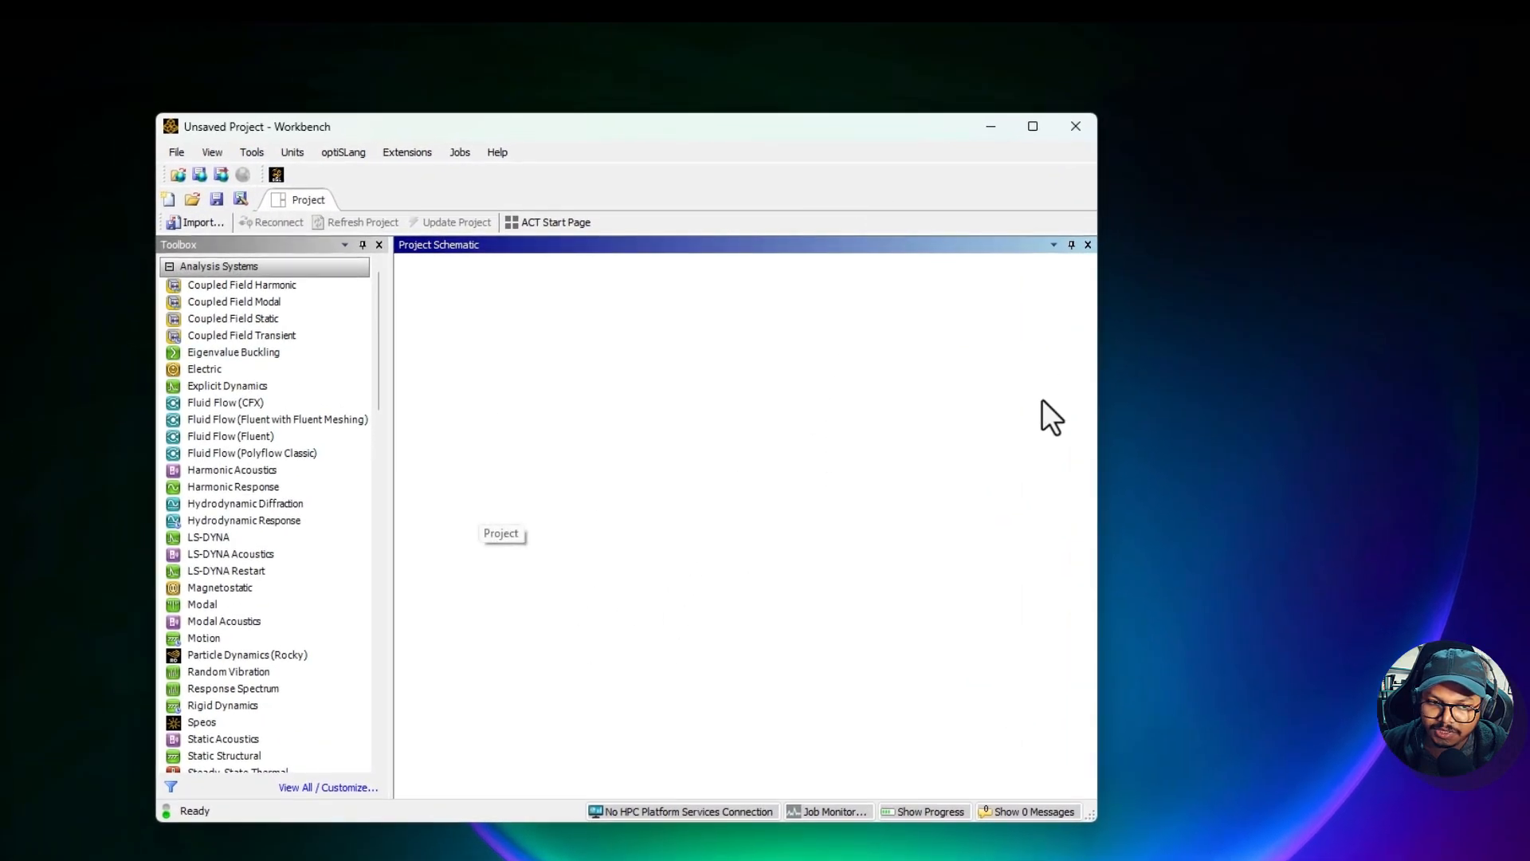
mouse_move(362, 218)
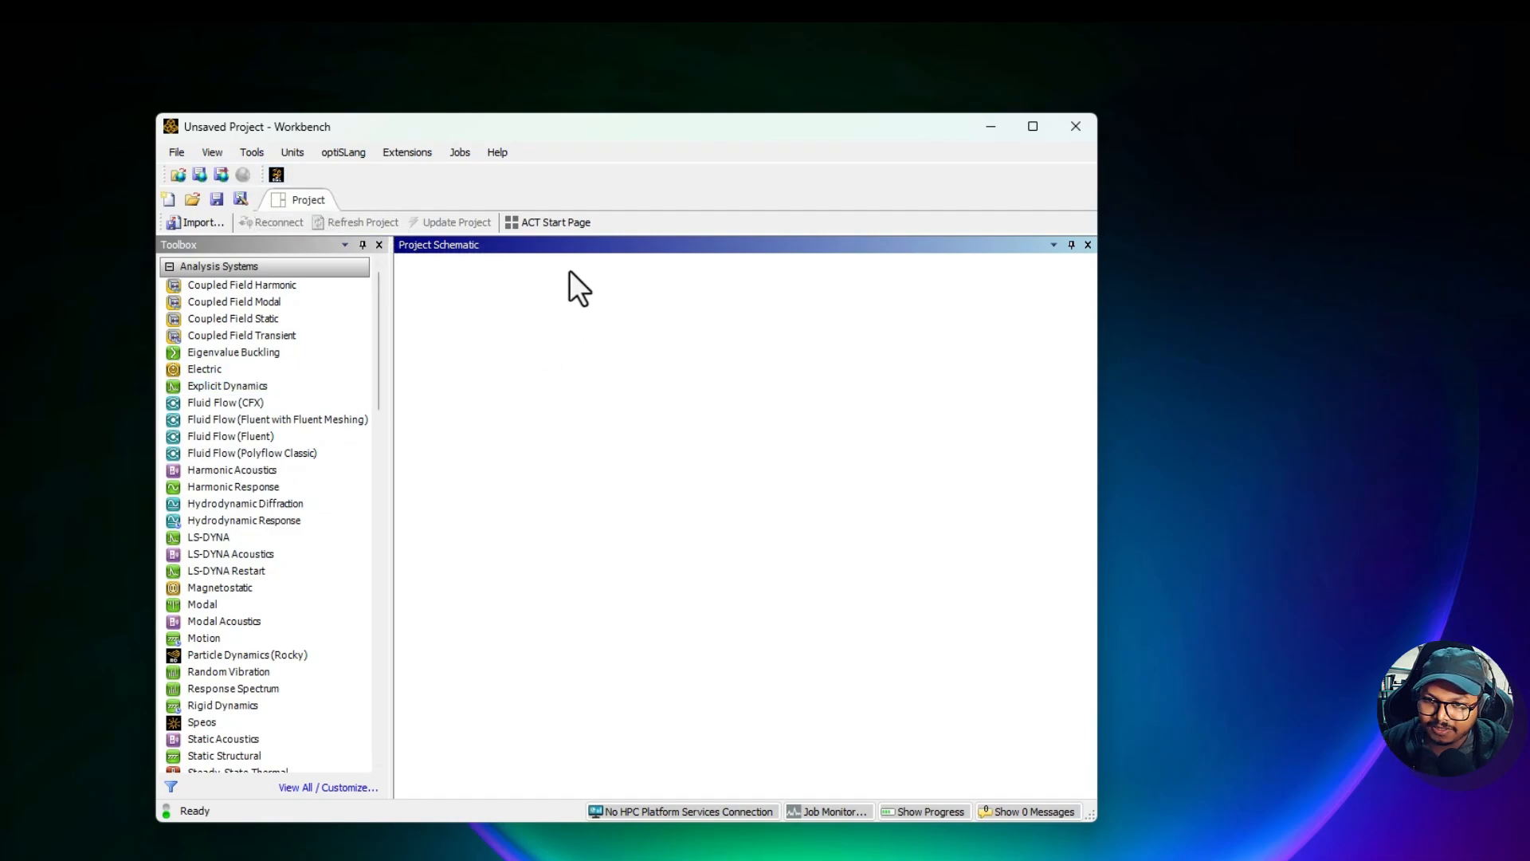
mouse_move(691, 208)
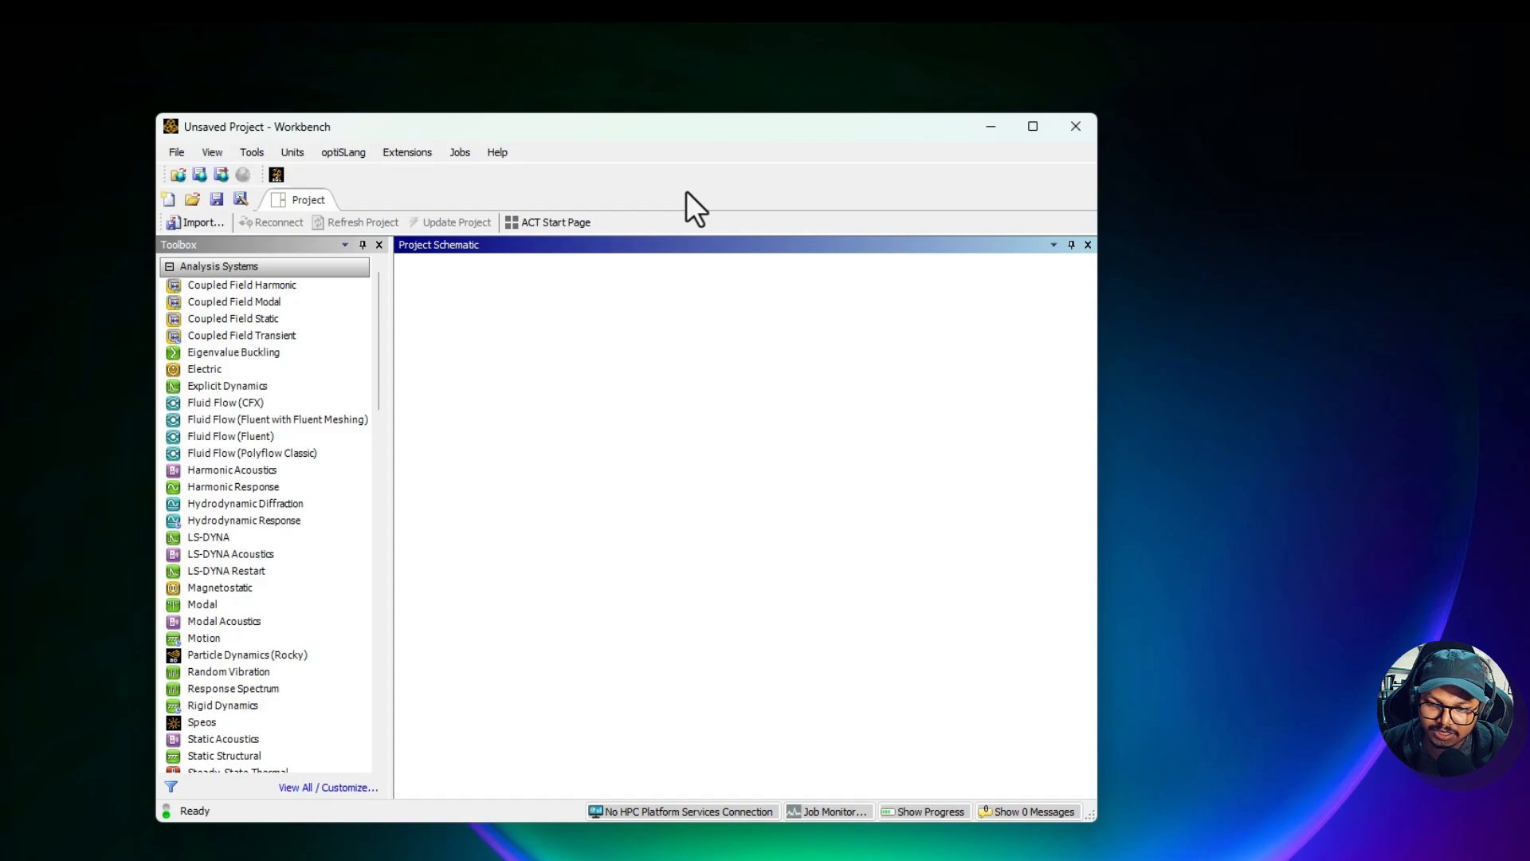
mouse_move(680, 715)
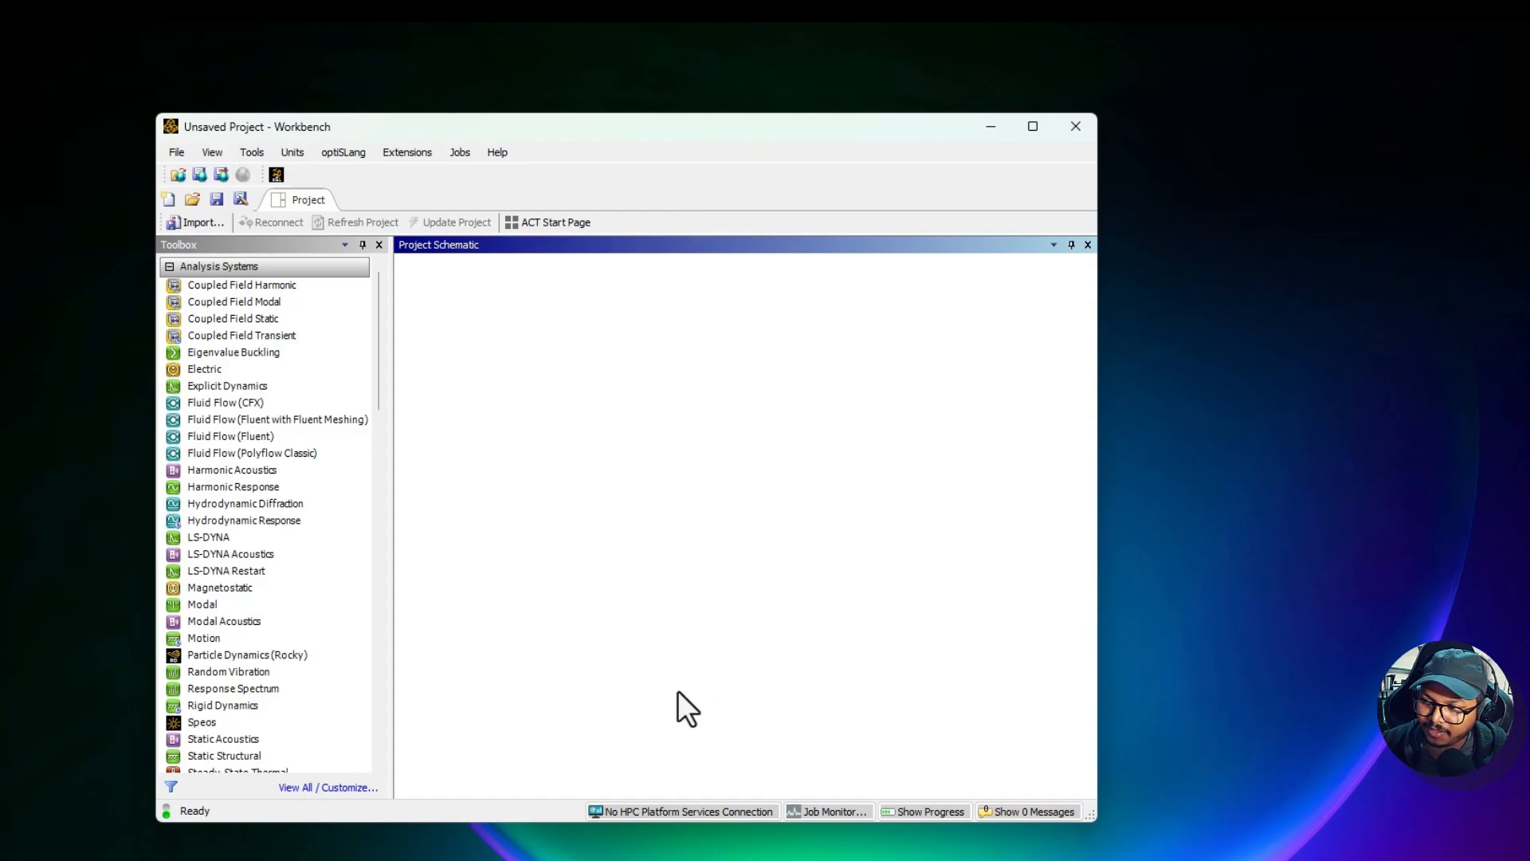
mouse_move(482, 535)
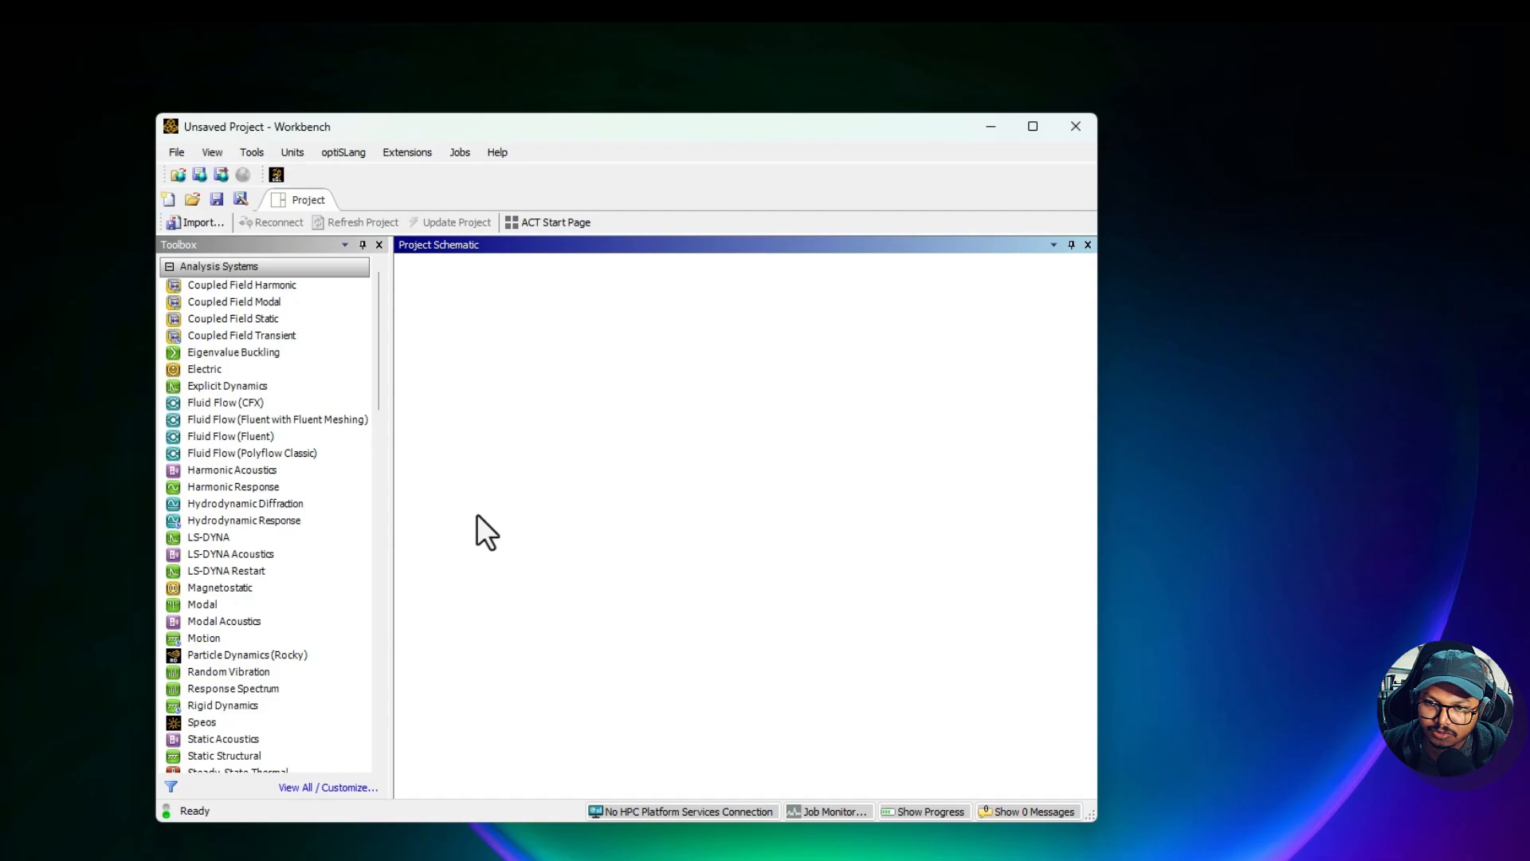
mouse_move(510, 404)
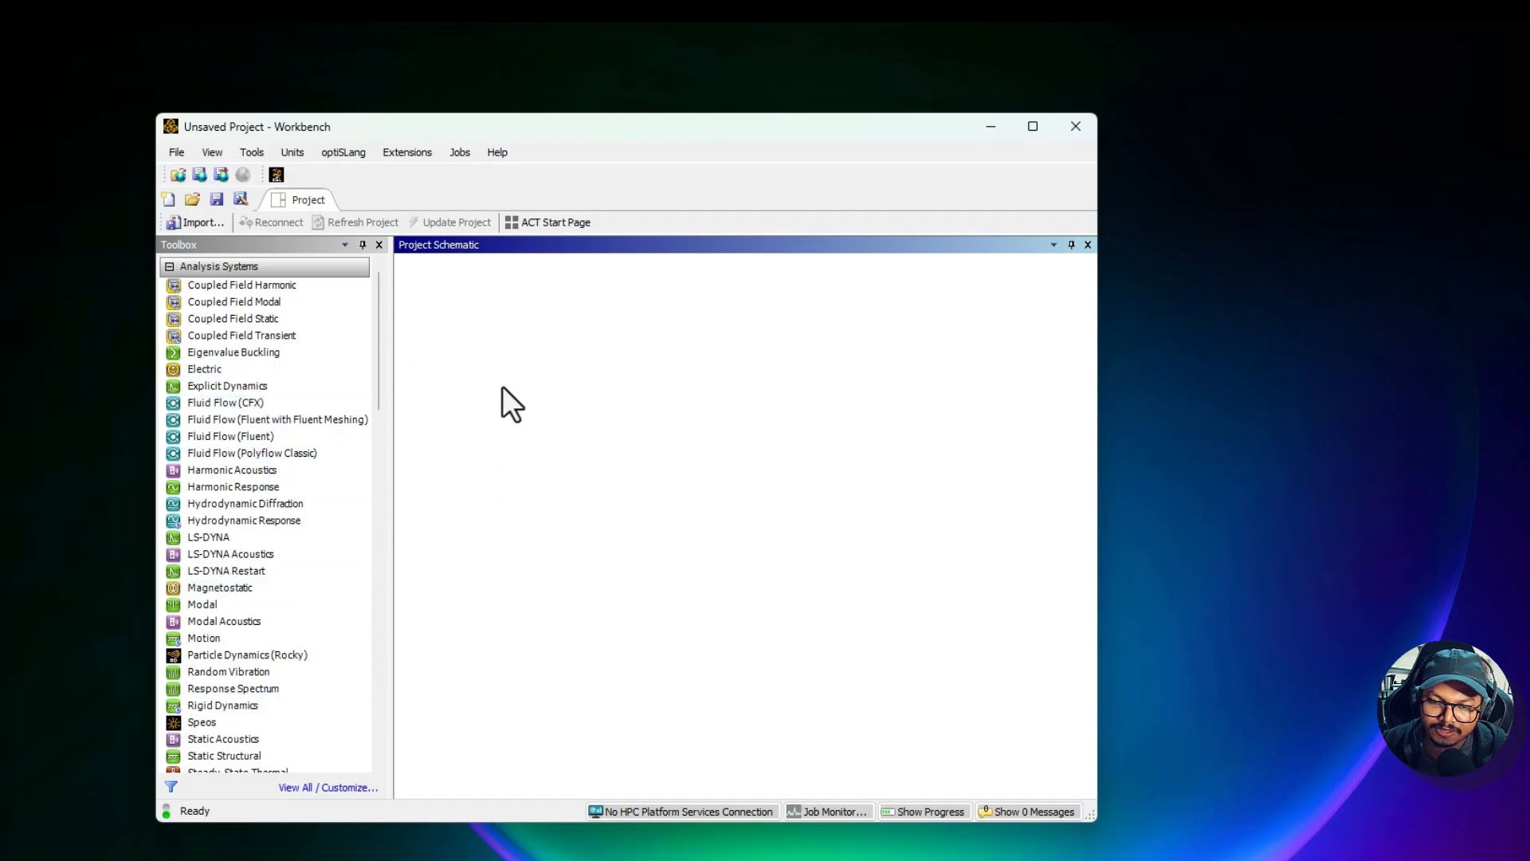
Step: Browse the Analysis Systems list, picking out the Fluid Flow (Polyflow Classic) entry
click(251, 452)
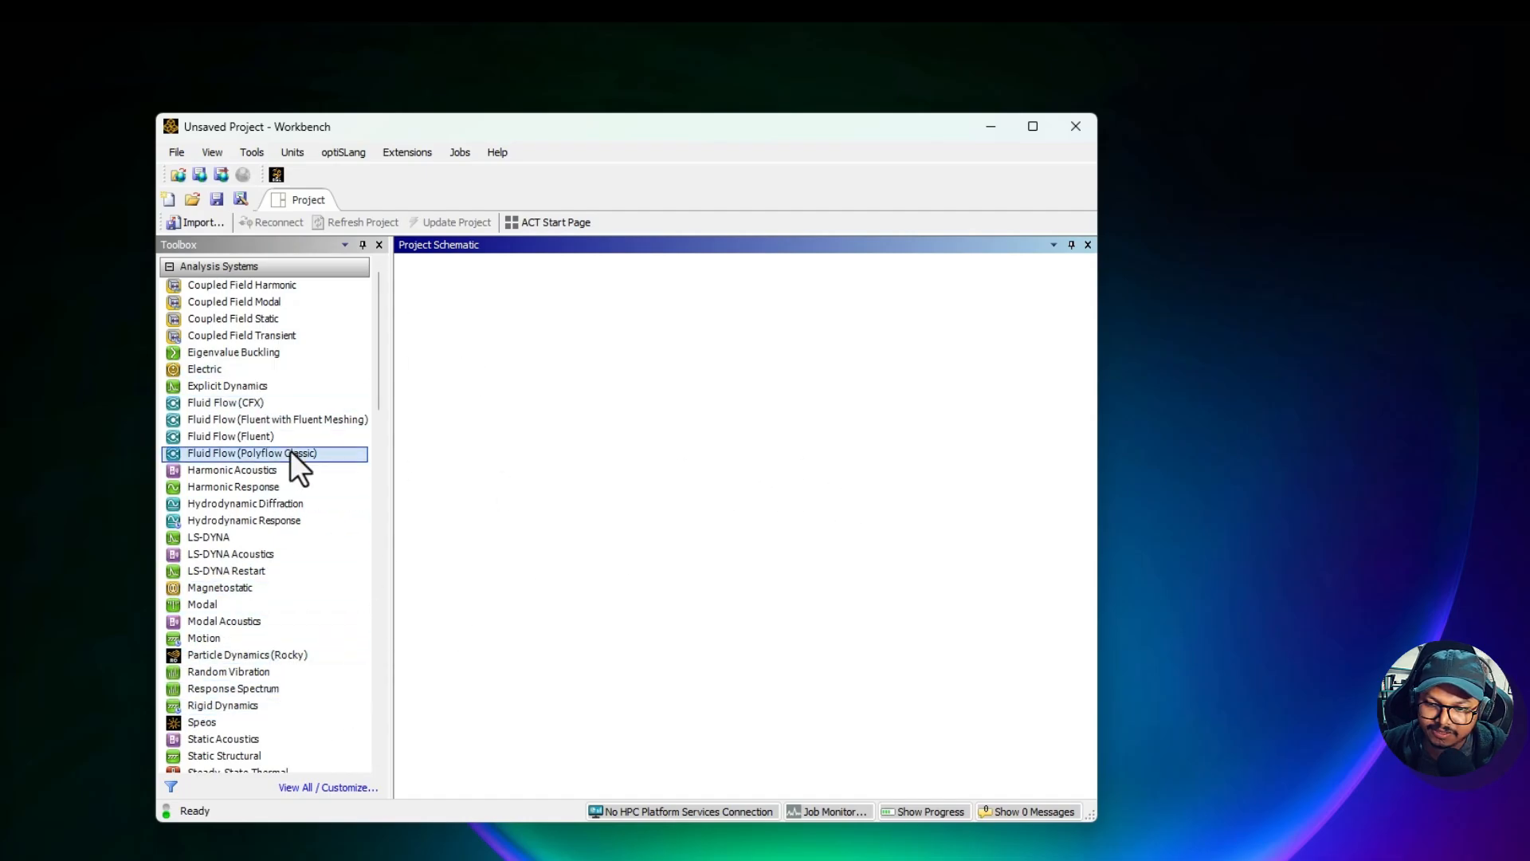
mouse_move(314, 573)
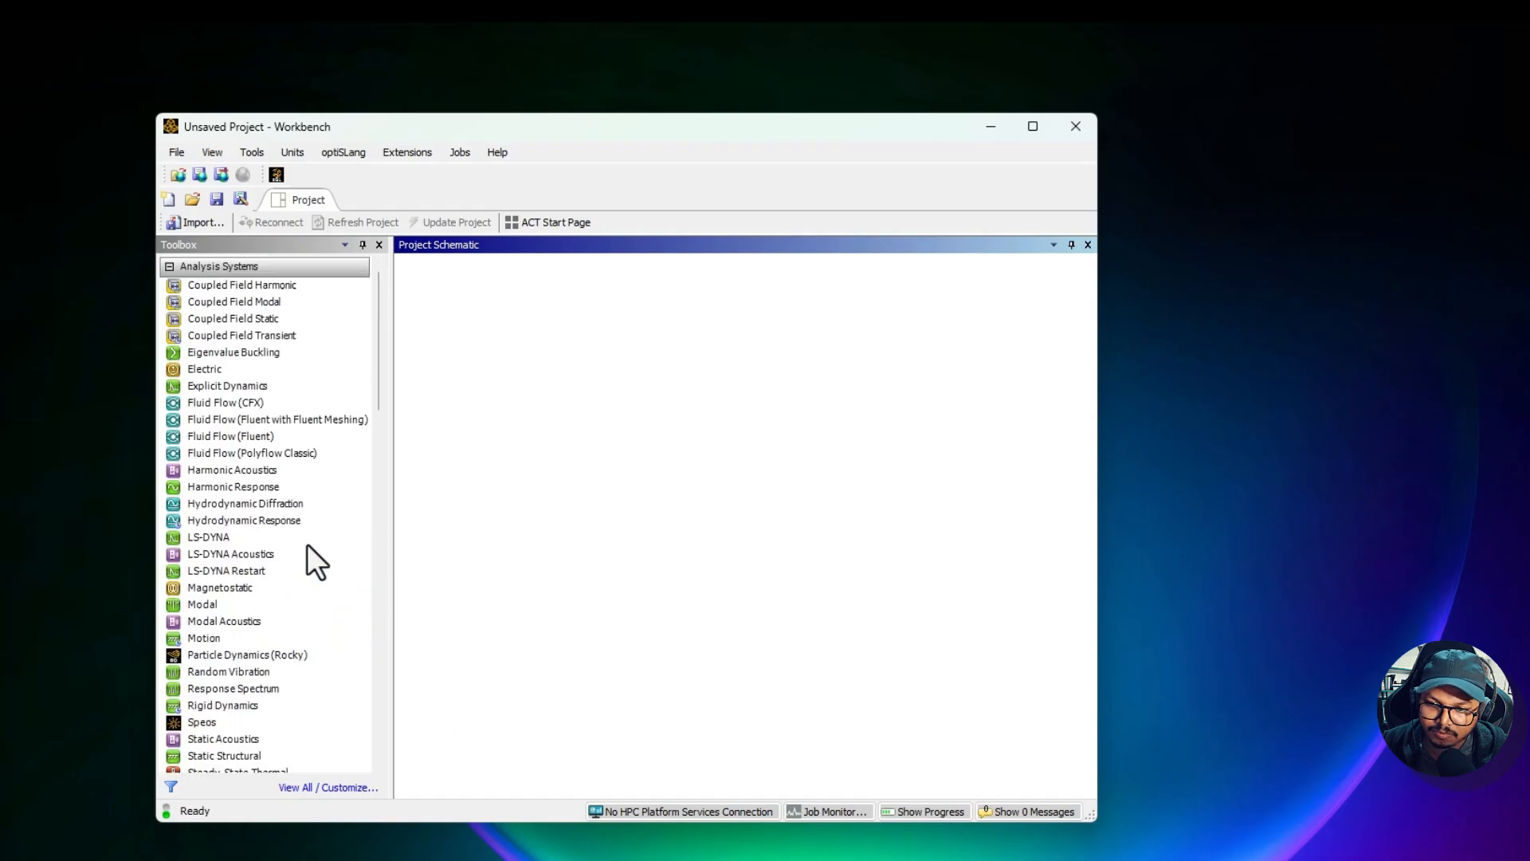
click(232, 470)
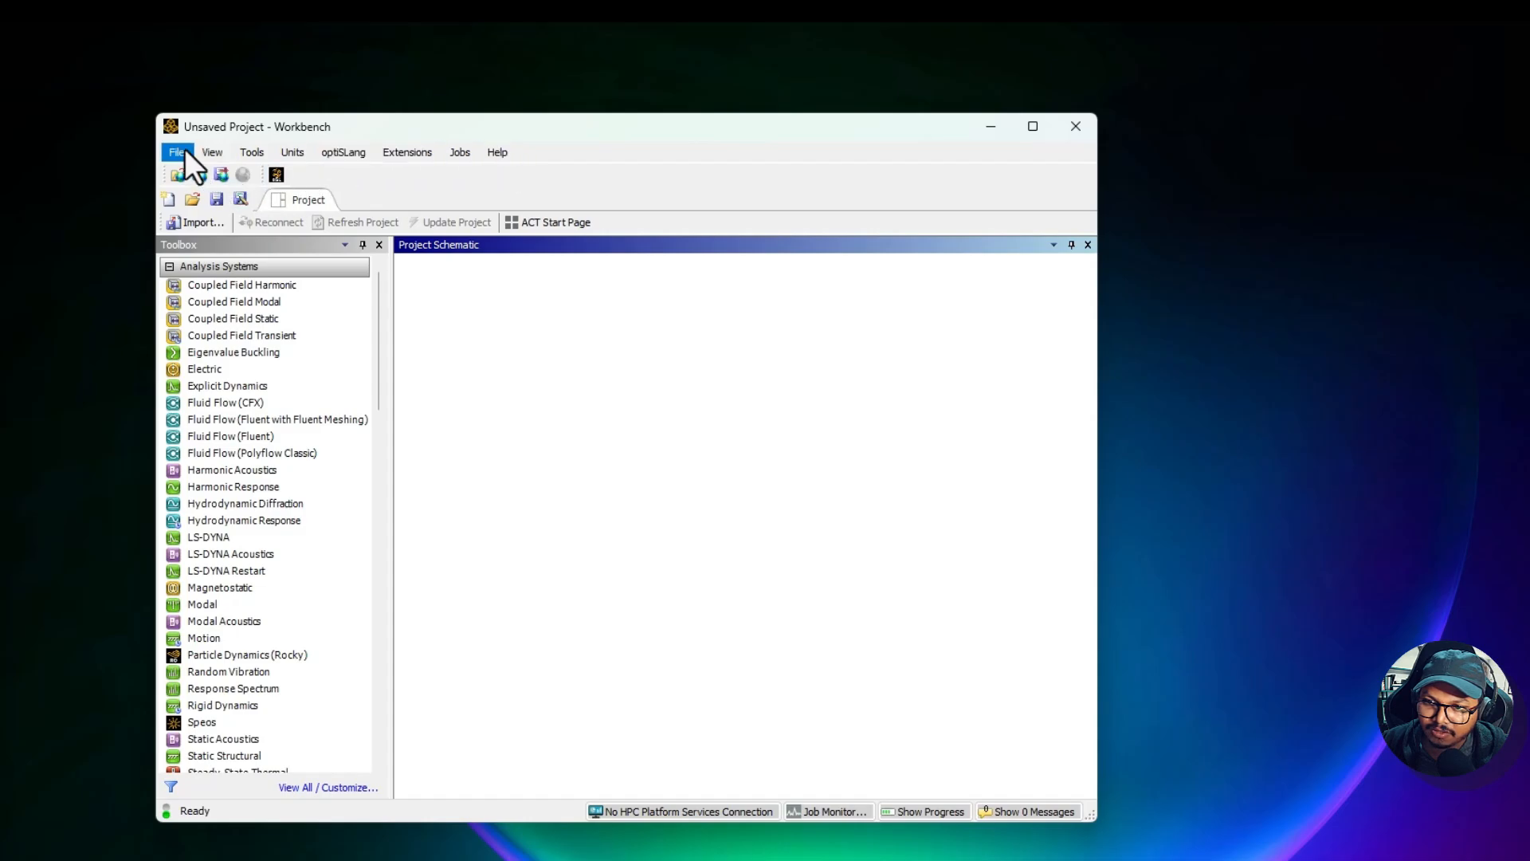
click(212, 152)
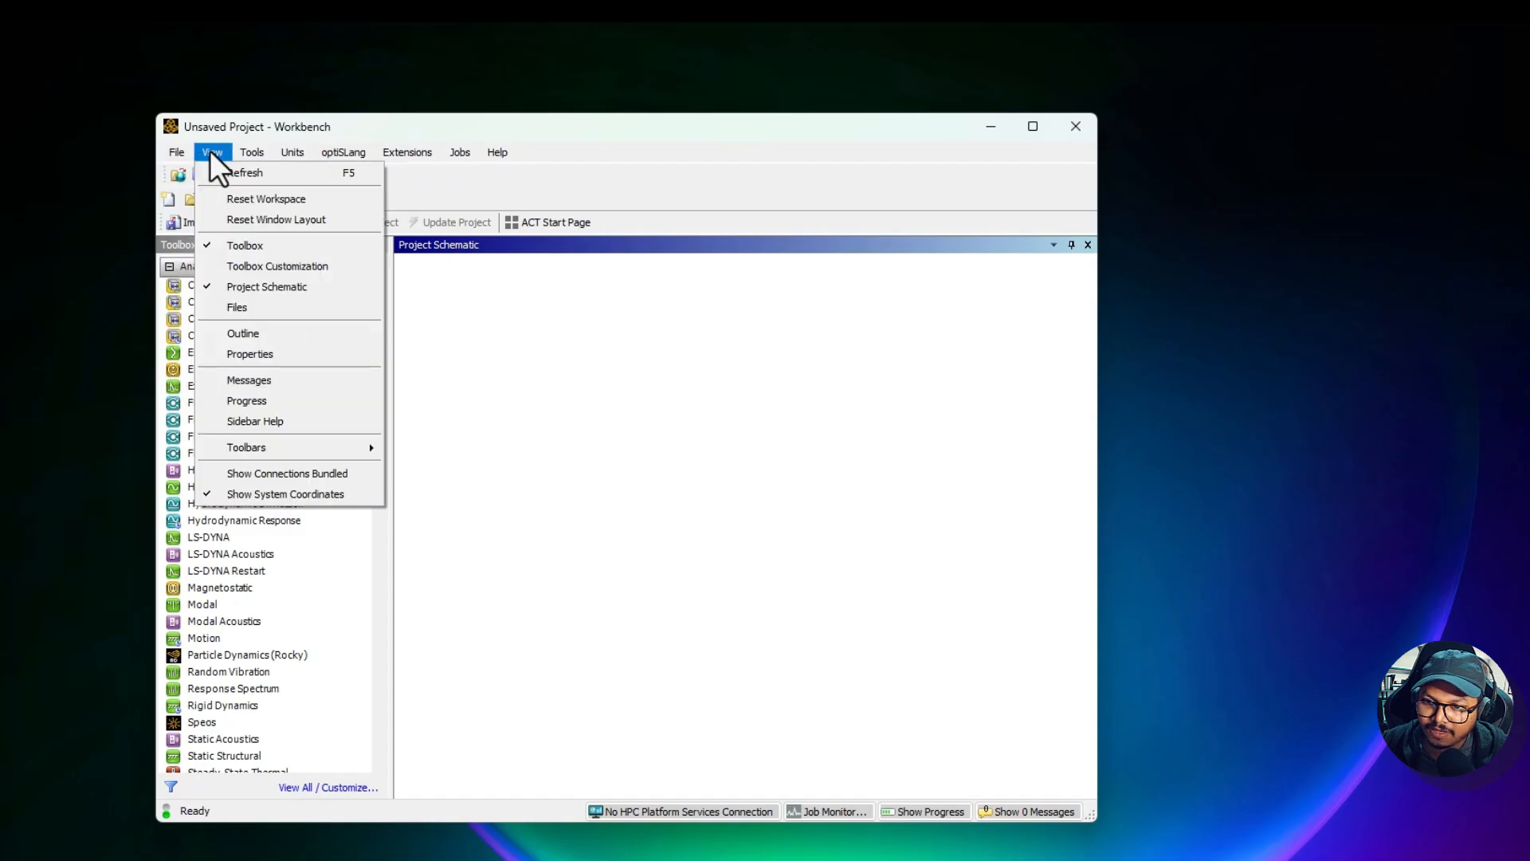
click(291, 151)
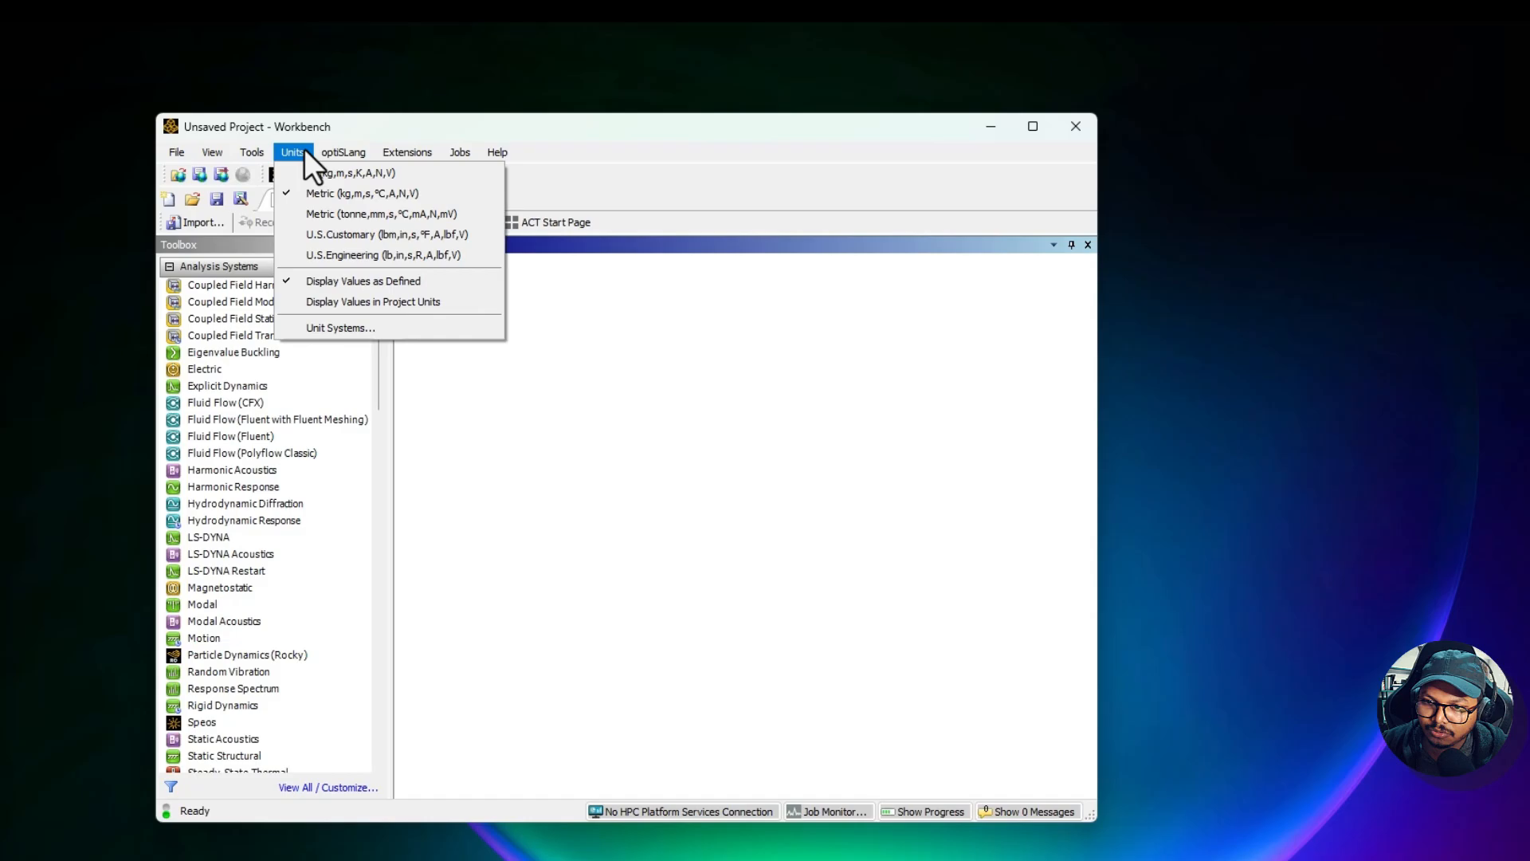
mouse_move(348, 213)
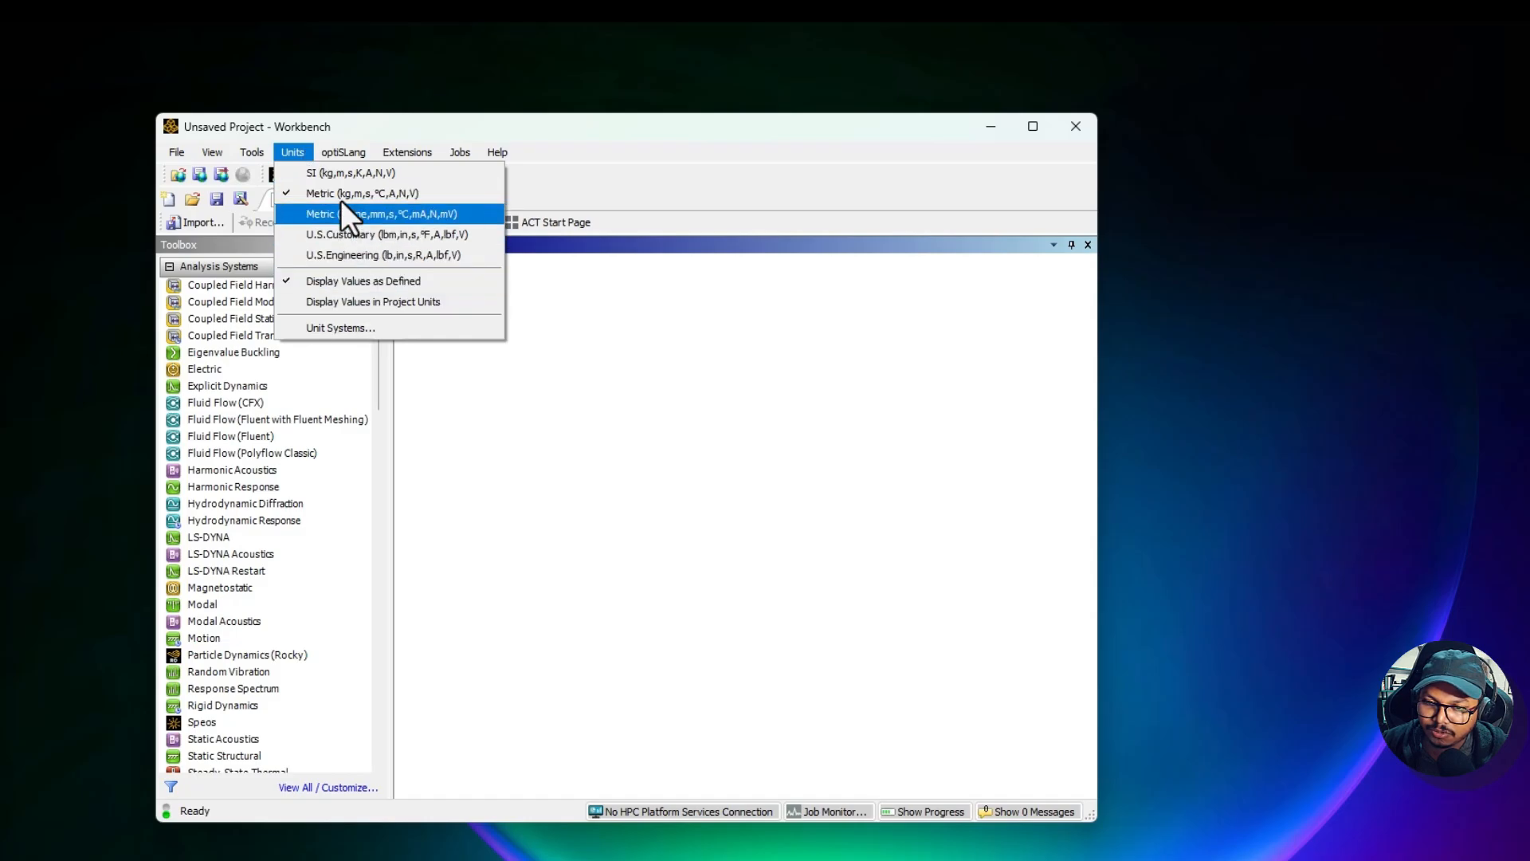
click(406, 151)
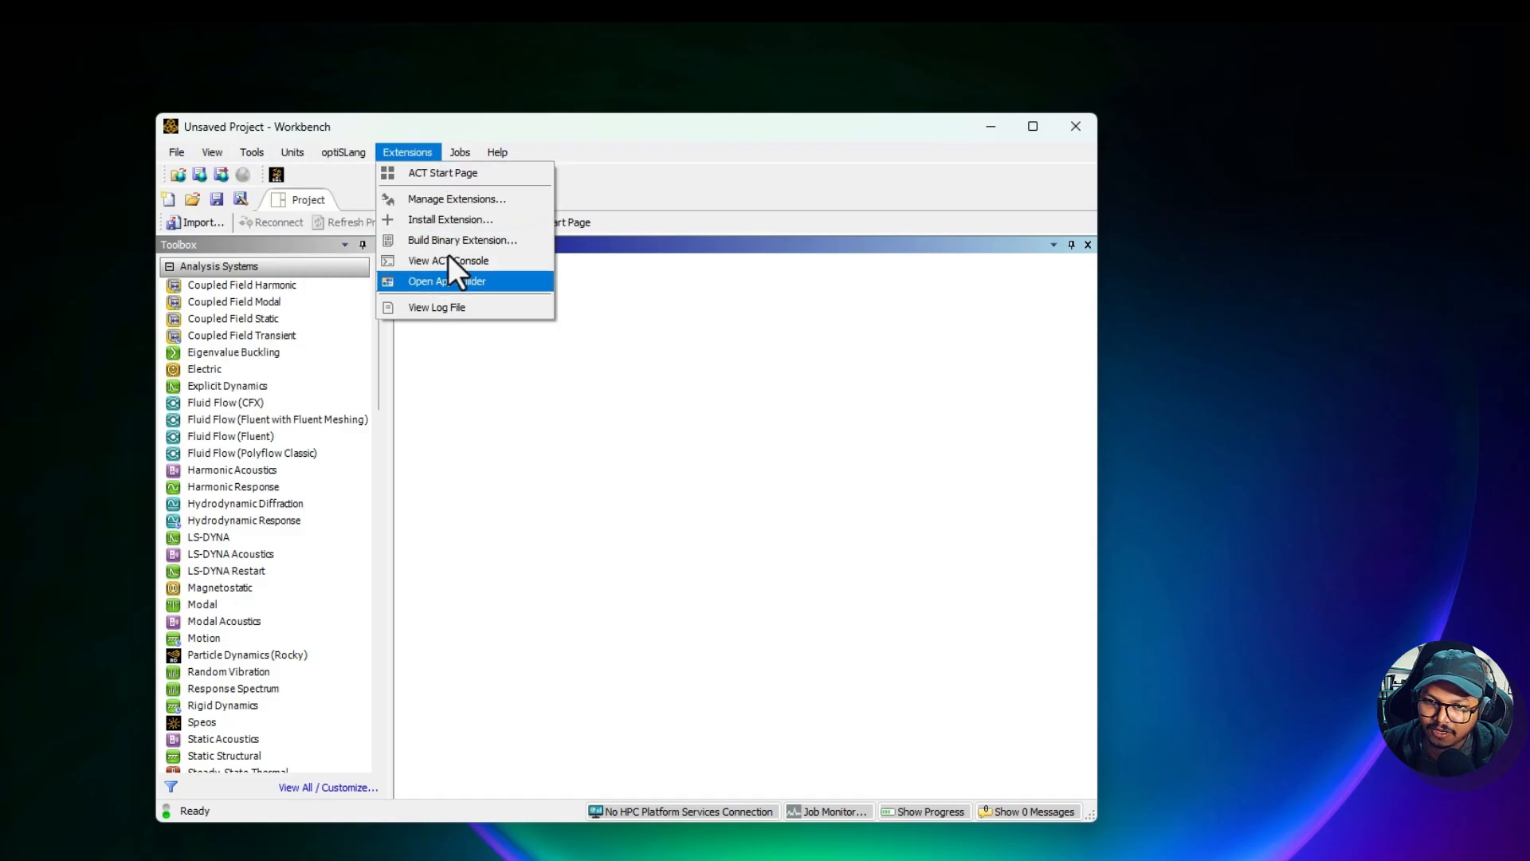
click(459, 152)
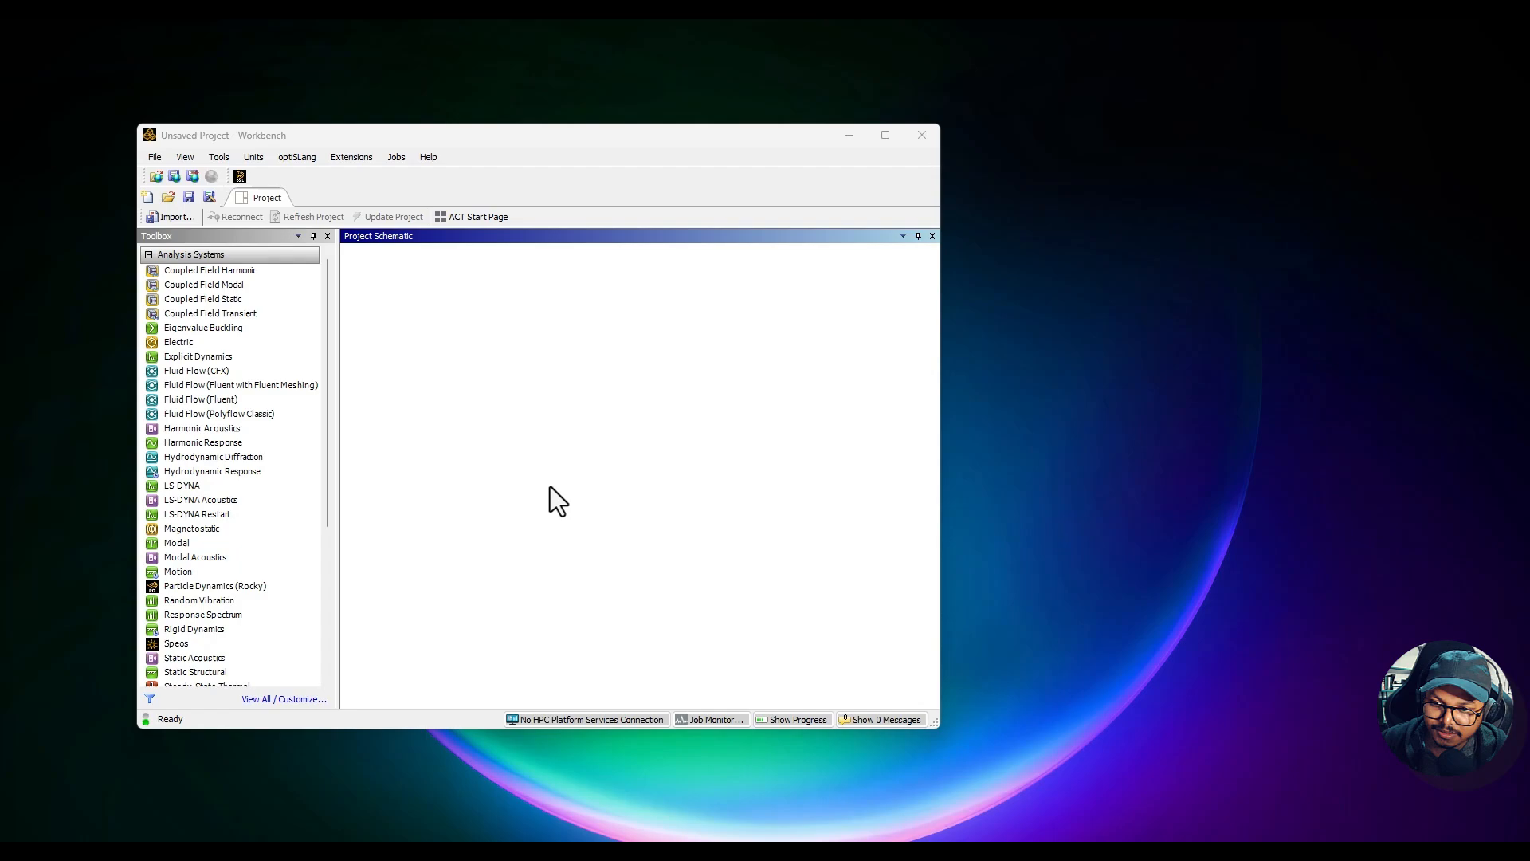
Step: Collapse the Analysis Systems category, leaving only the toolbox headings
click(149, 253)
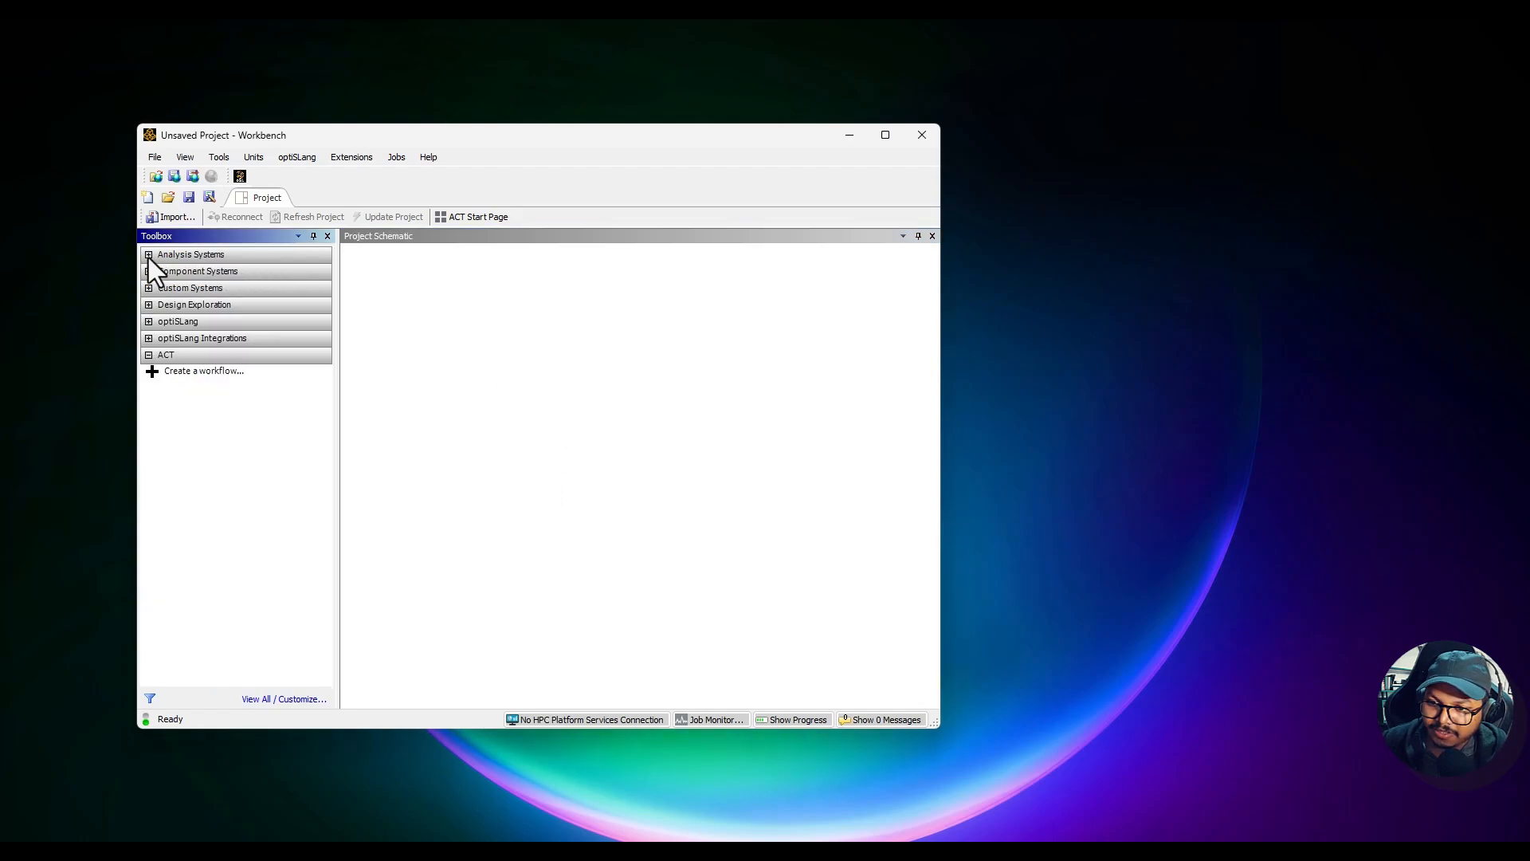
mouse_move(285, 364)
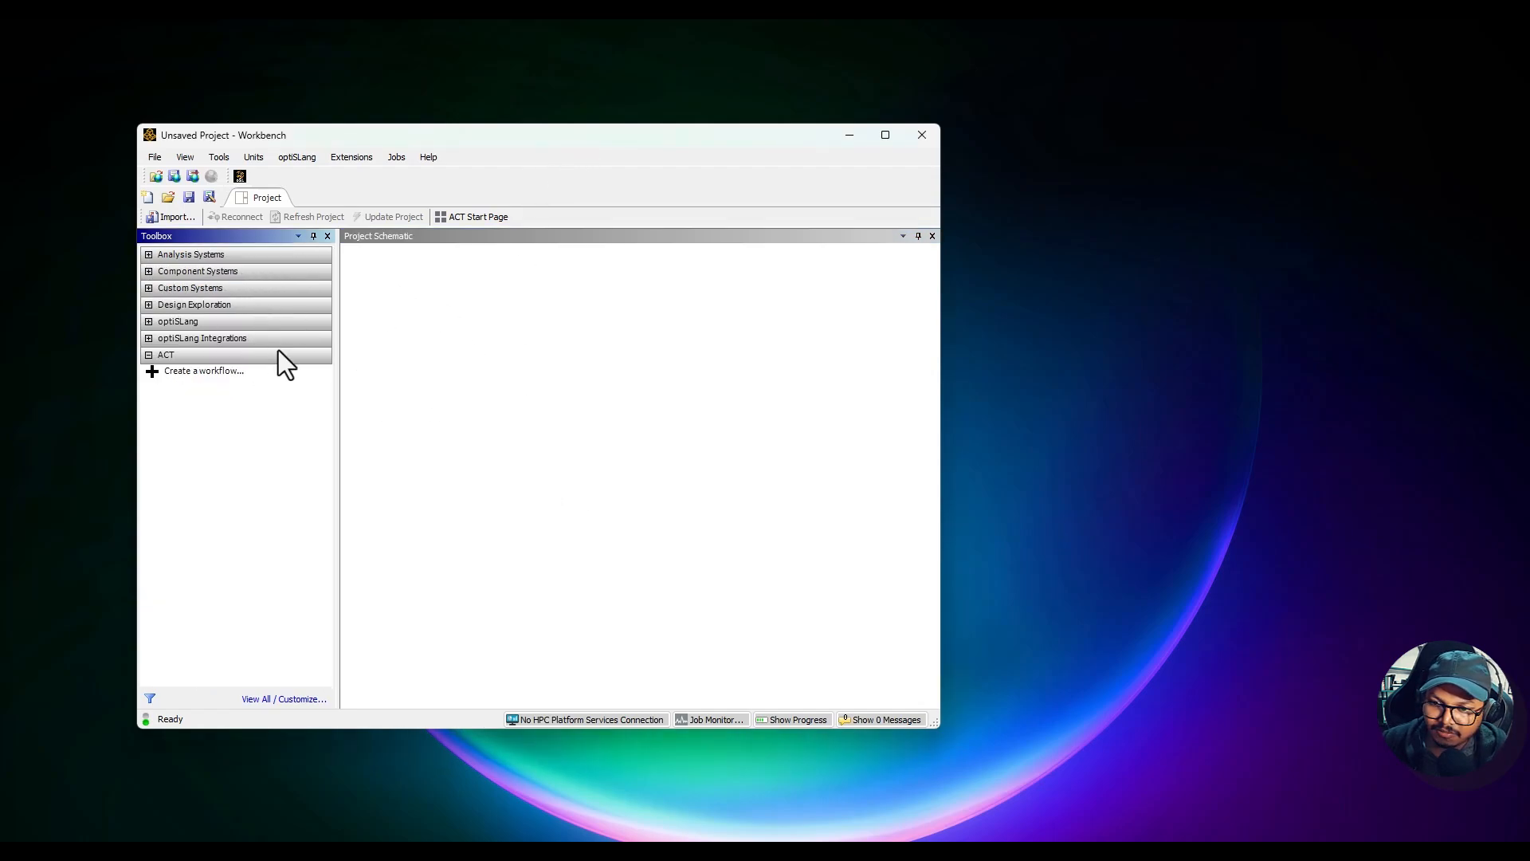
mouse_move(214, 395)
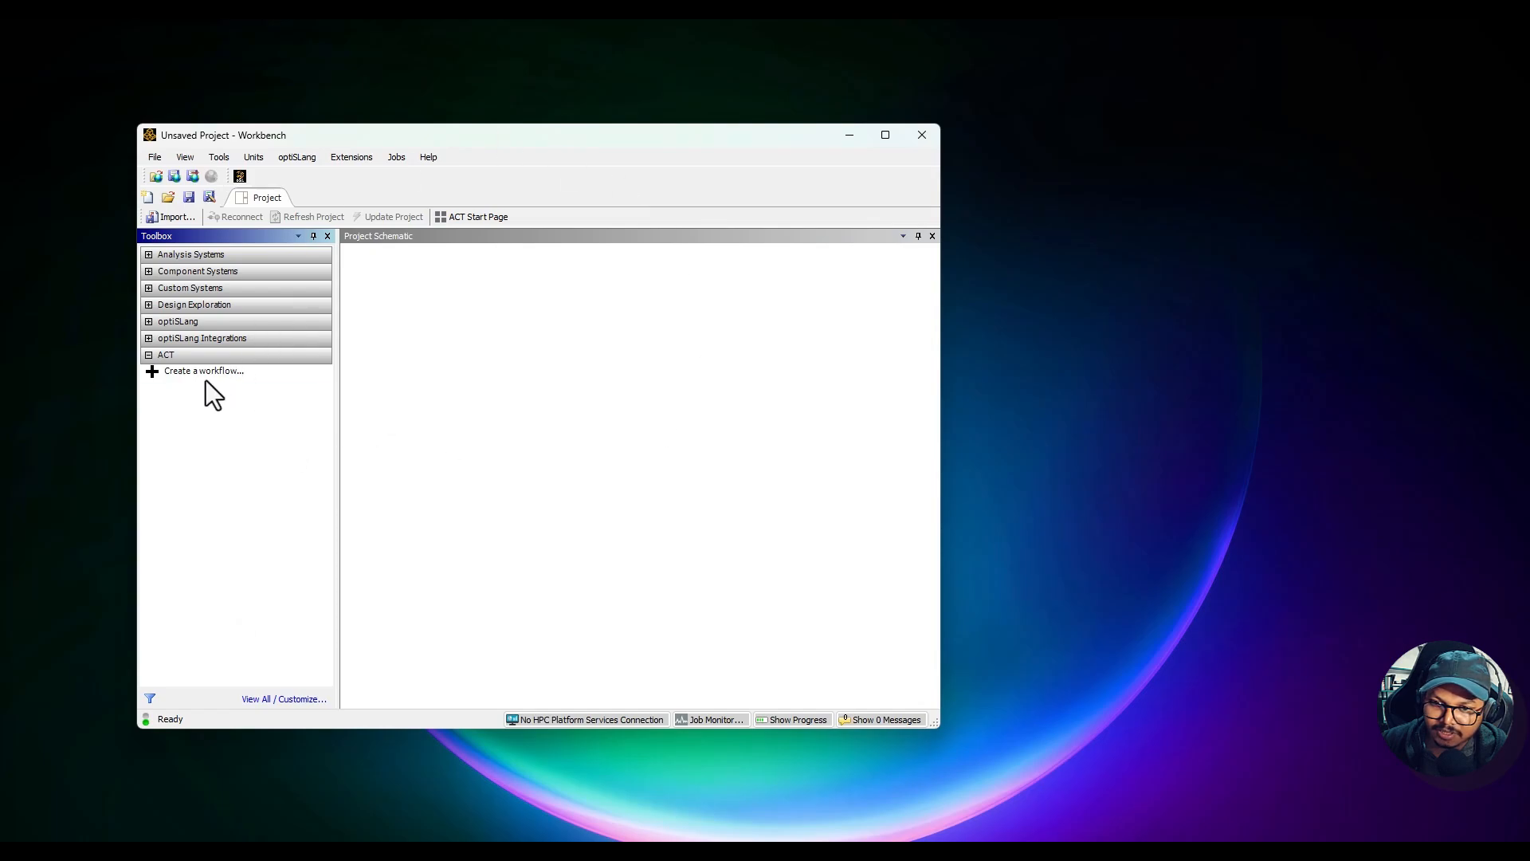
mouse_move(567, 437)
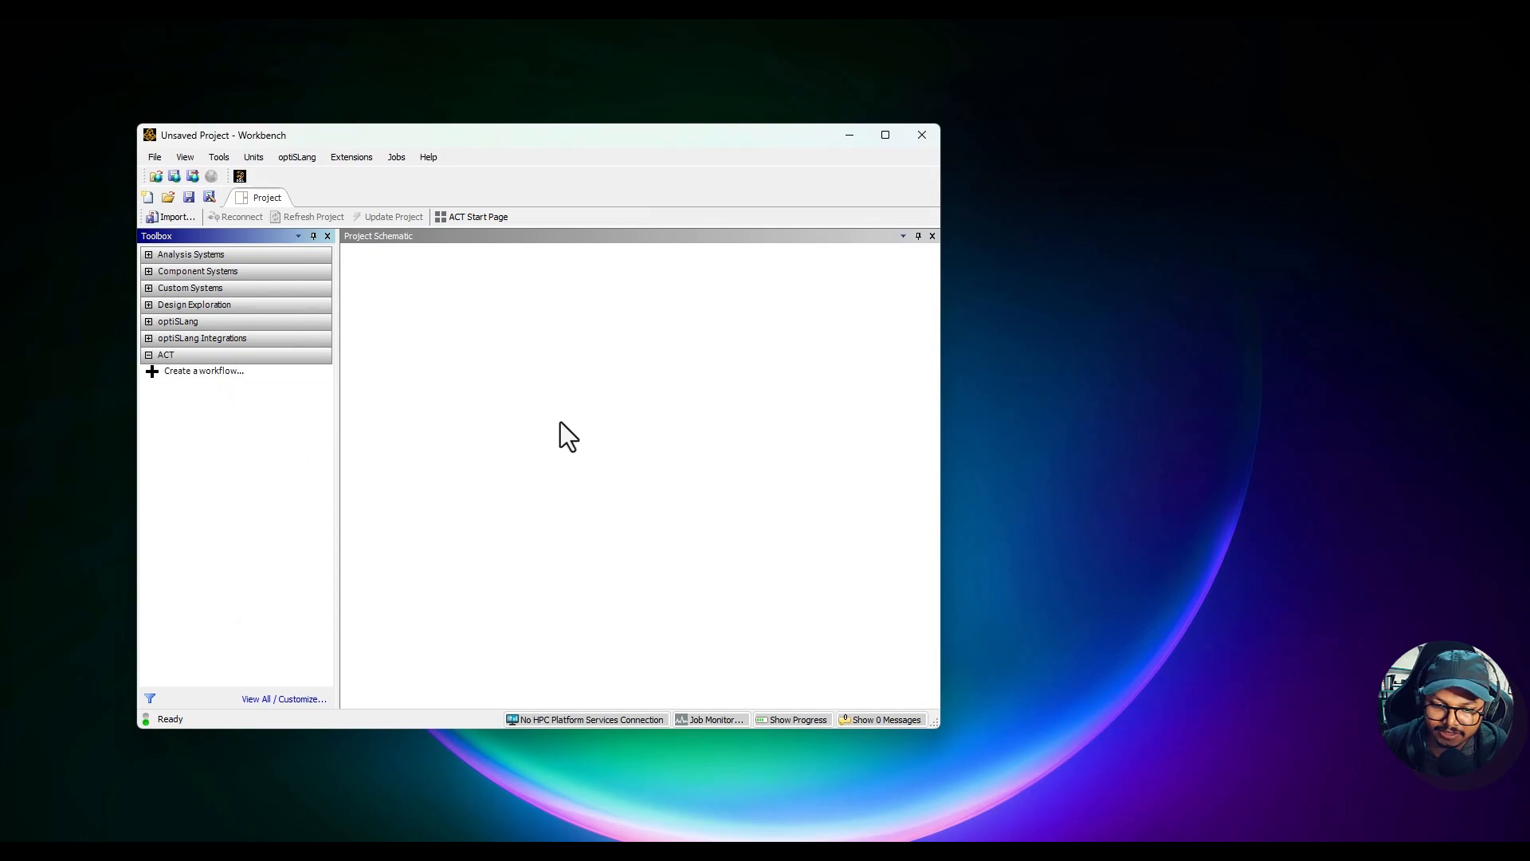
mouse_move(204, 285)
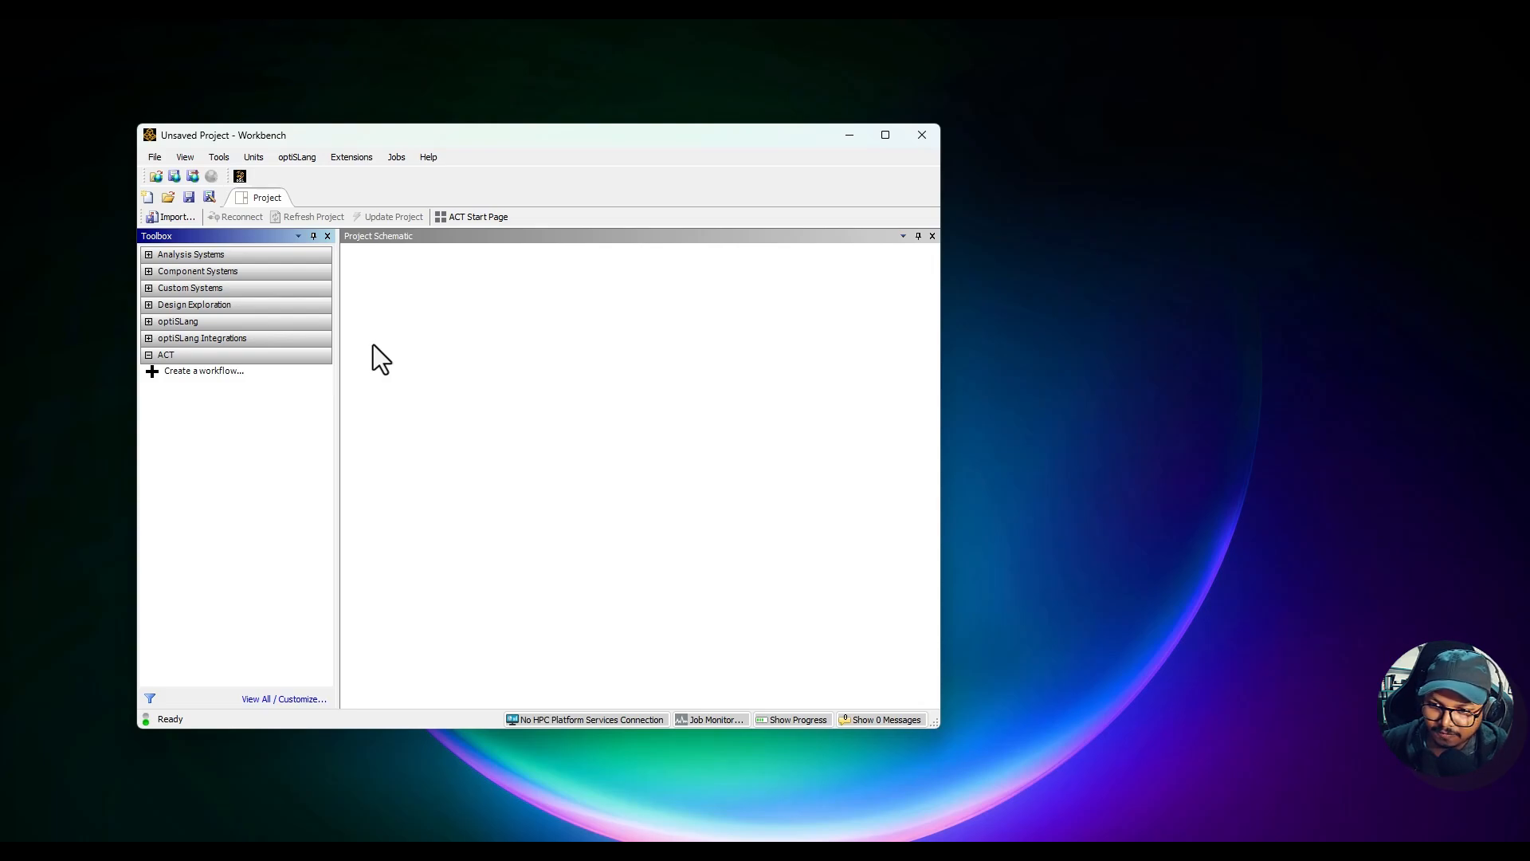
mouse_move(267, 283)
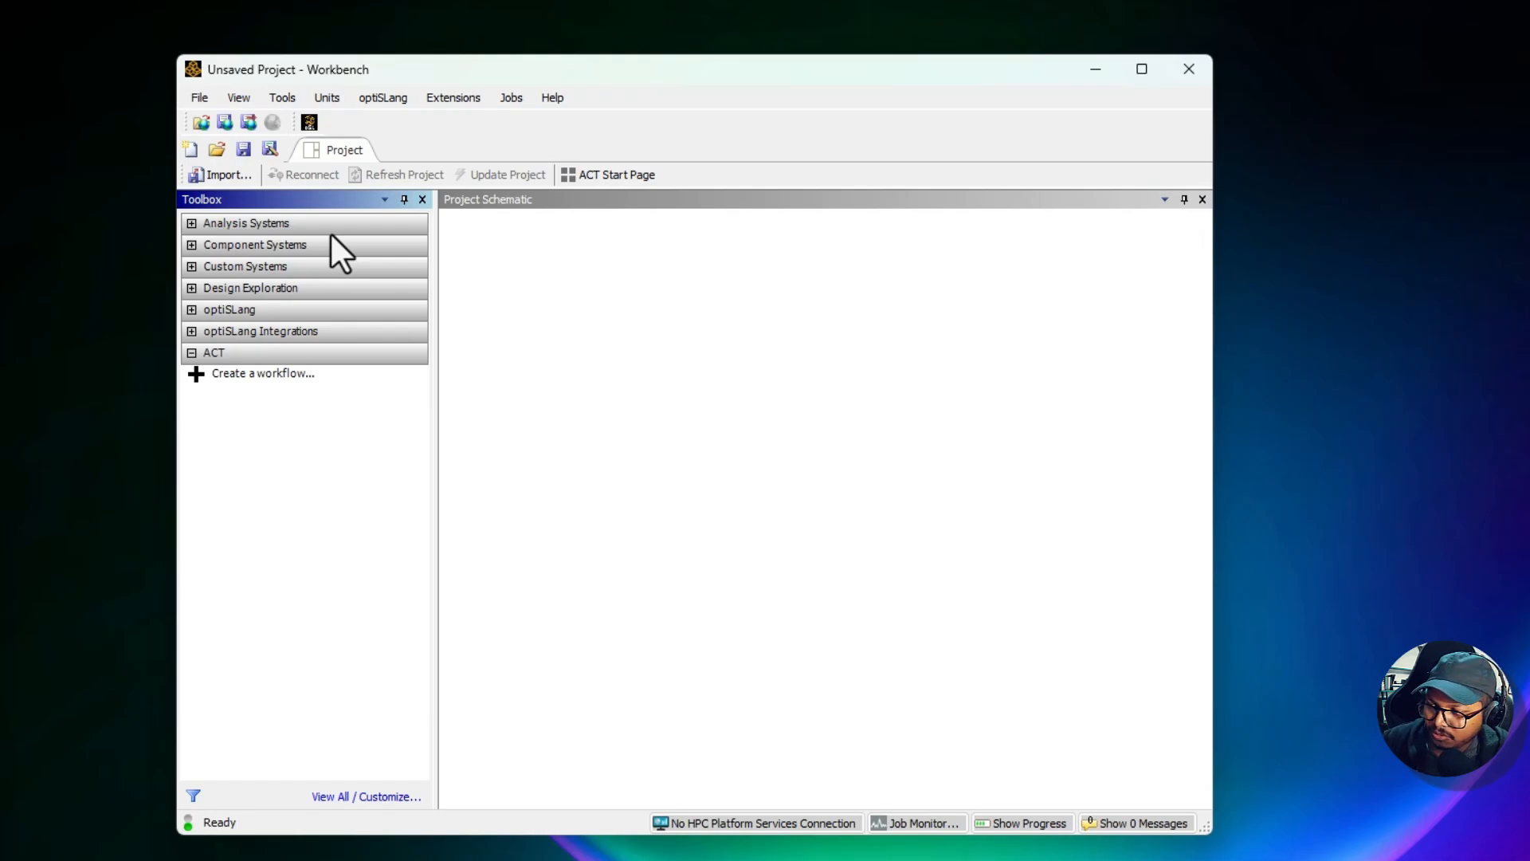
mouse_move(358, 219)
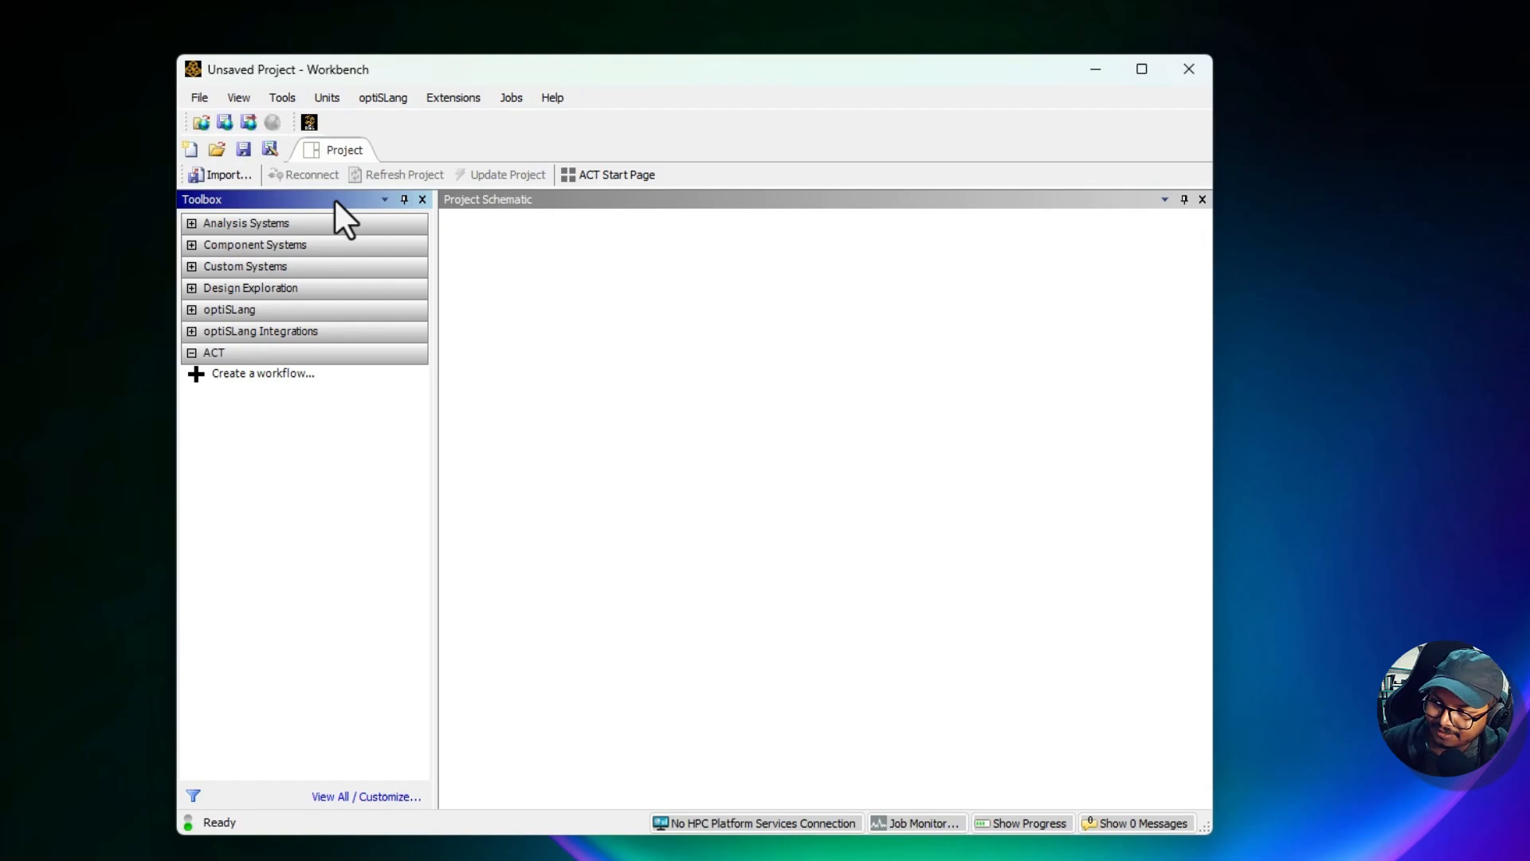
mouse_move(391, 372)
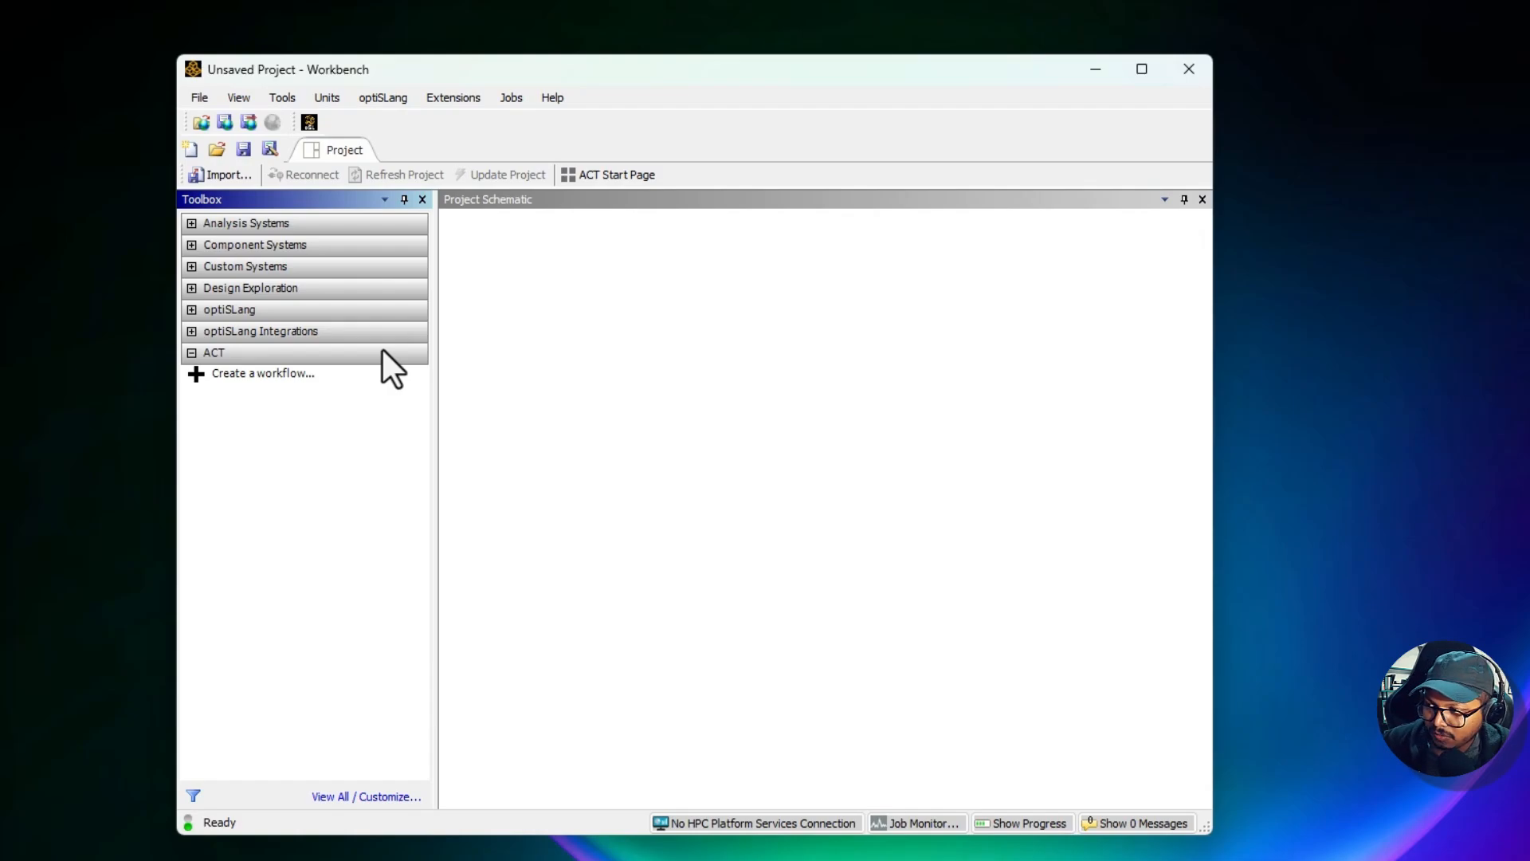
mouse_move(415, 322)
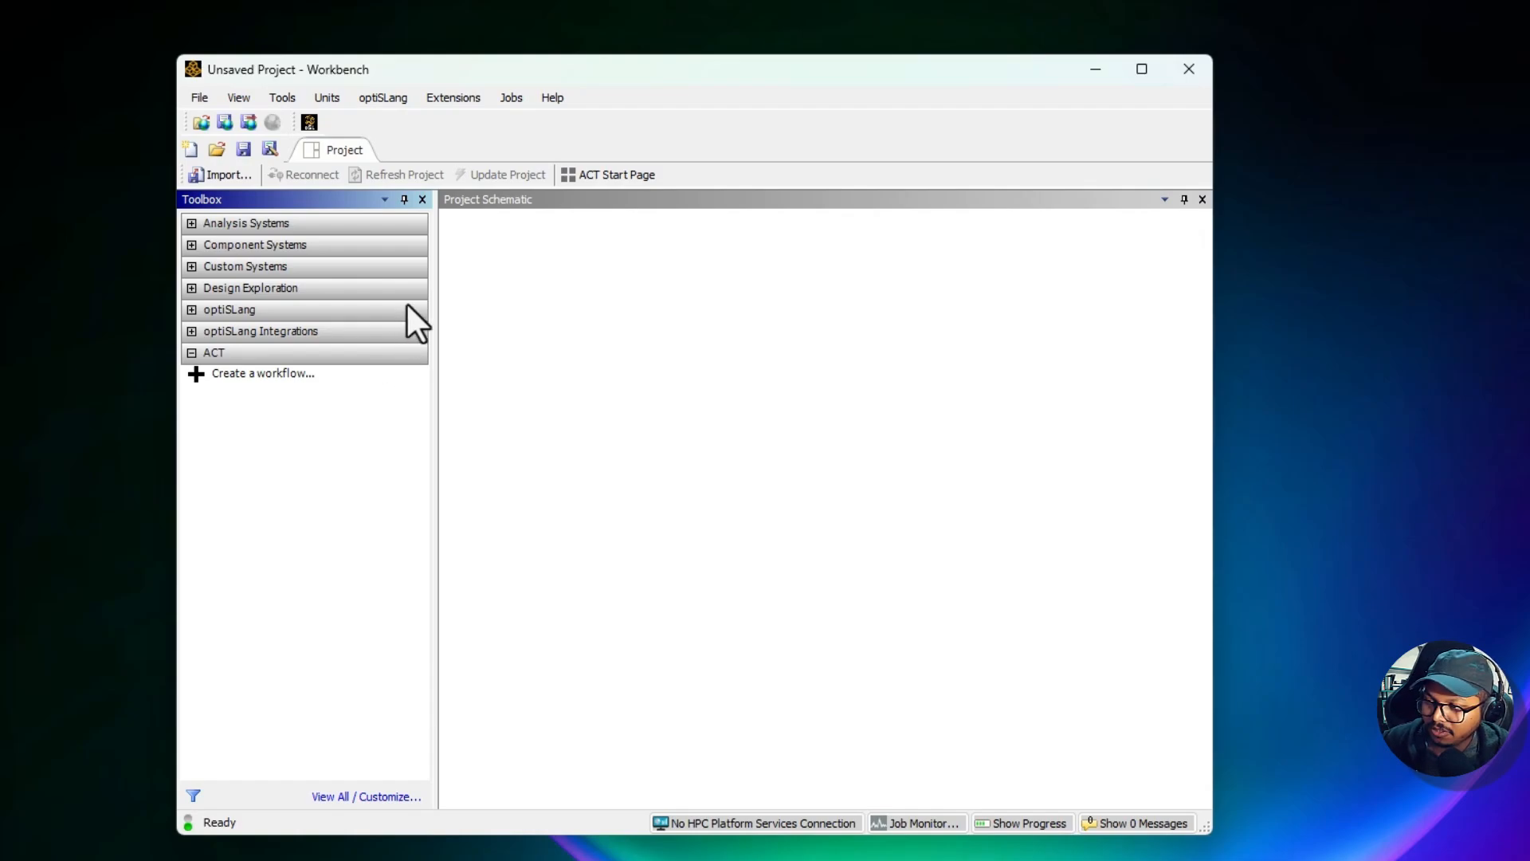
mouse_move(585, 275)
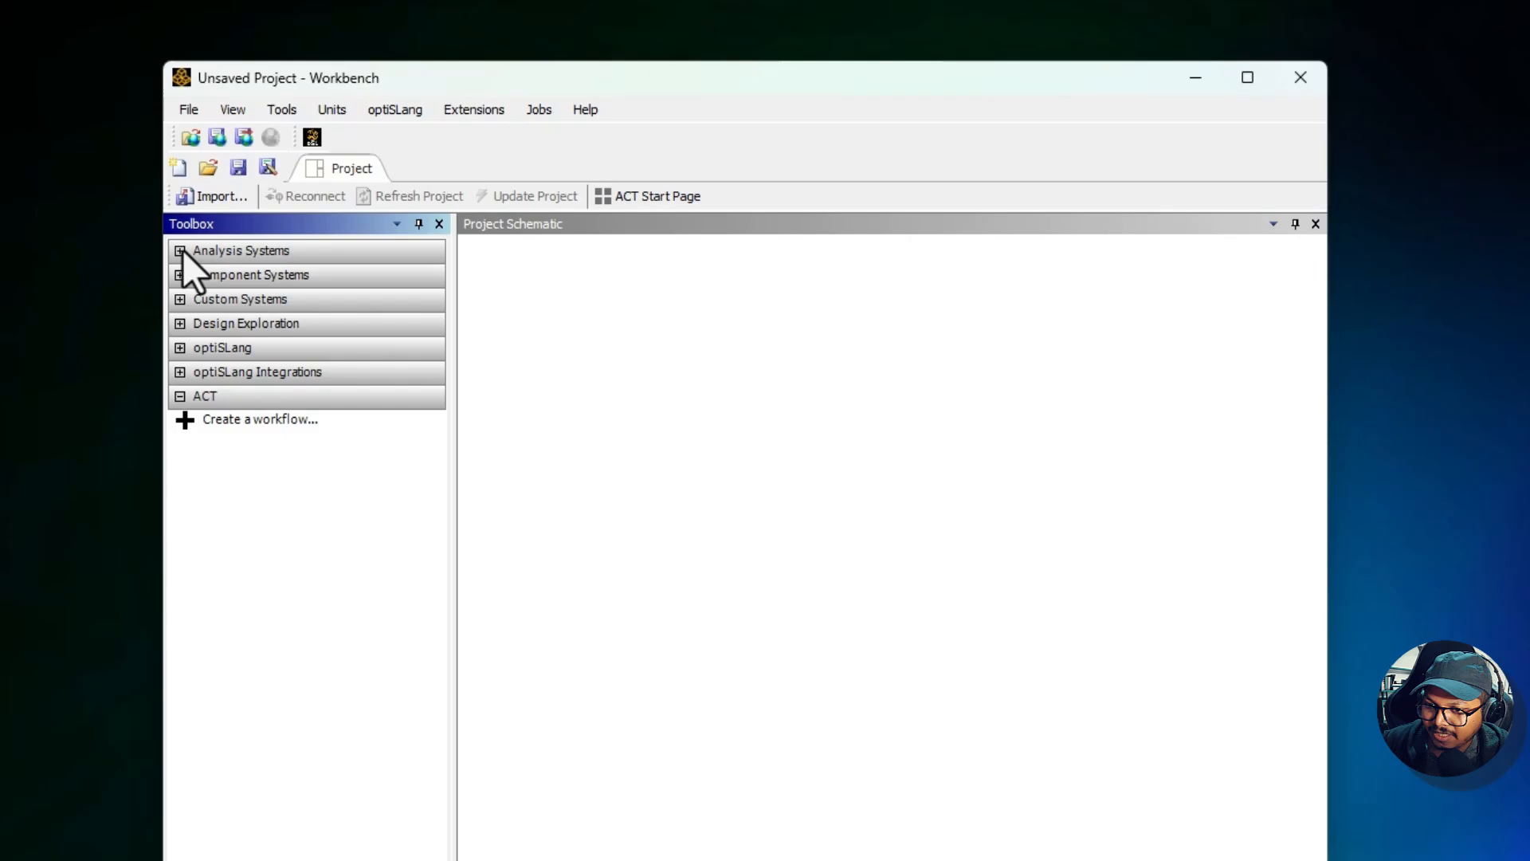
Step: Expand Analysis Systems again and hover its entries such as Fluid Flow (CFX)
click(181, 250)
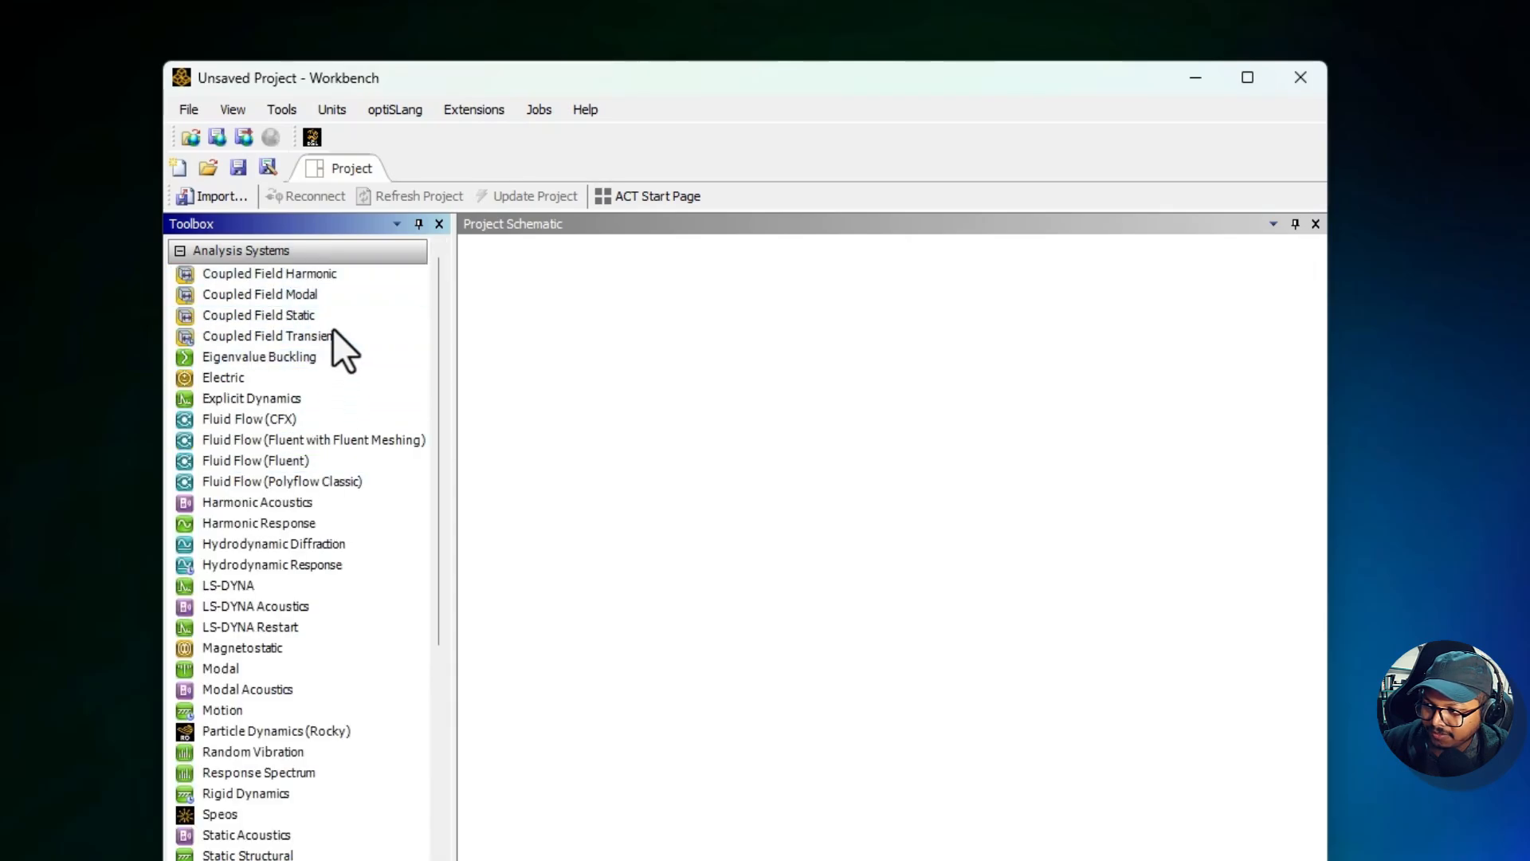
click(250, 628)
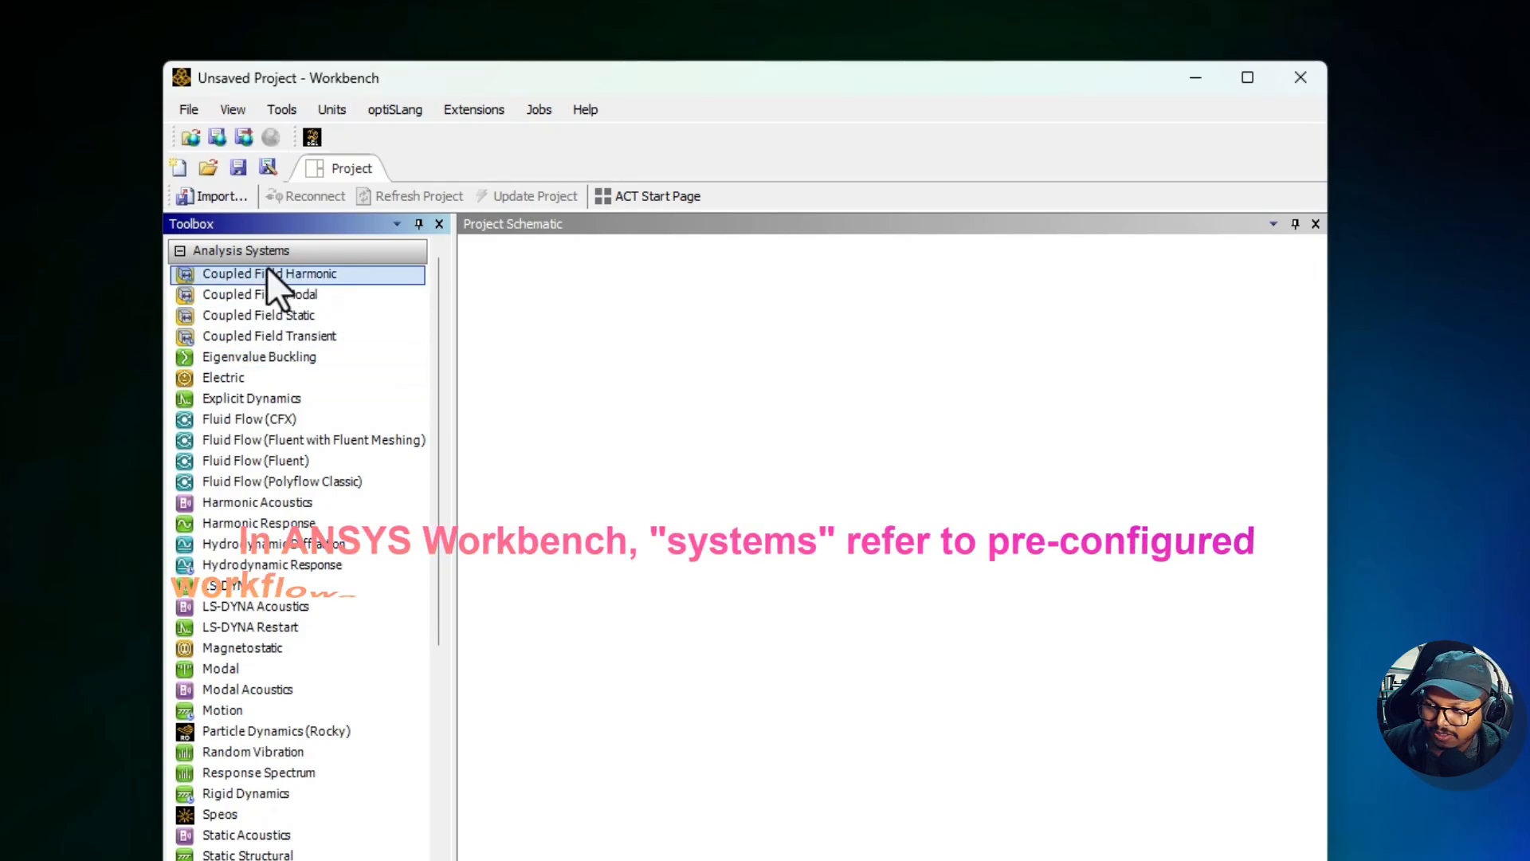
mouse_move(299, 295)
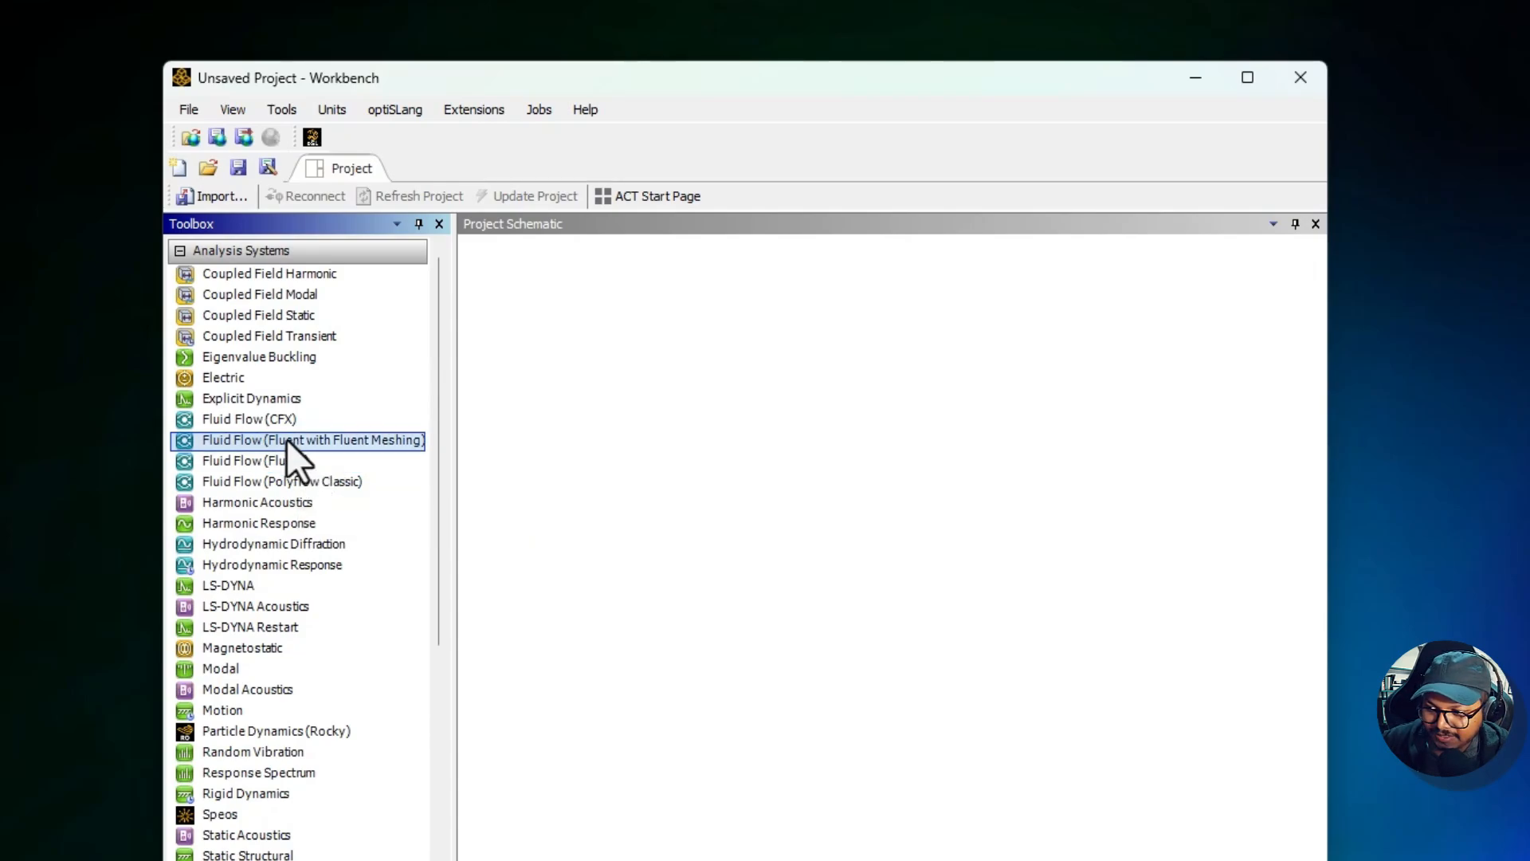
mouse_move(263, 431)
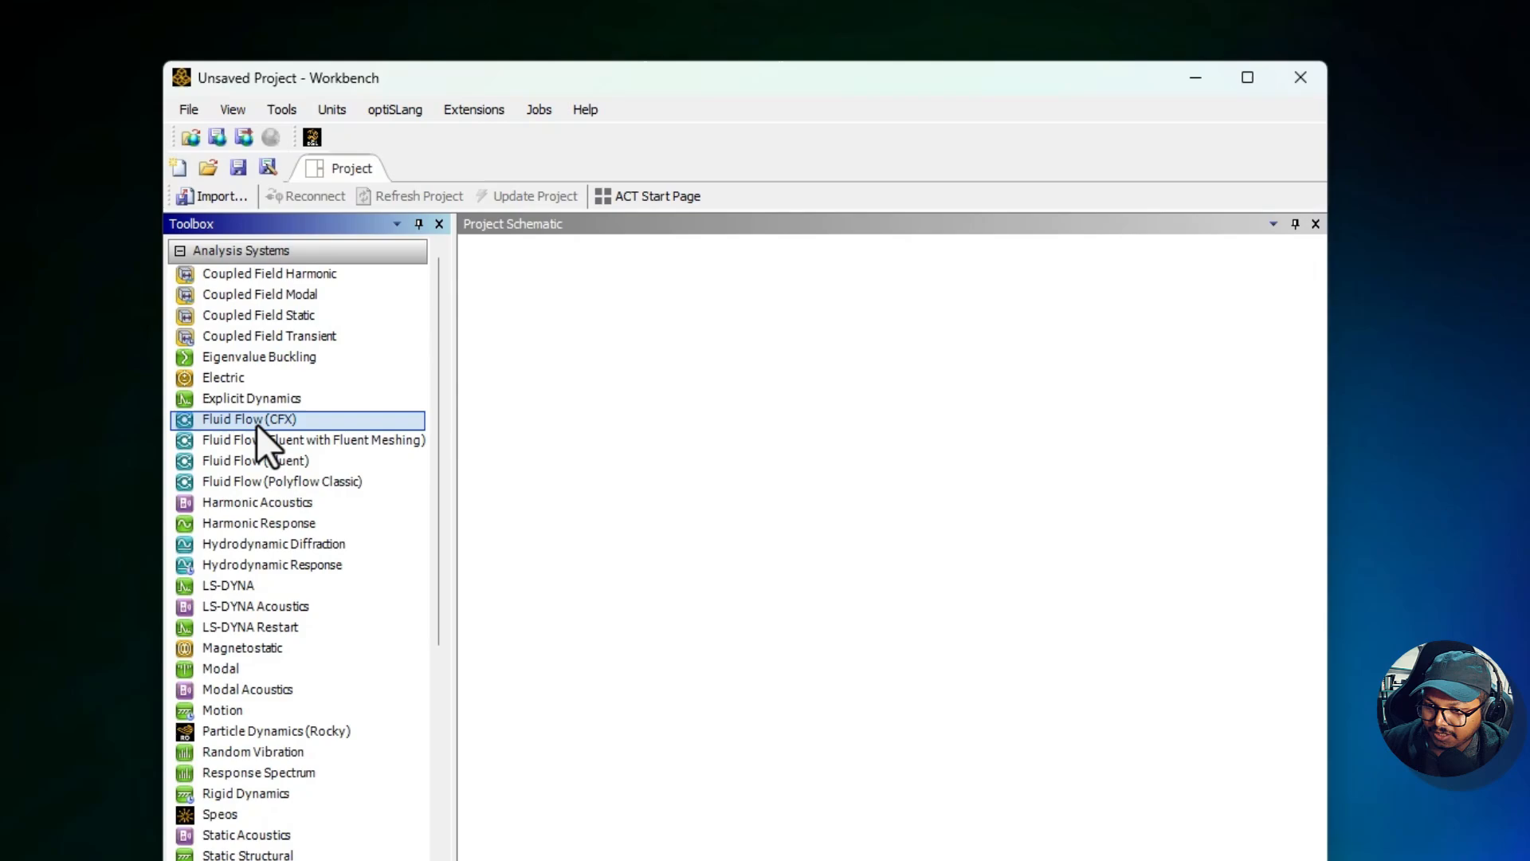
mouse_move(259, 430)
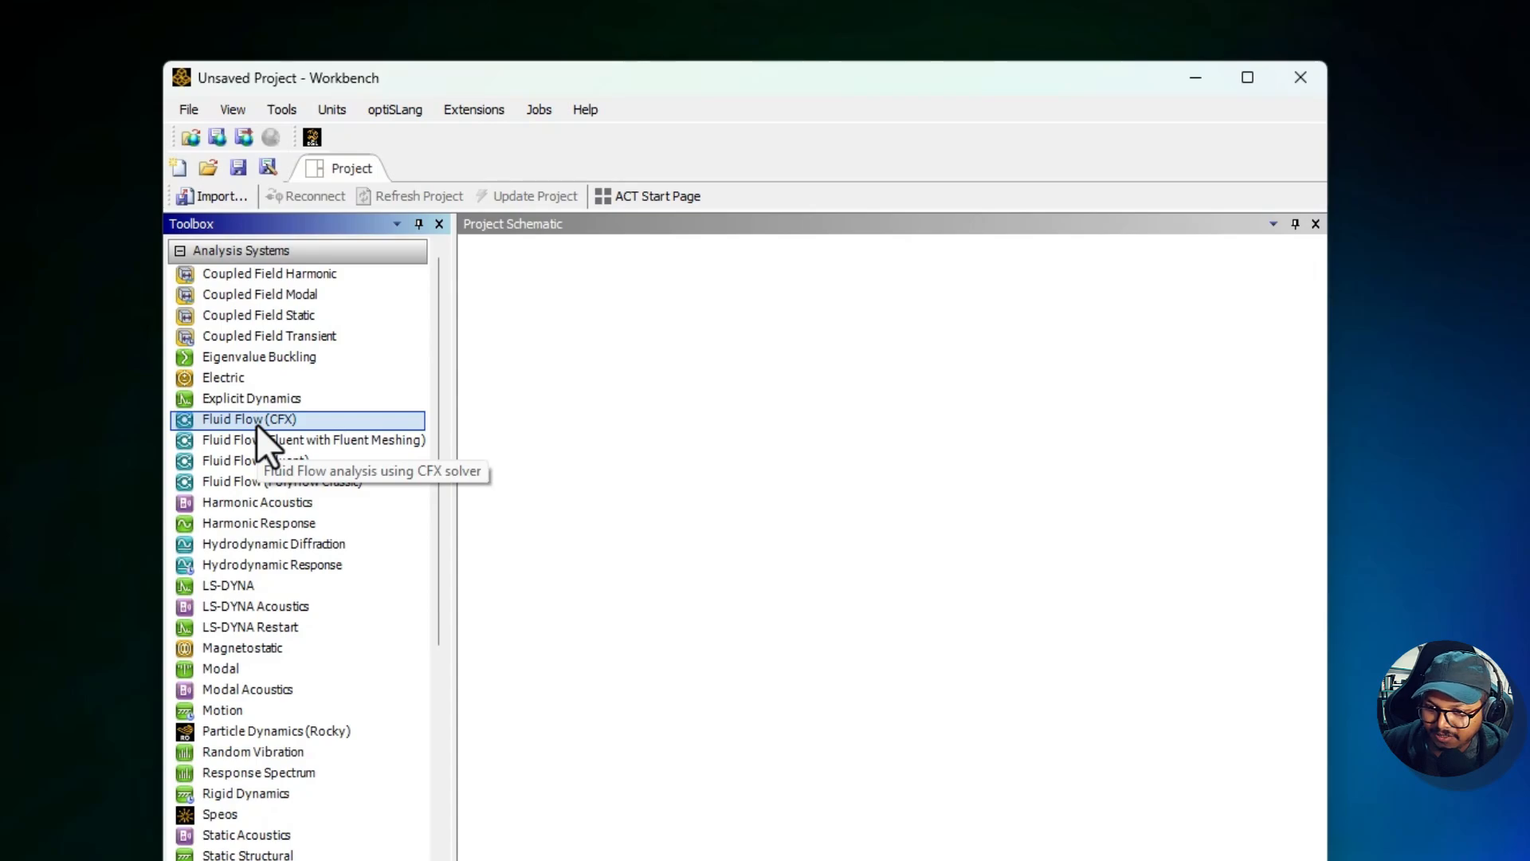
mouse_move(275, 514)
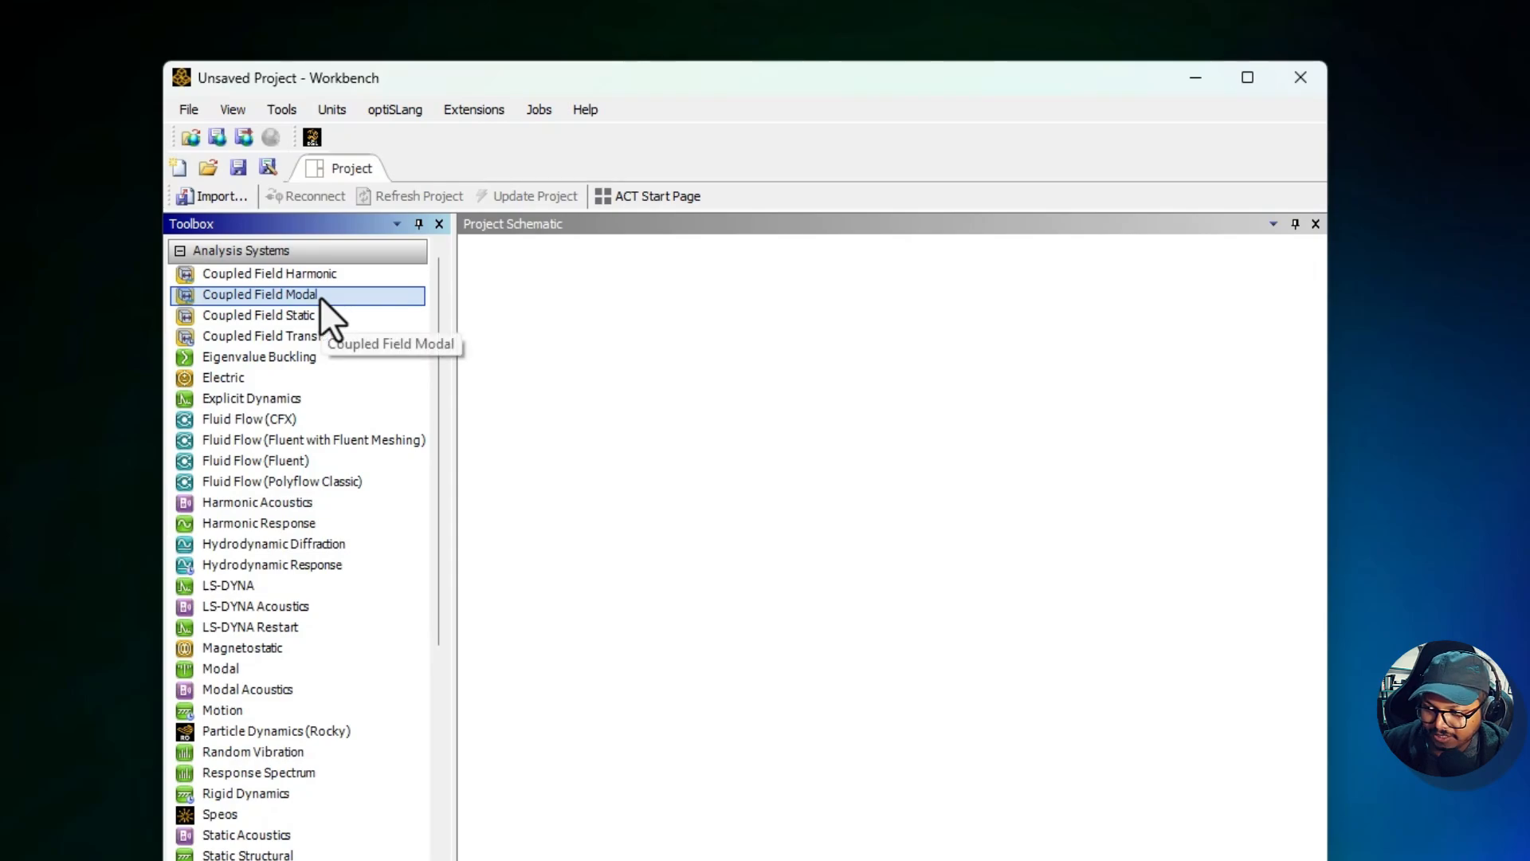
mouse_move(252, 399)
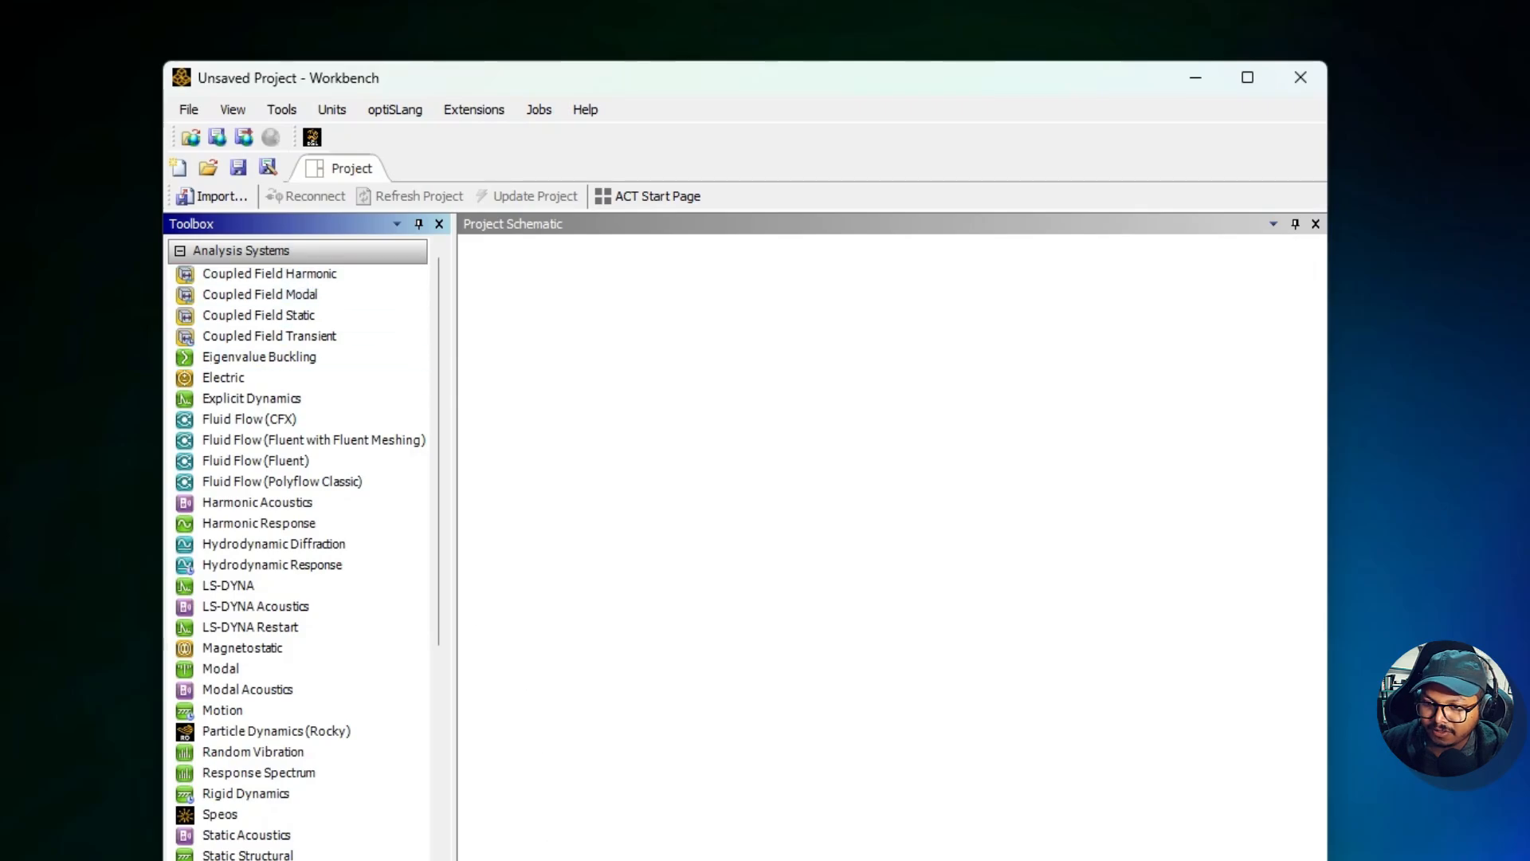
Step: Fold Analysis Systems away and expand Component Systems to list ACP (Pre) through Results
click(182, 250)
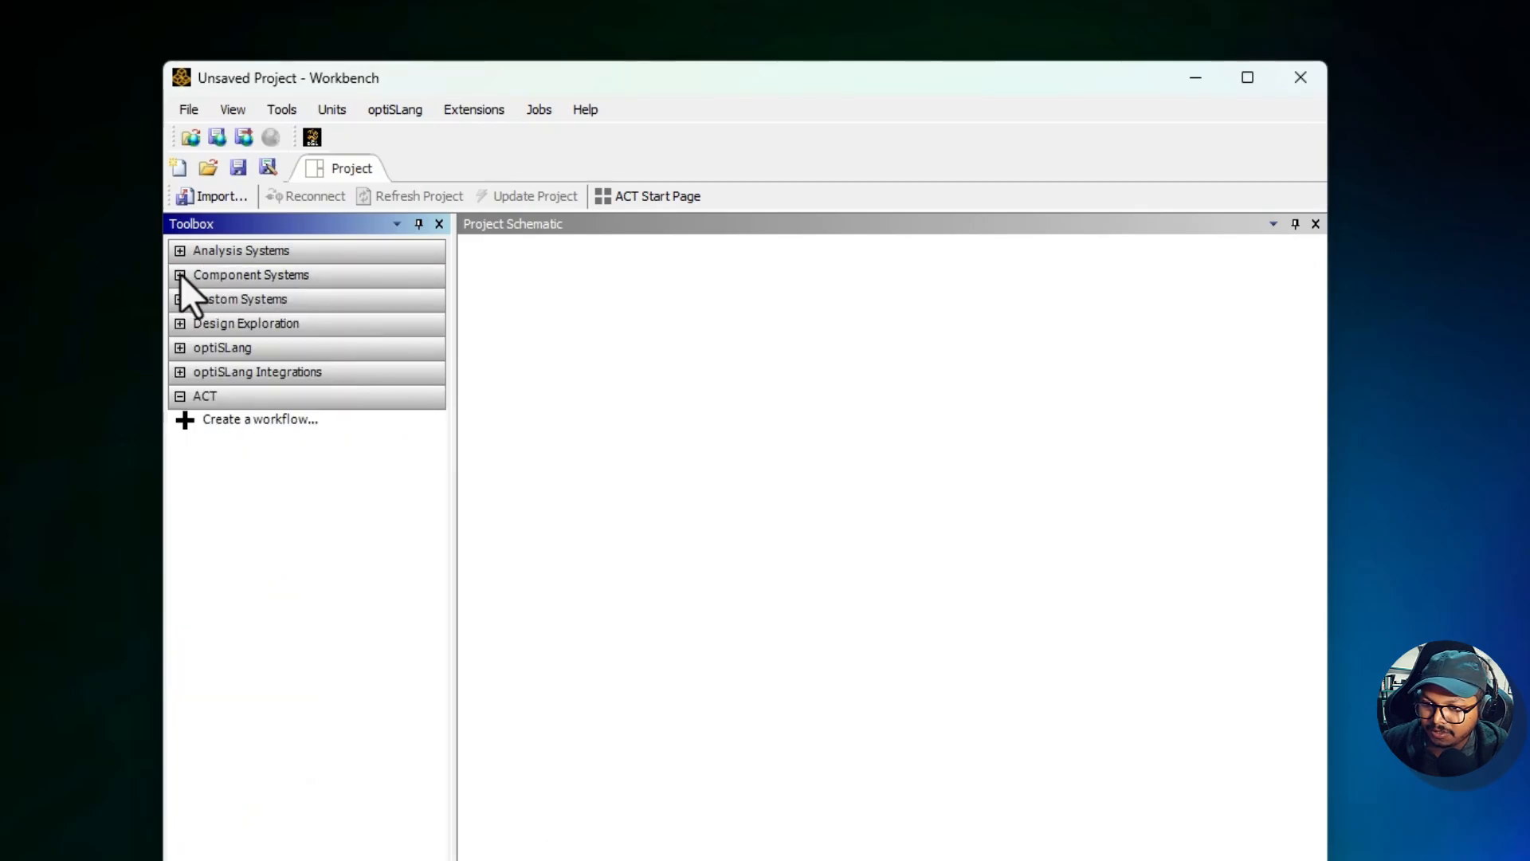
click(181, 274)
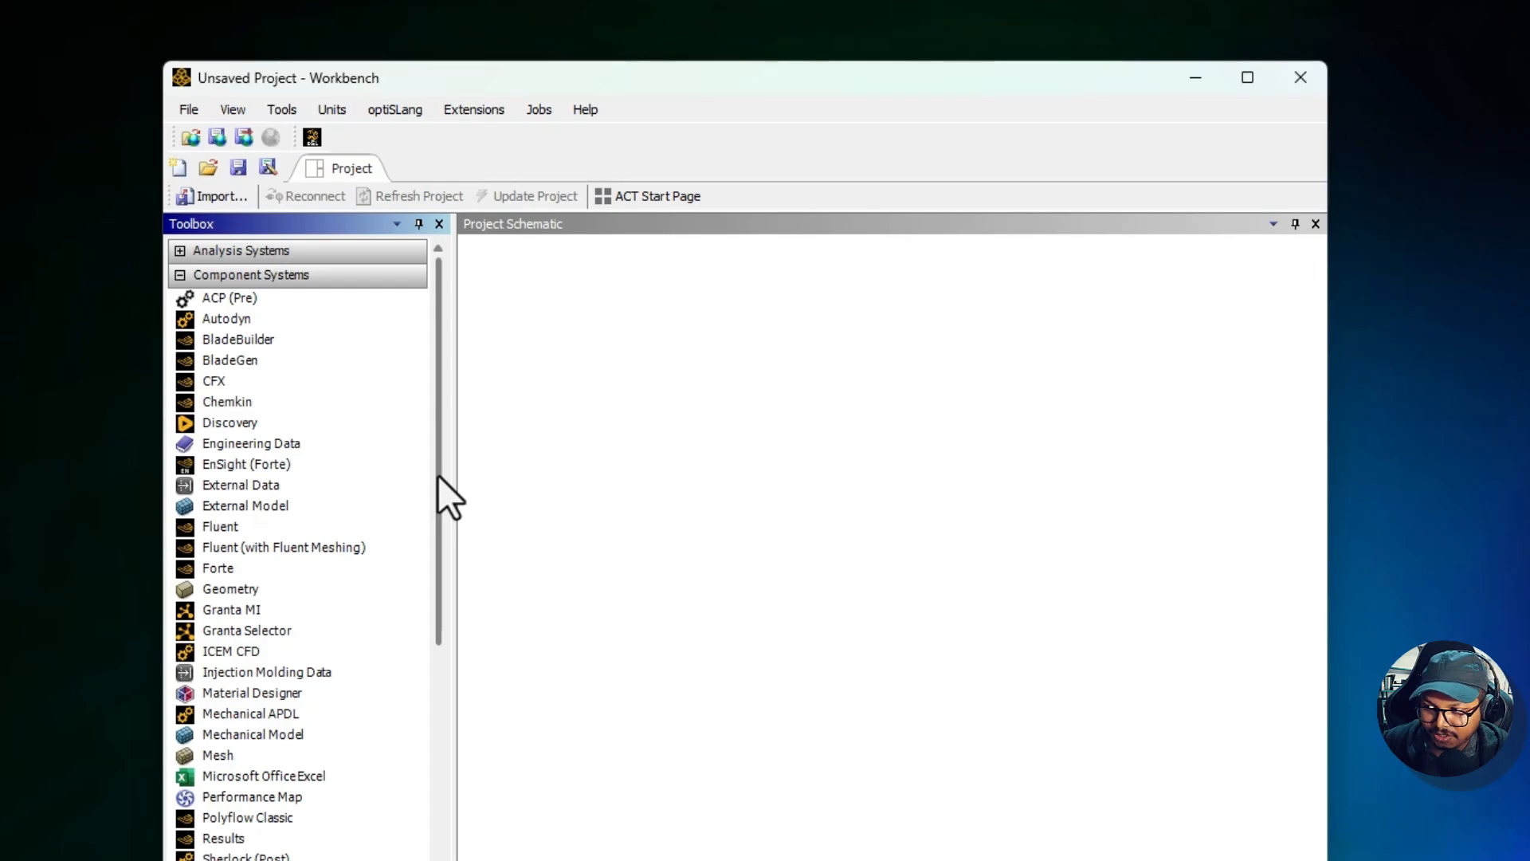
mouse_move(251, 443)
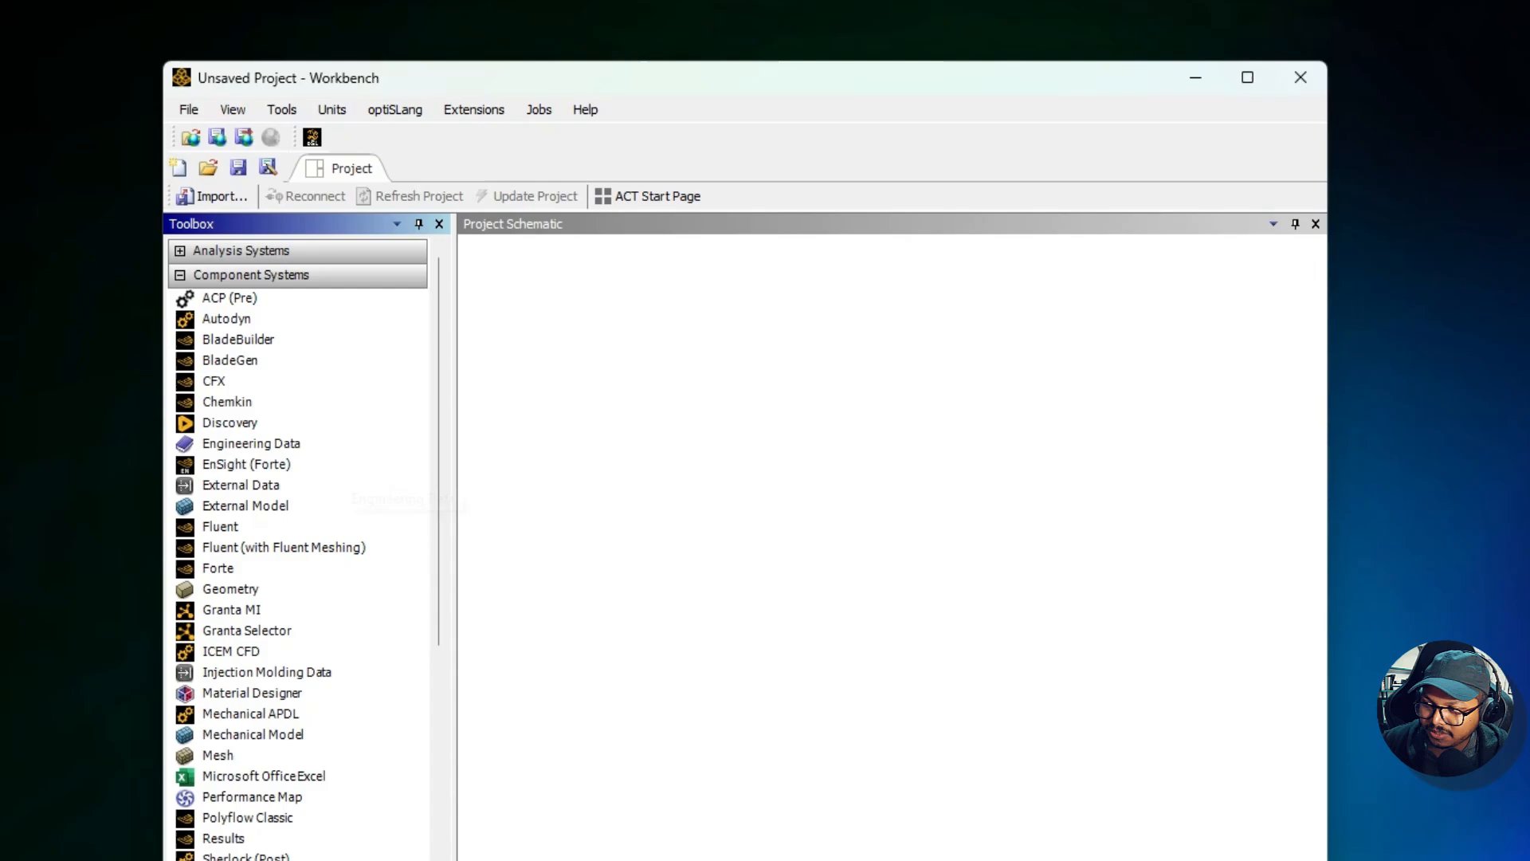
click(225, 839)
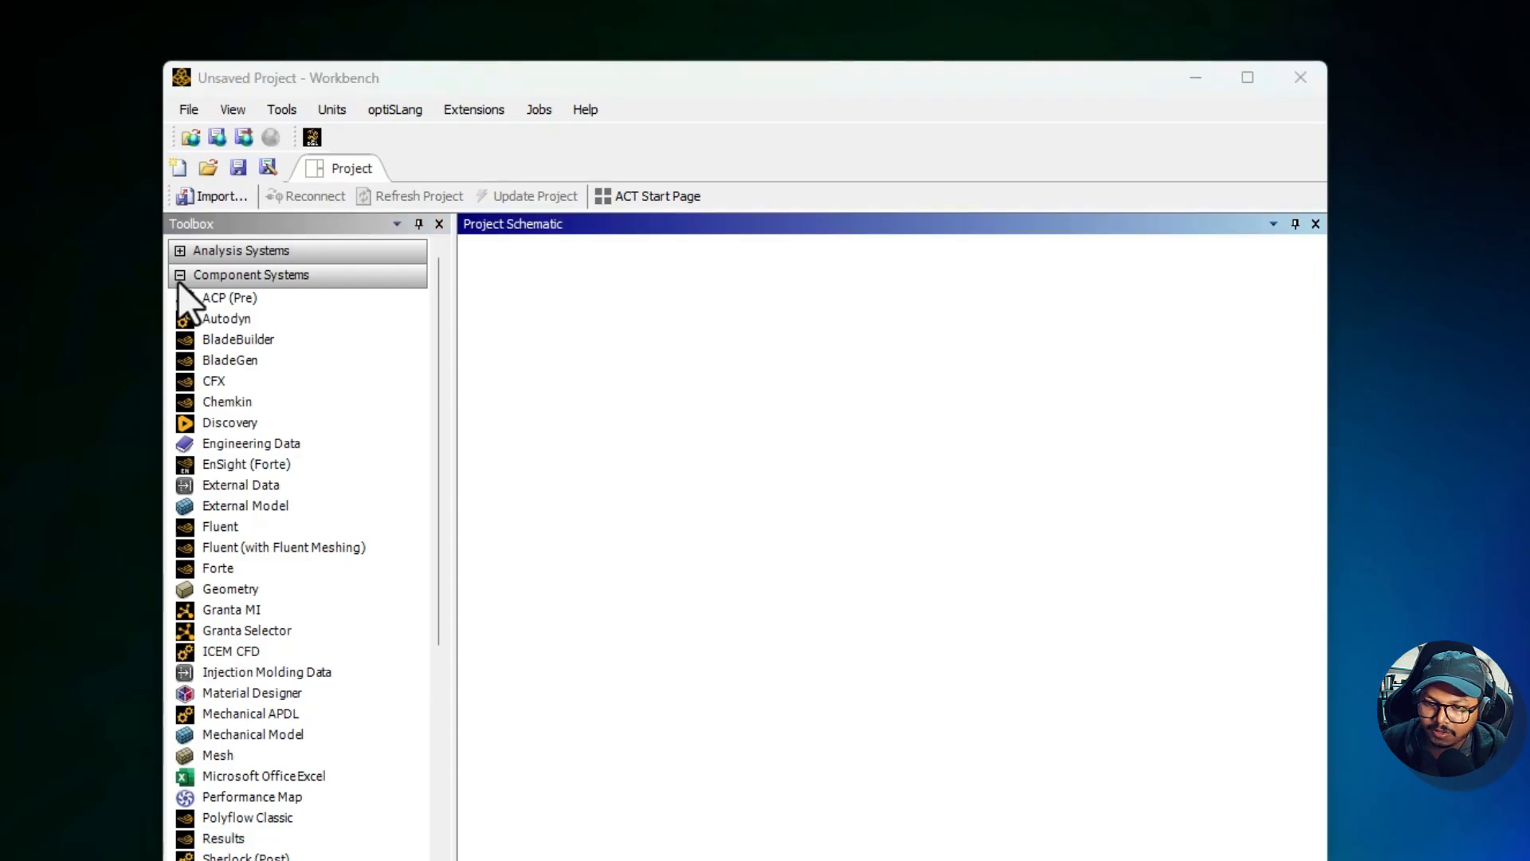
Step: Fold Component Systems away and expand Custom Systems, listing AM DED Process through Thermal-Stress
click(180, 275)
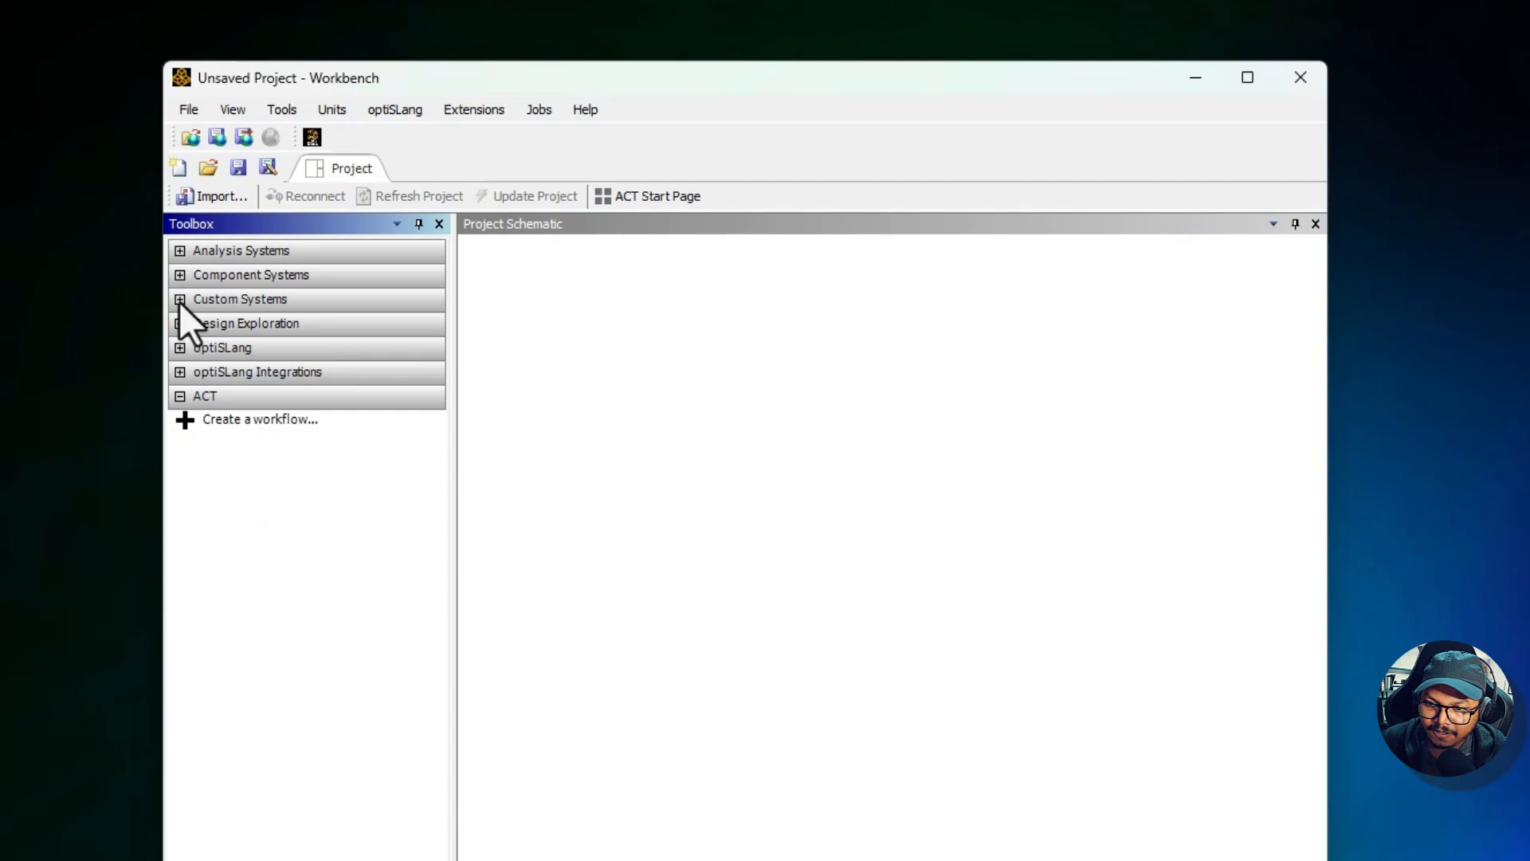
click(180, 299)
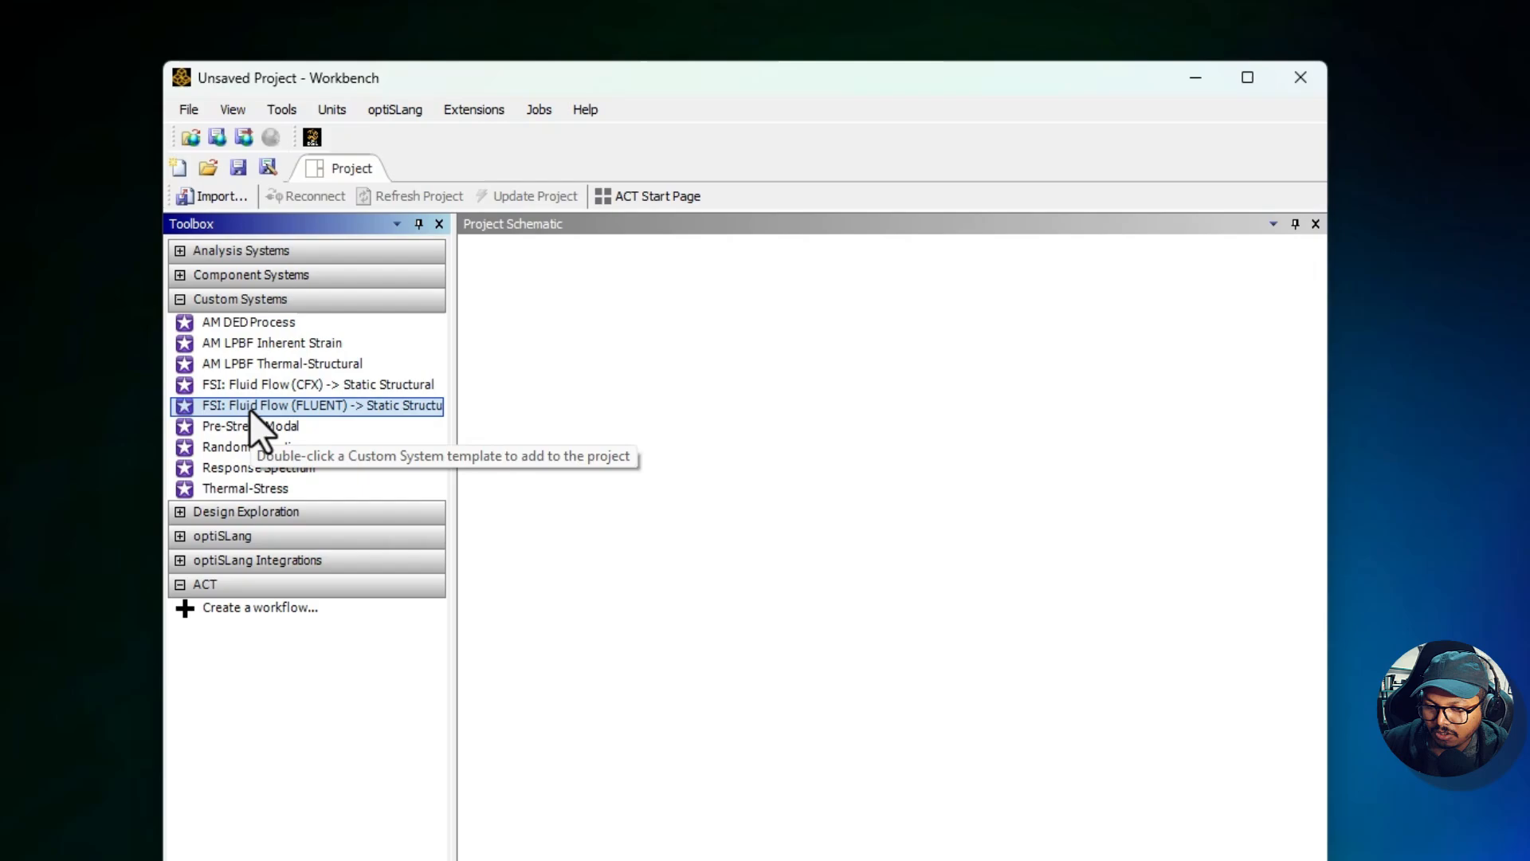
mouse_move(478, 409)
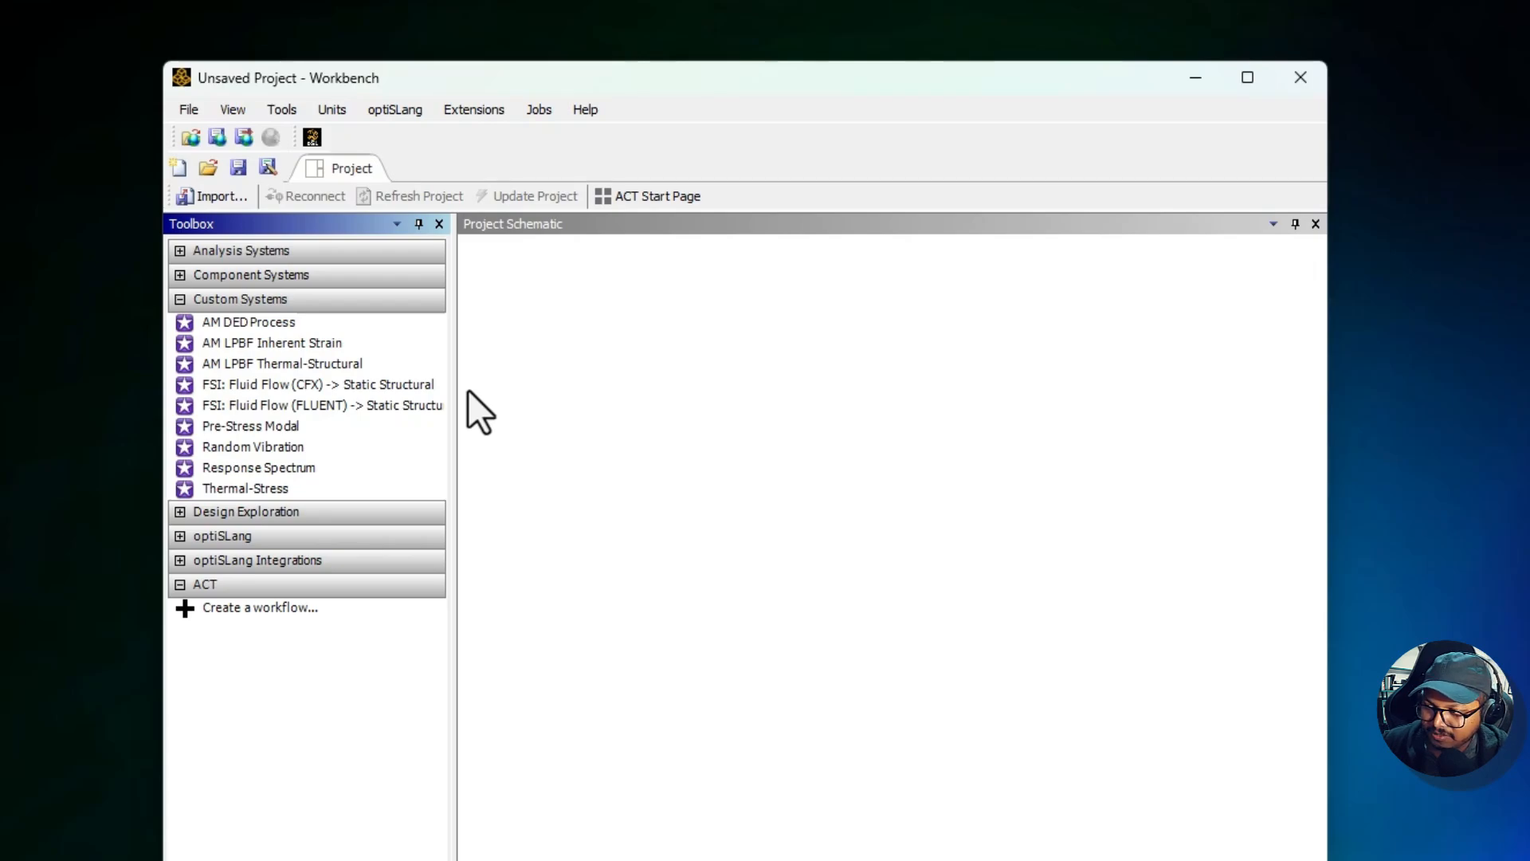
Step: Expand Design Exploration to list 3D ROM through Response Surface Optimization
click(181, 299)
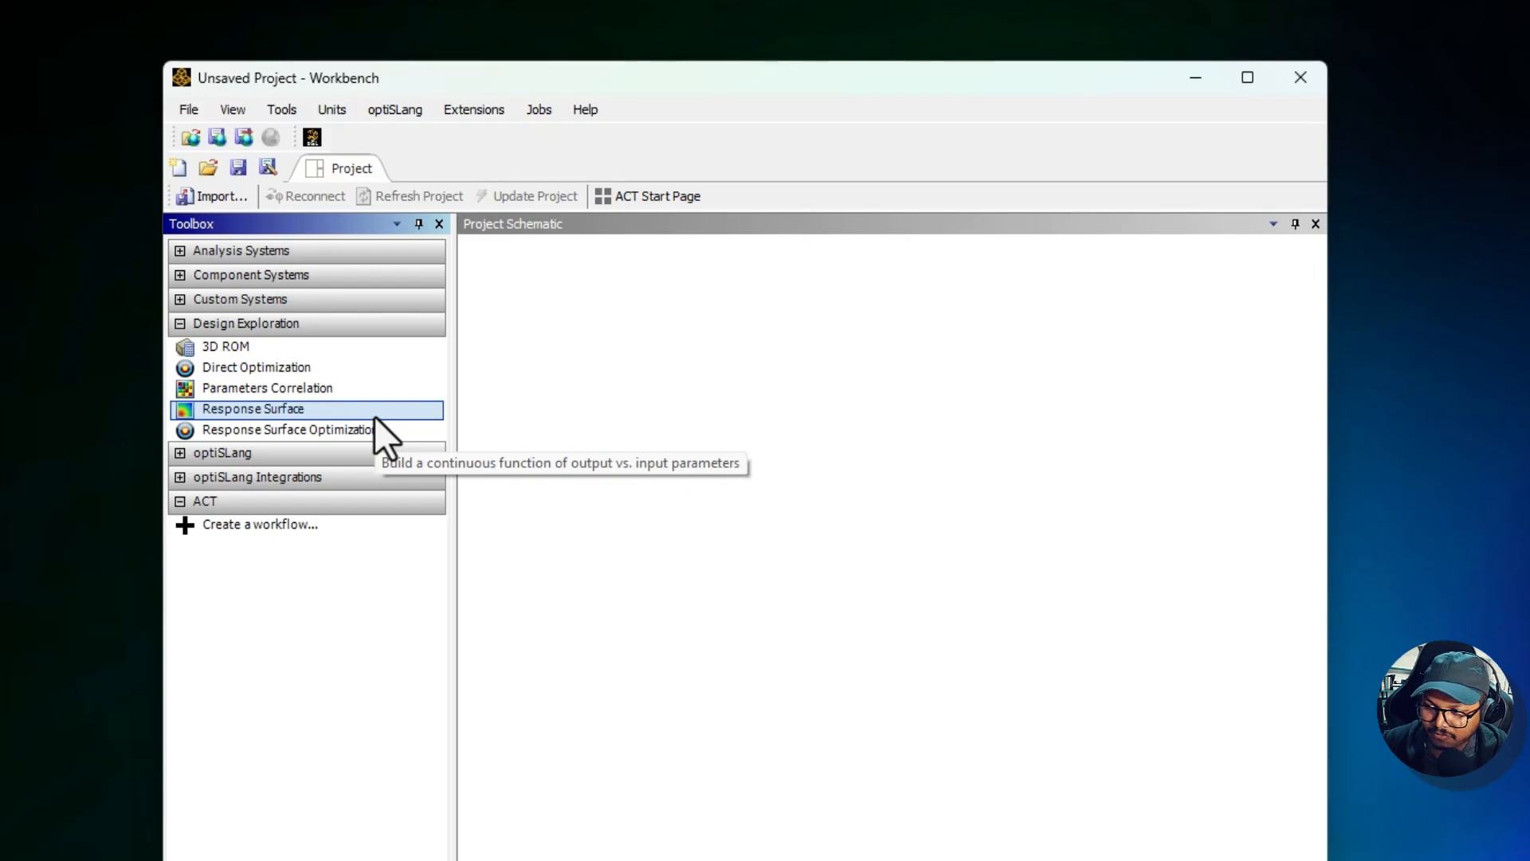
mouse_move(394, 420)
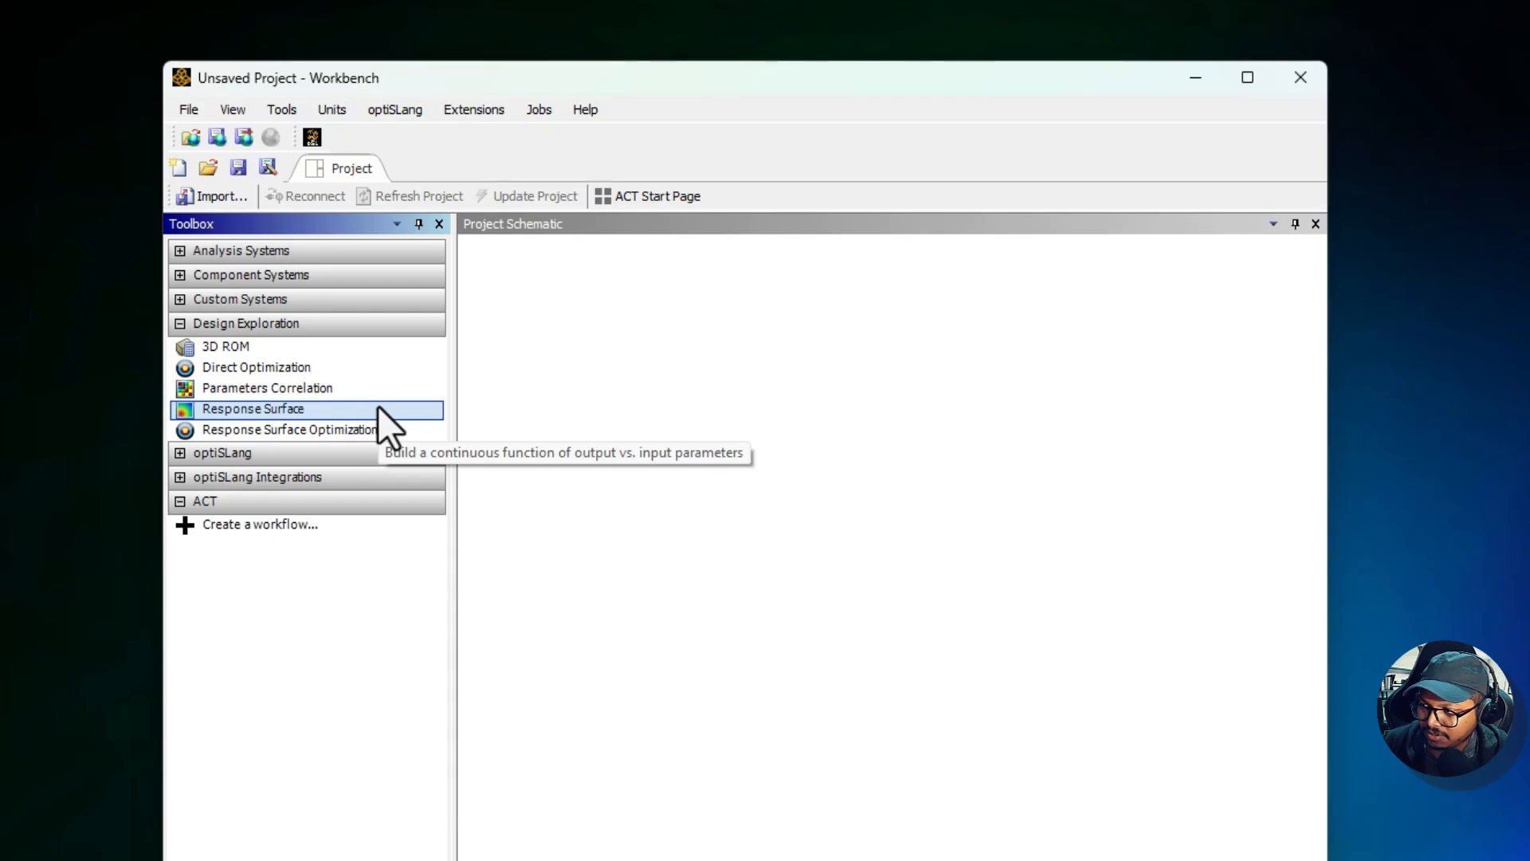
mouse_move(257, 367)
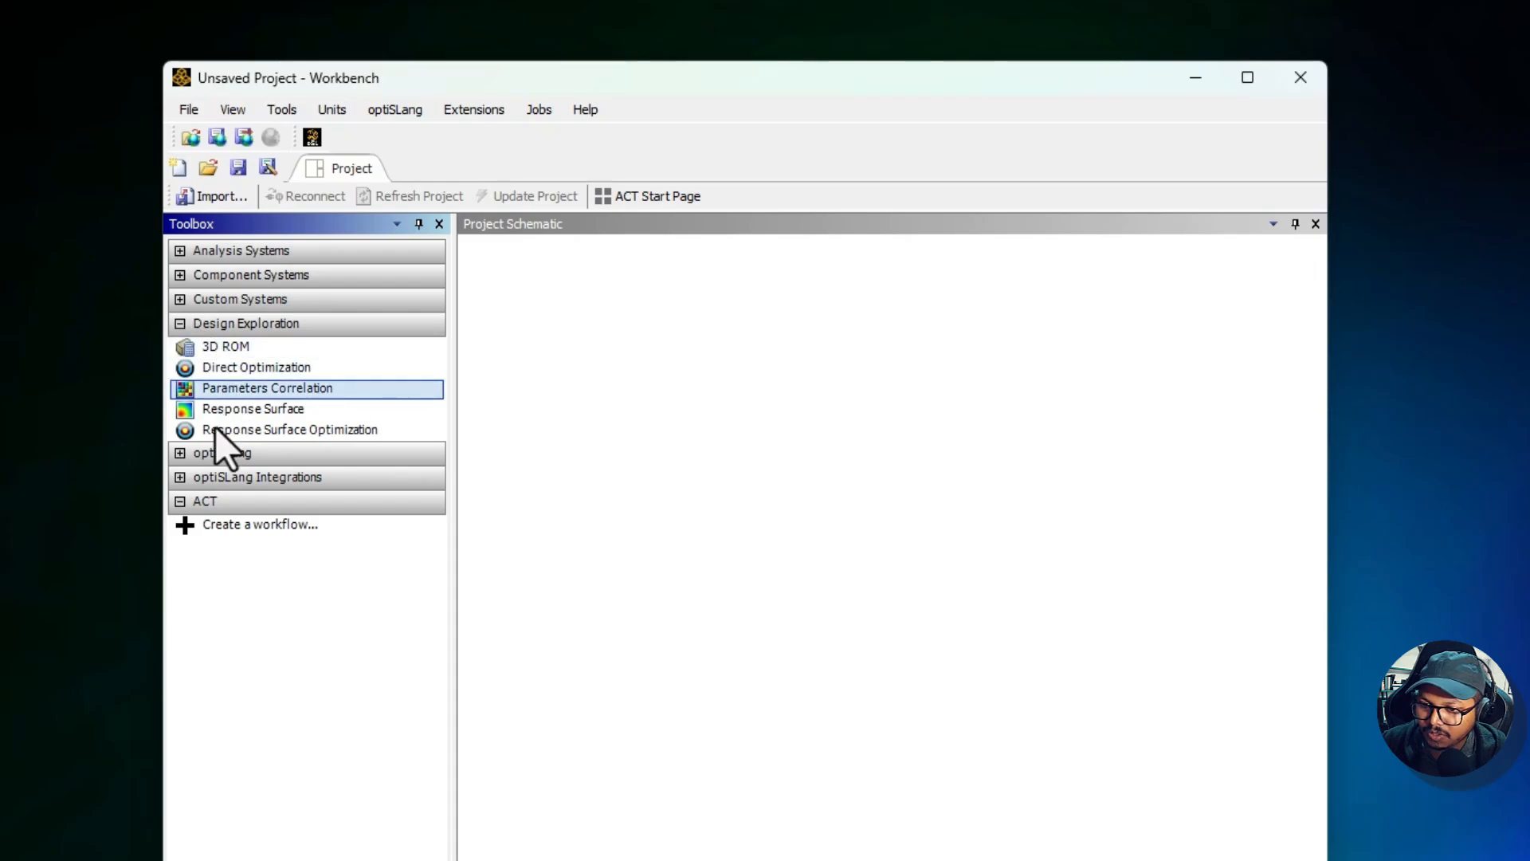
Step: Fold Design Exploration away and expand optiSLang to browse its Optimization, Robustness and Sensitivity systems
click(183, 324)
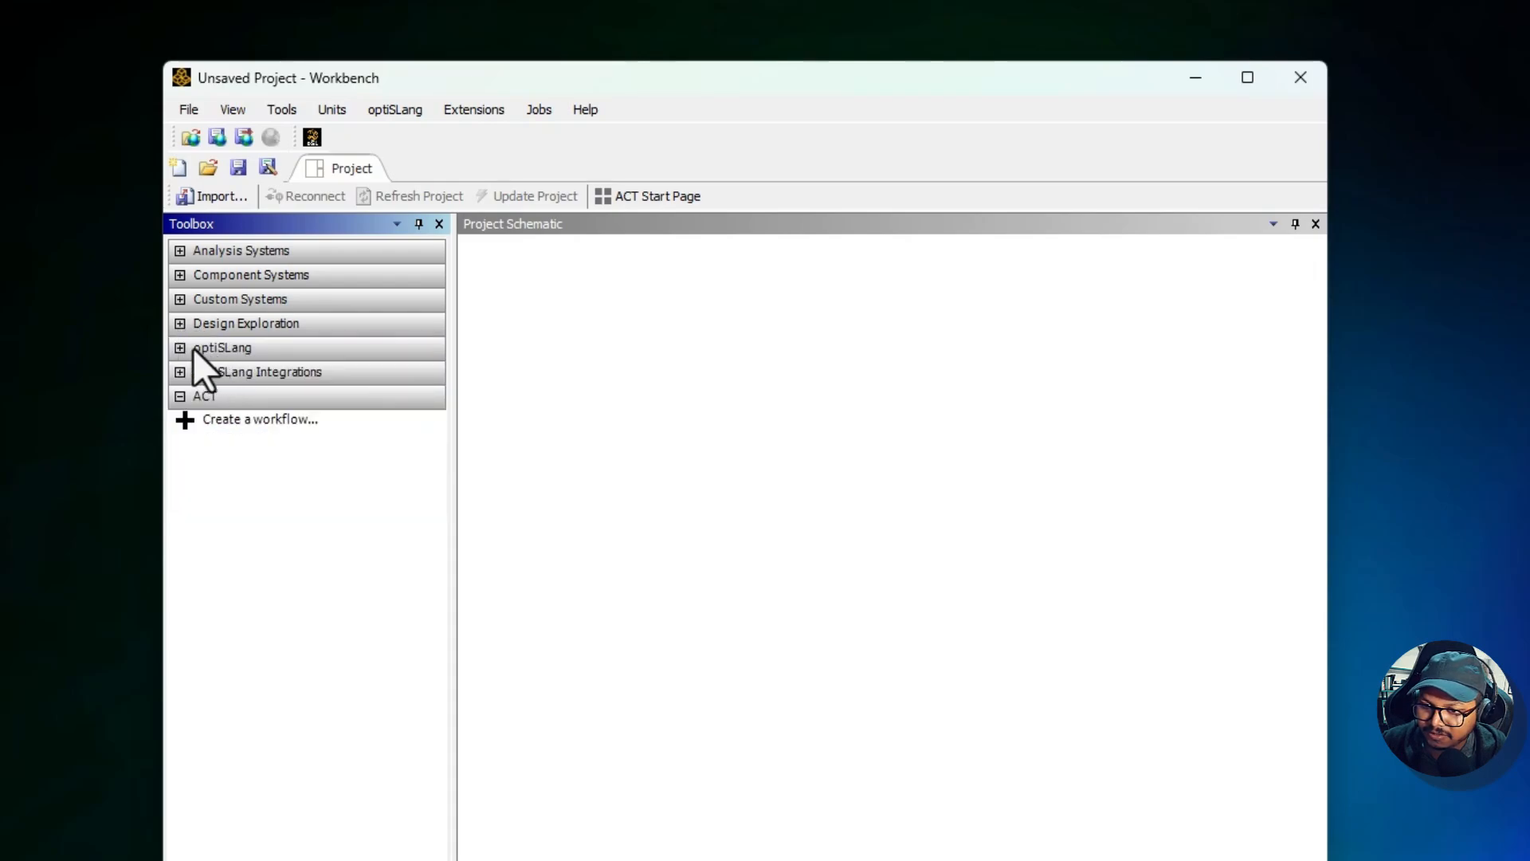
click(180, 348)
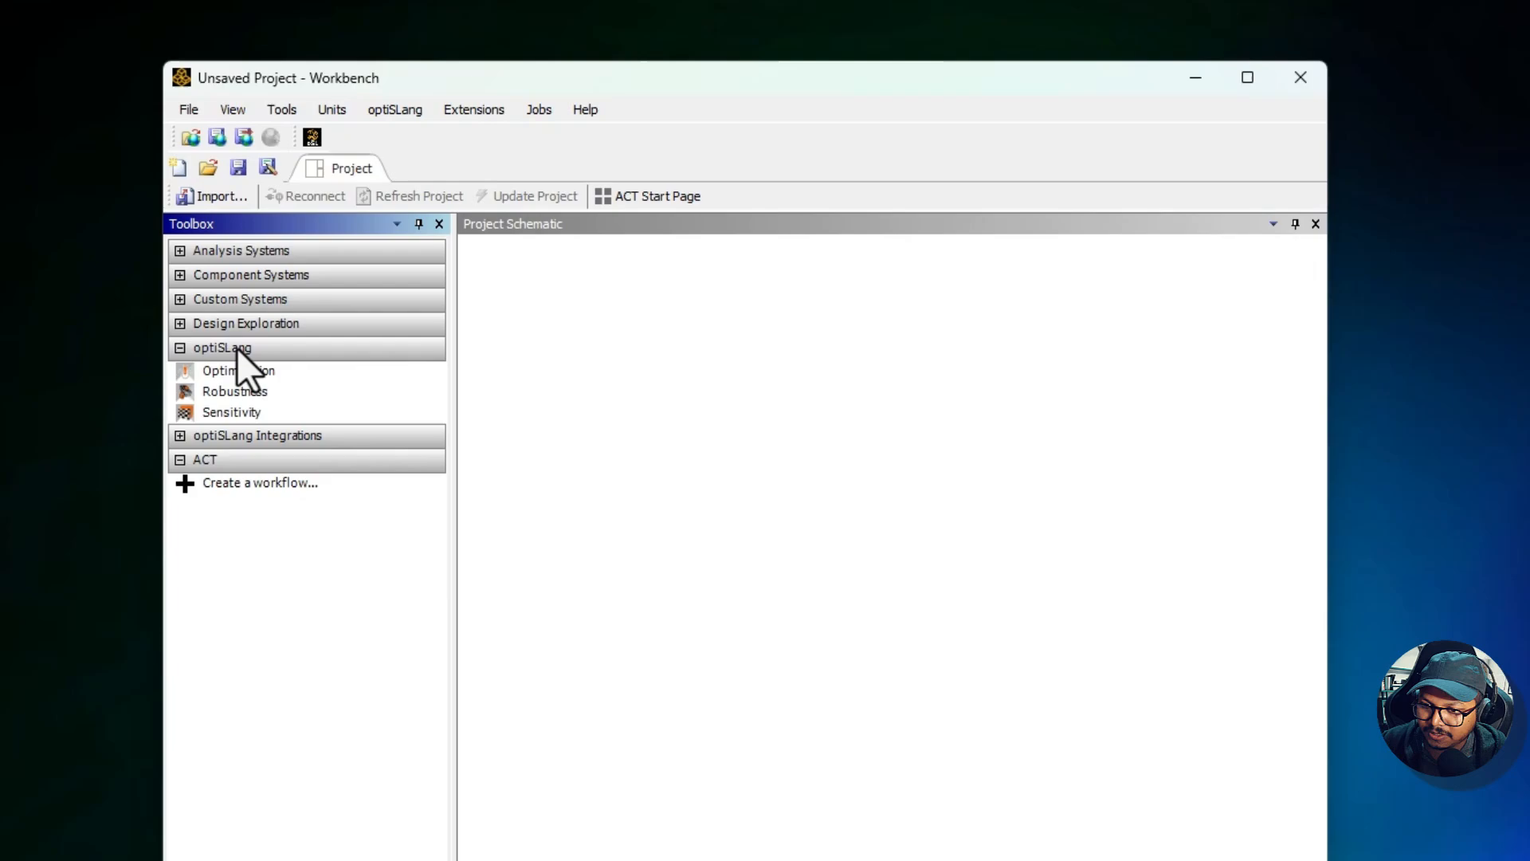
click(231, 412)
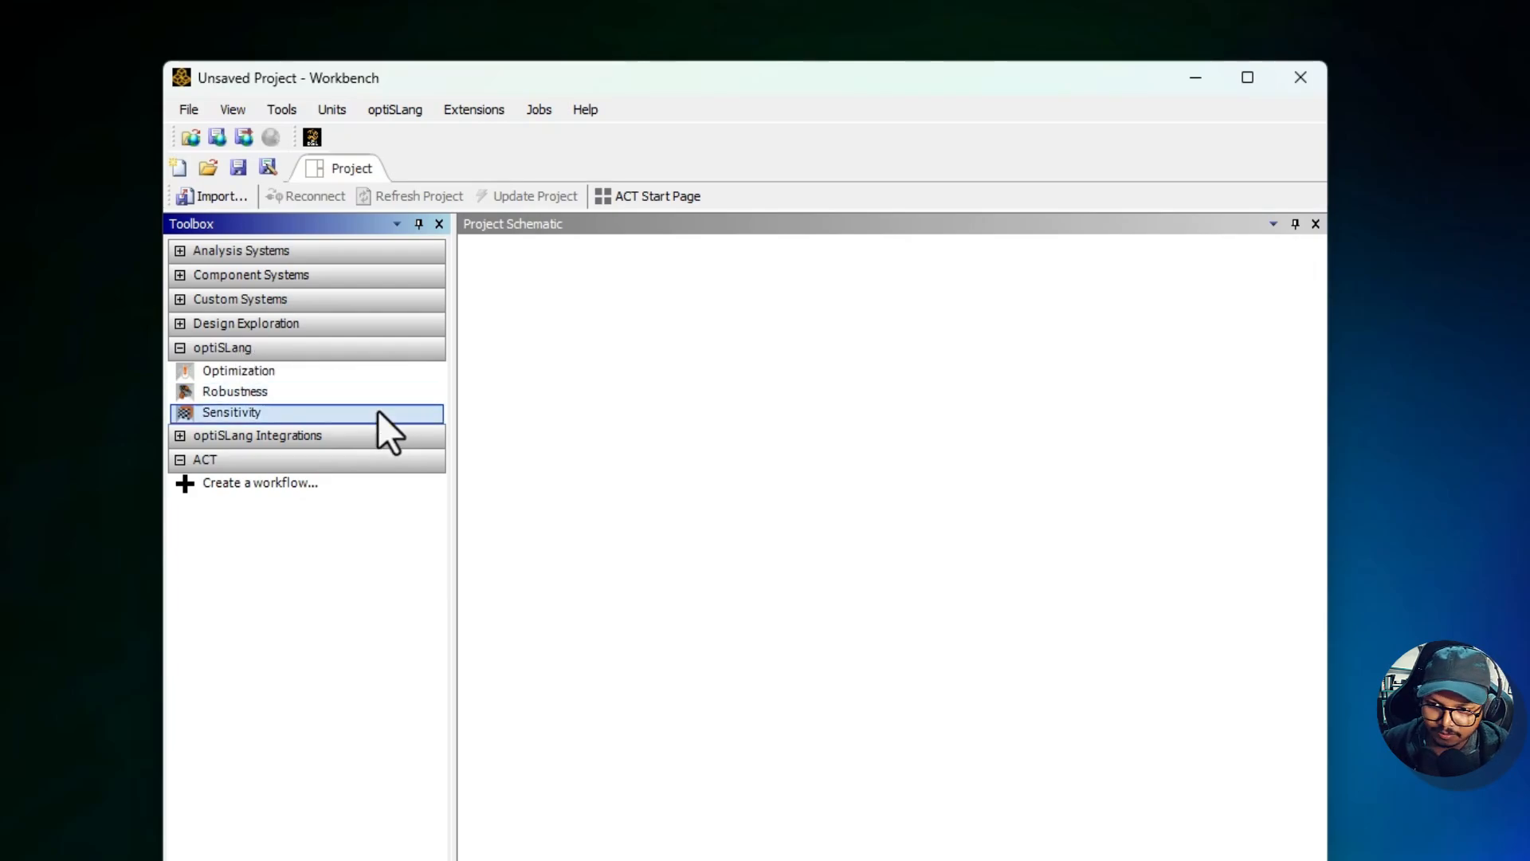
mouse_move(255, 379)
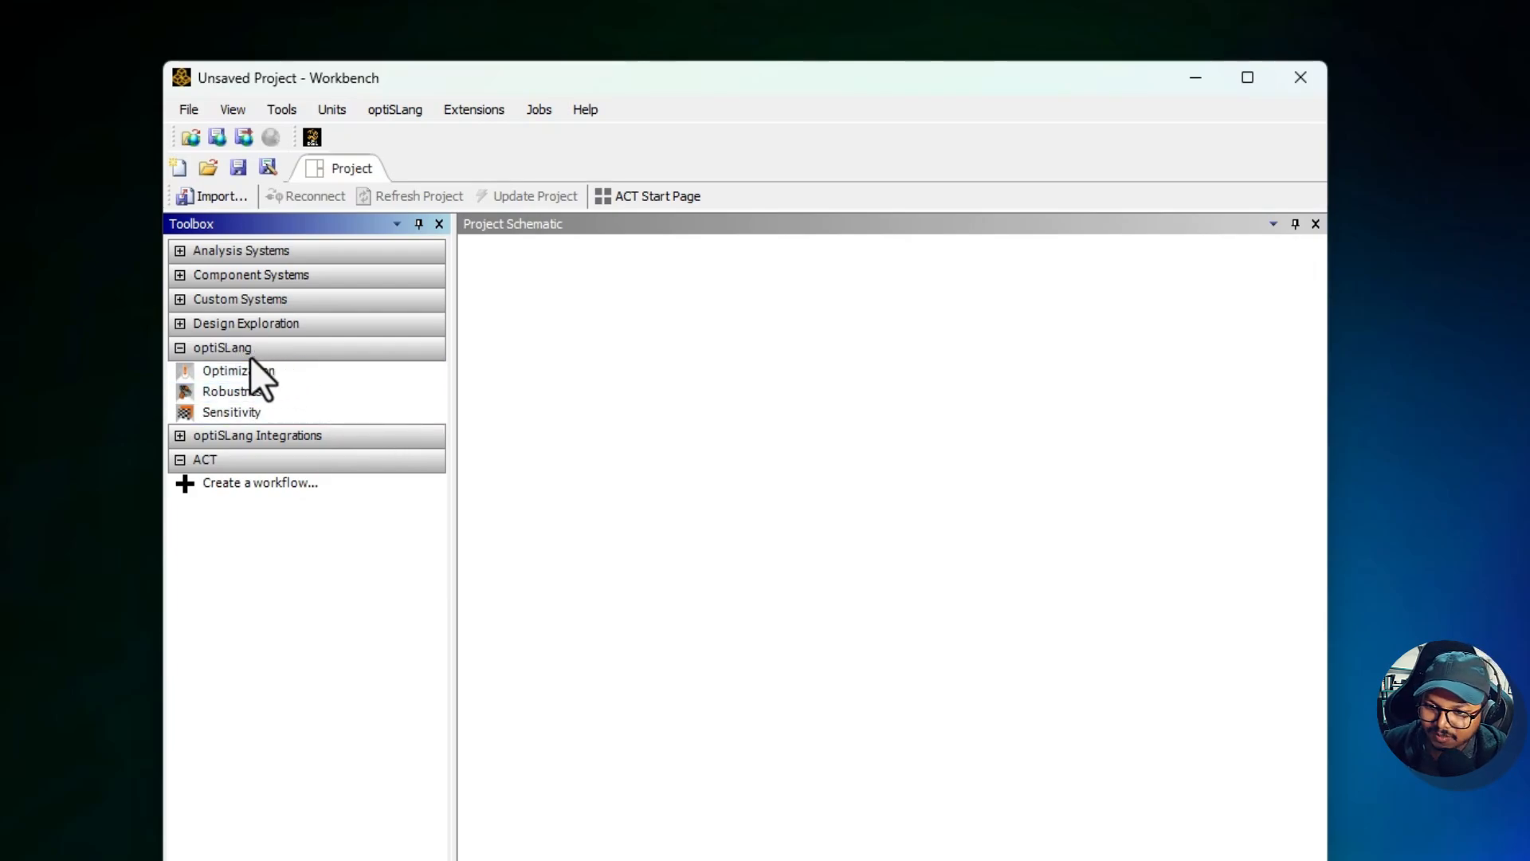
mouse_move(286, 518)
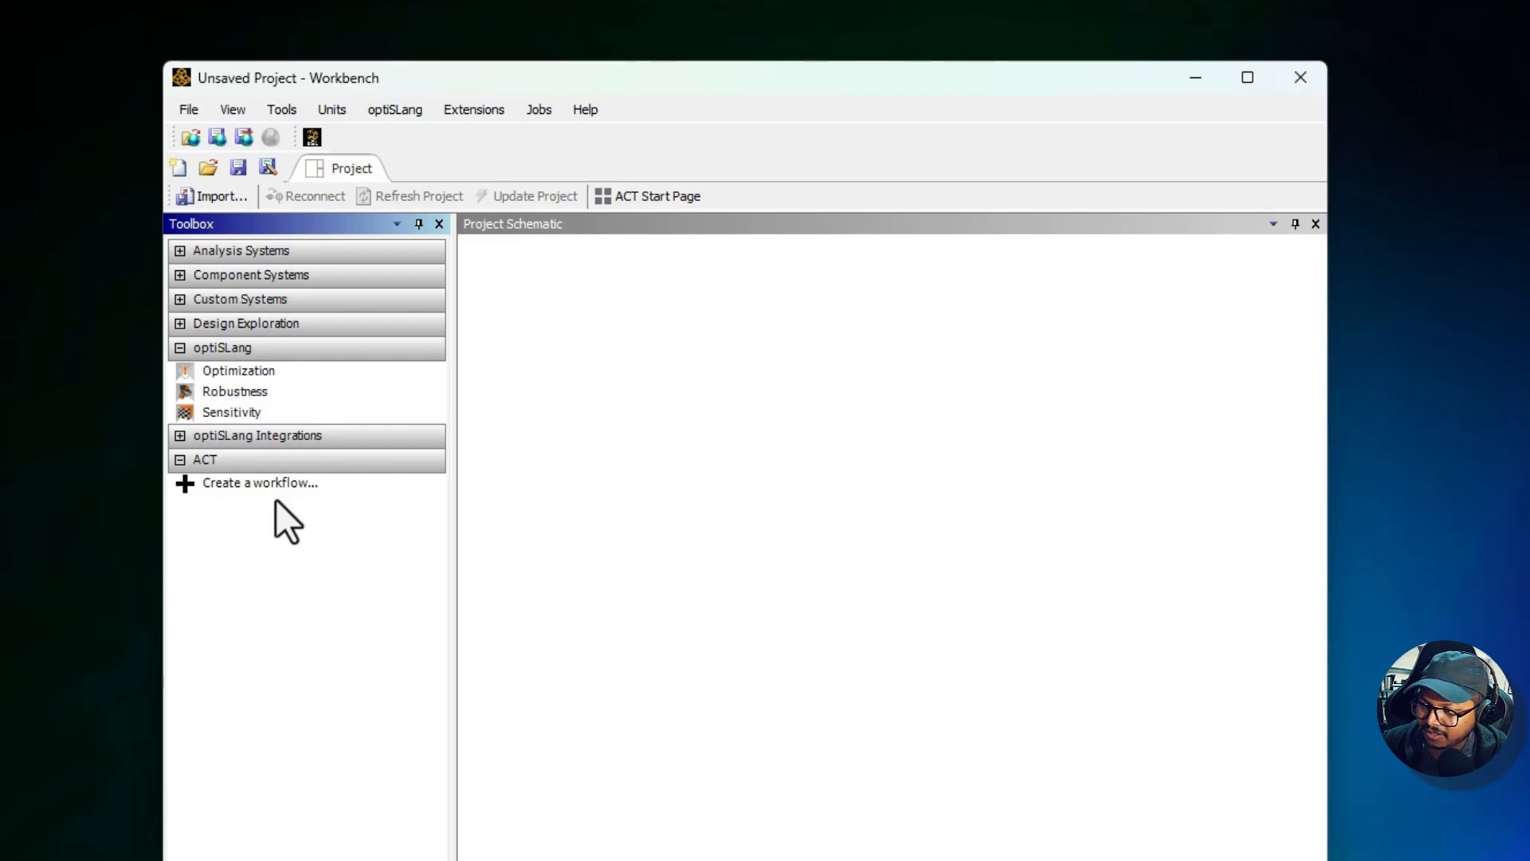
click(231, 412)
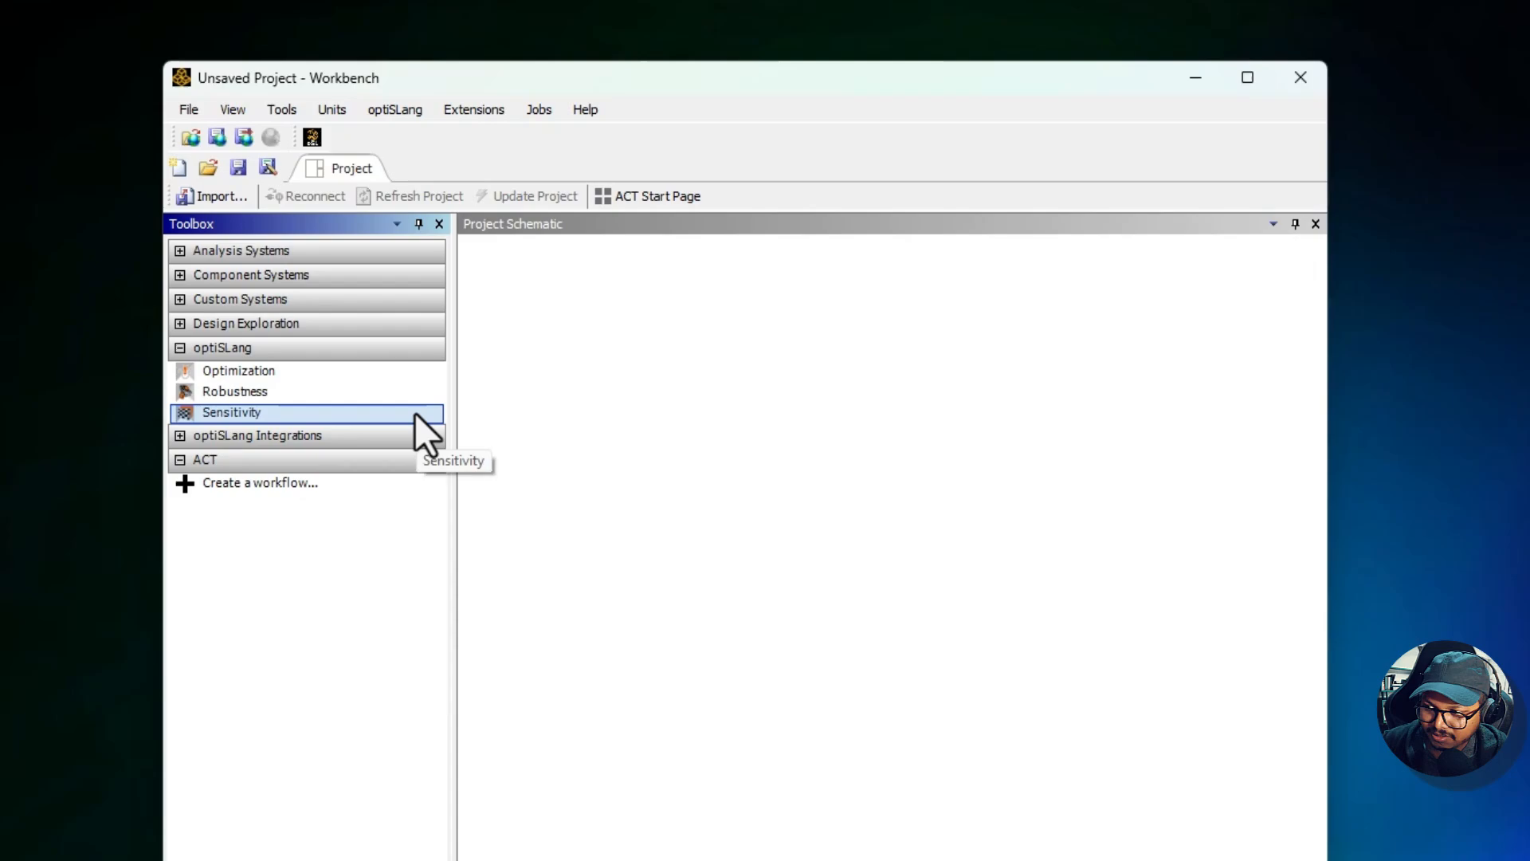
mouse_move(275, 414)
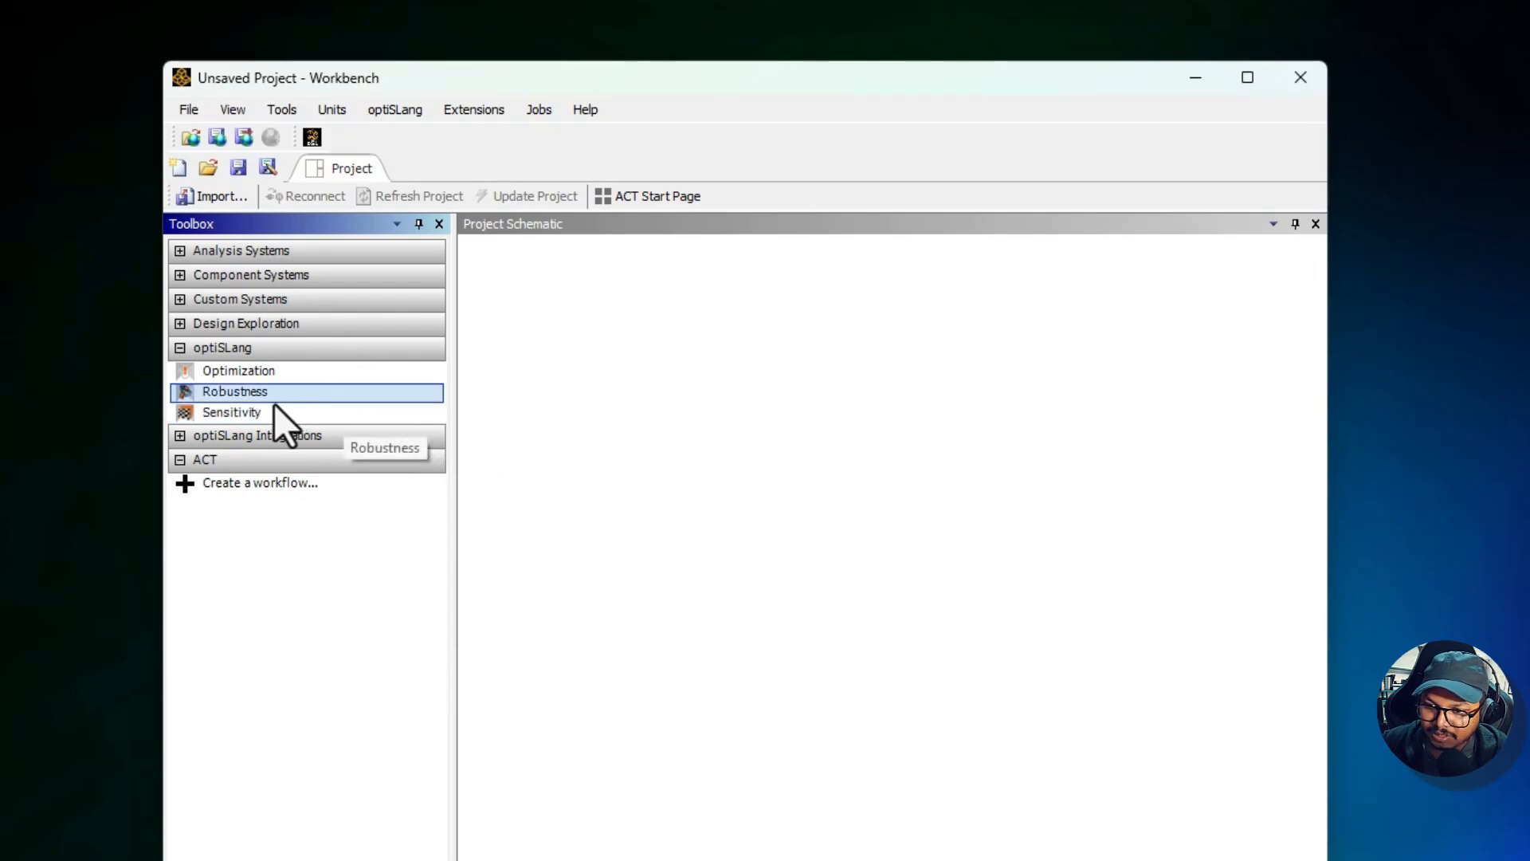
mouse_move(277, 394)
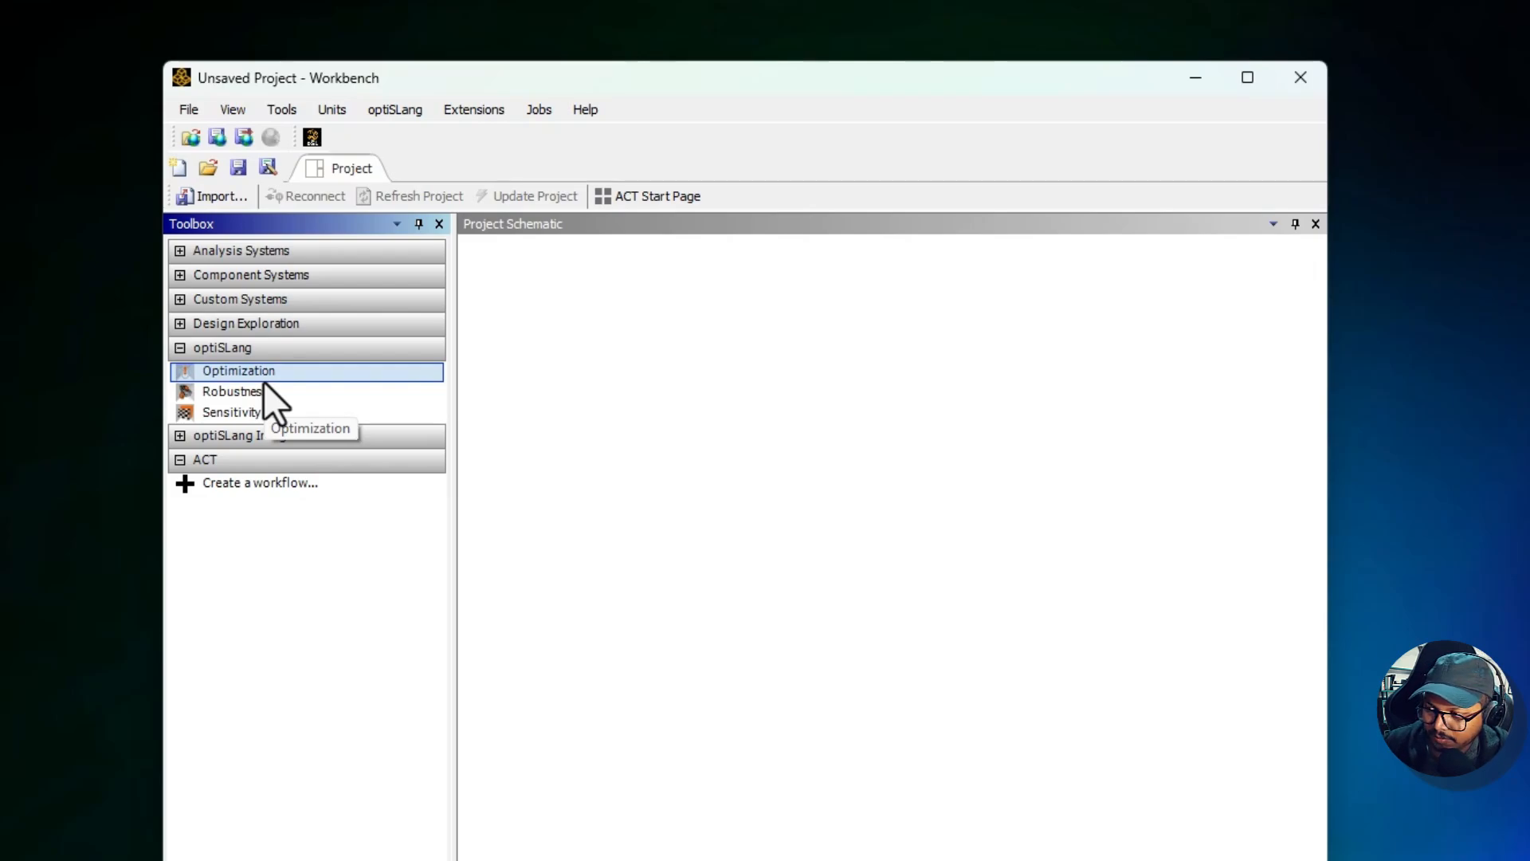
mouse_move(392, 388)
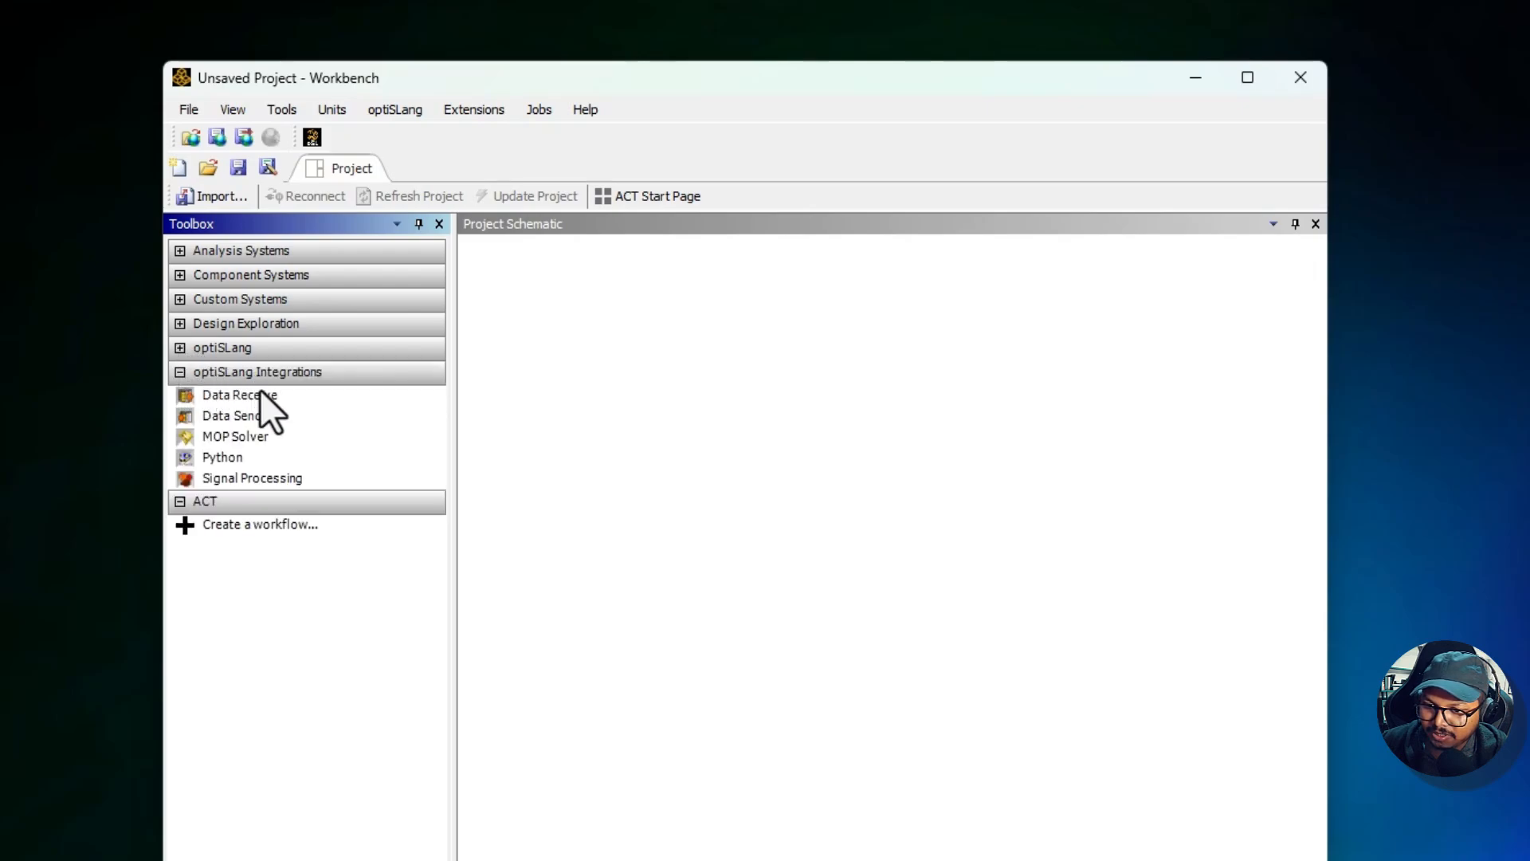
Step: Collapse the optiSLang Integrations category in the Toolbox
click(235, 437)
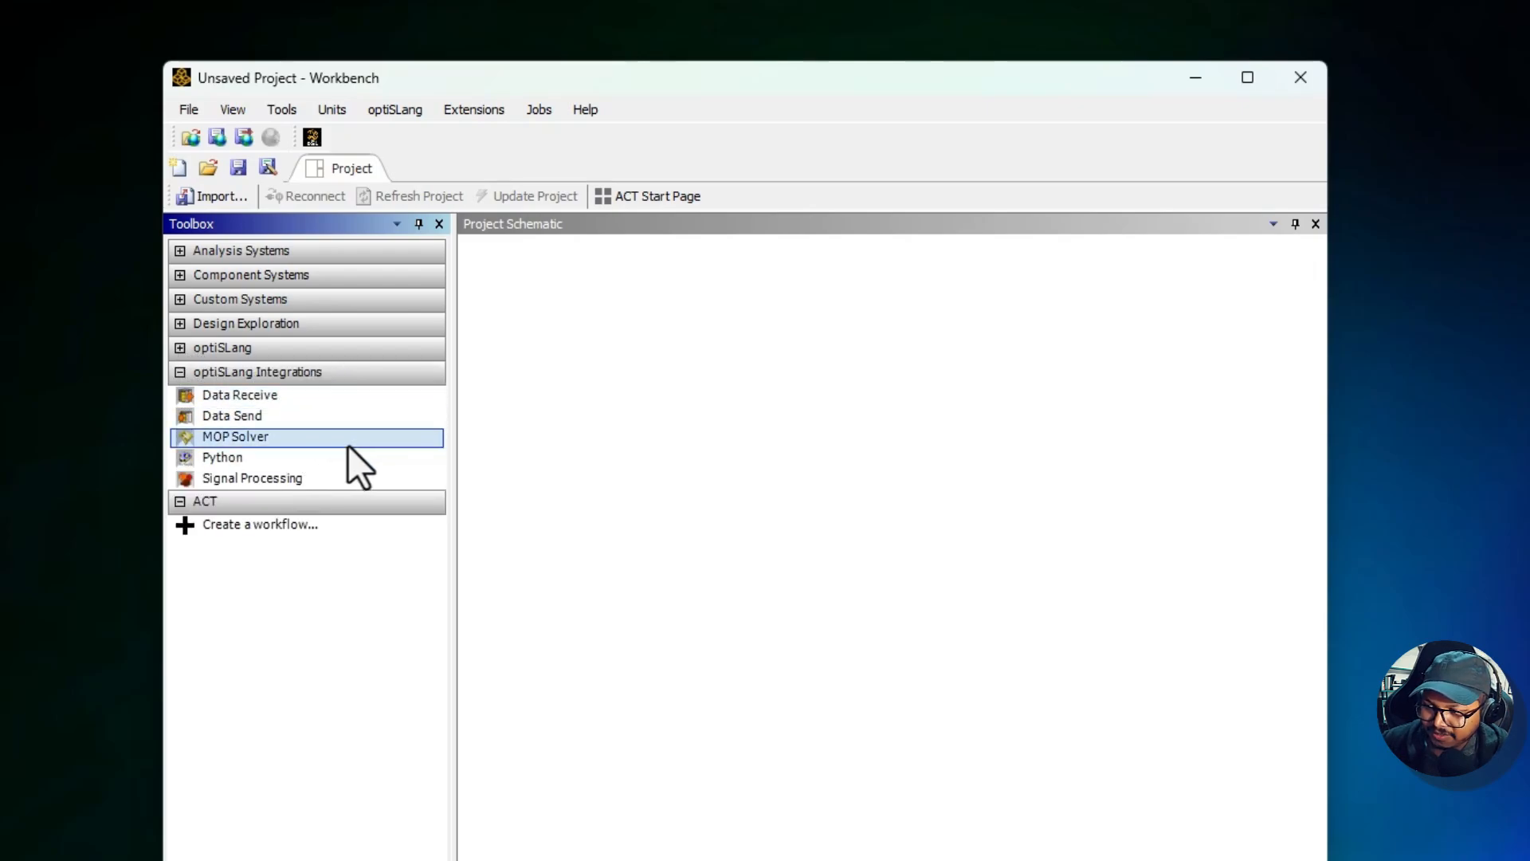
mouse_move(341, 460)
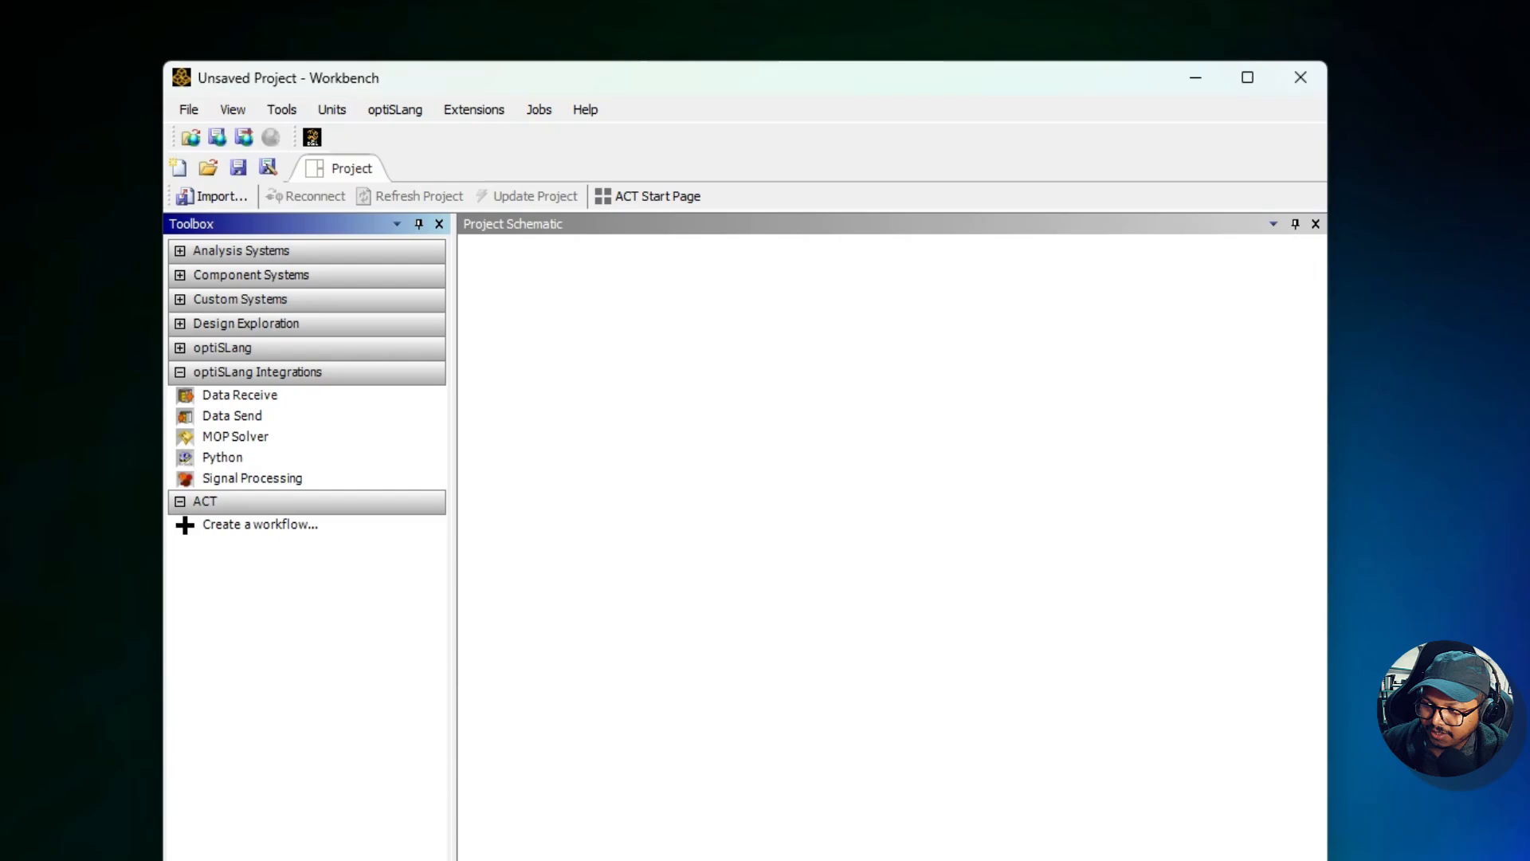
mouse_move(457, 551)
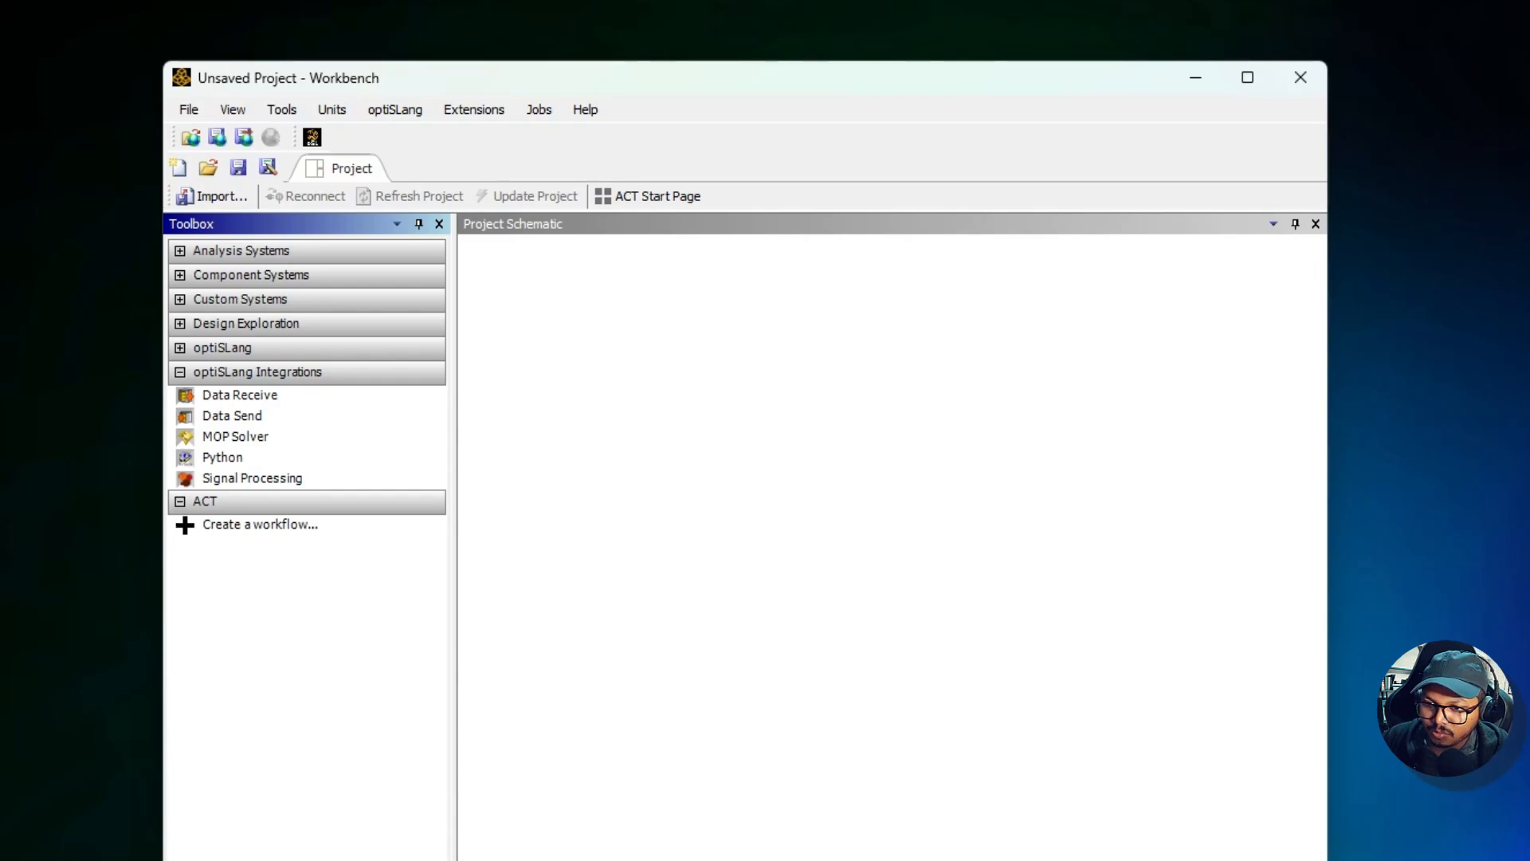
mouse_move(263, 532)
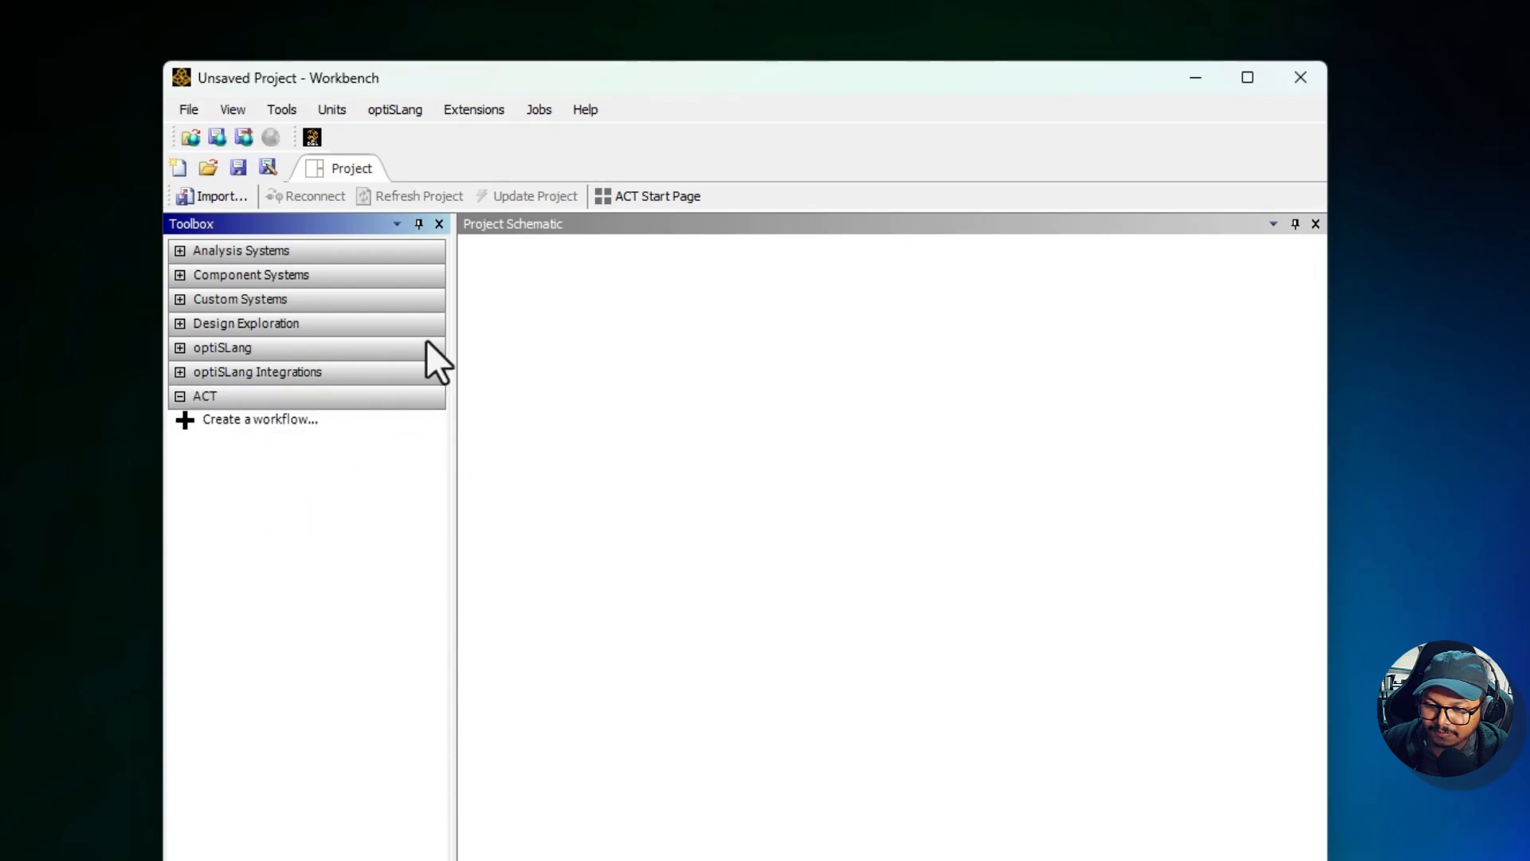
mouse_move(743, 95)
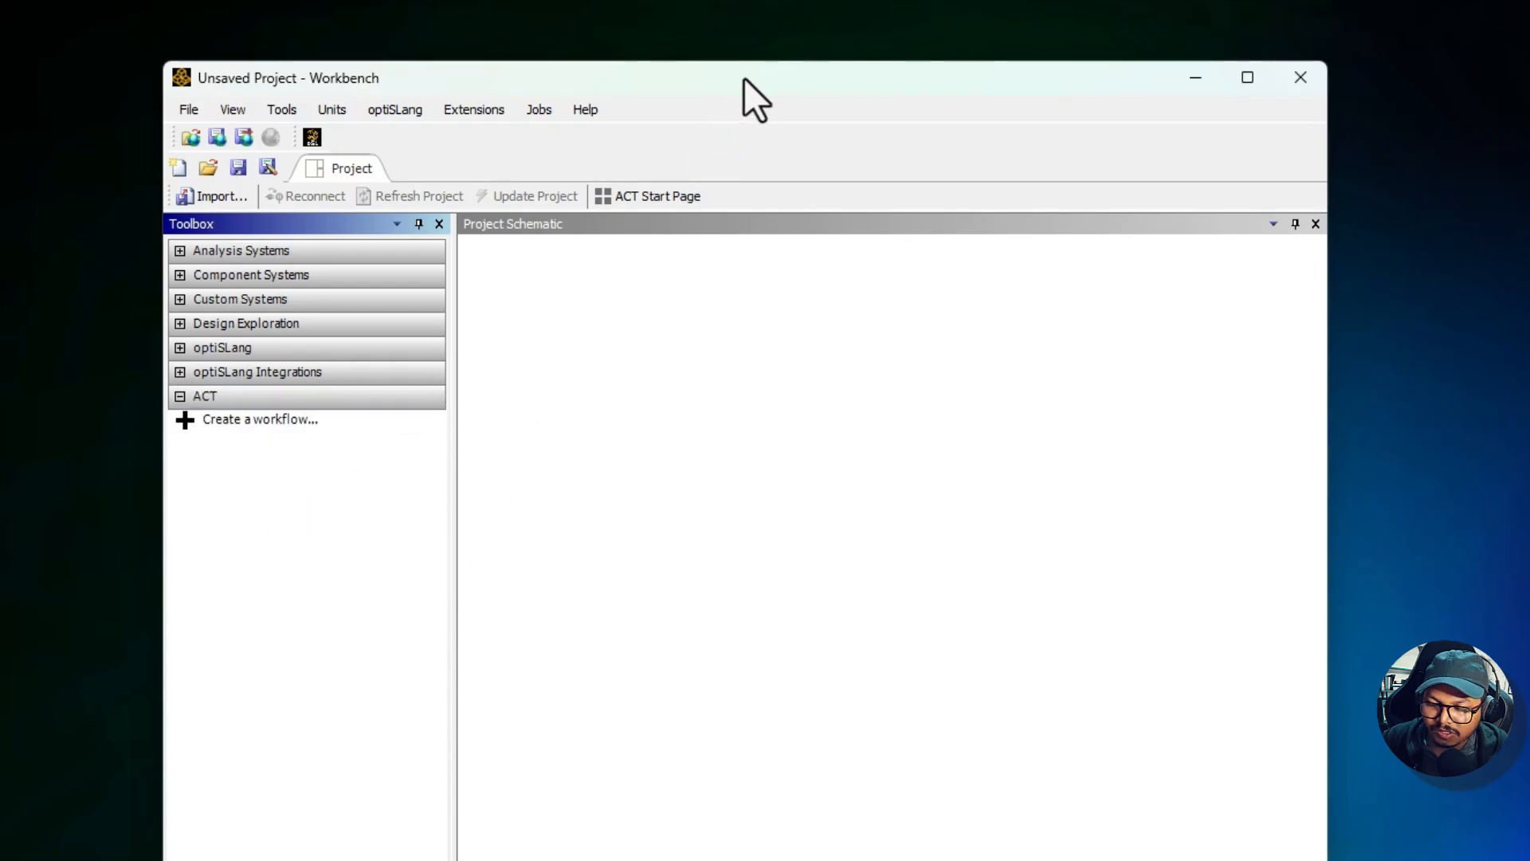